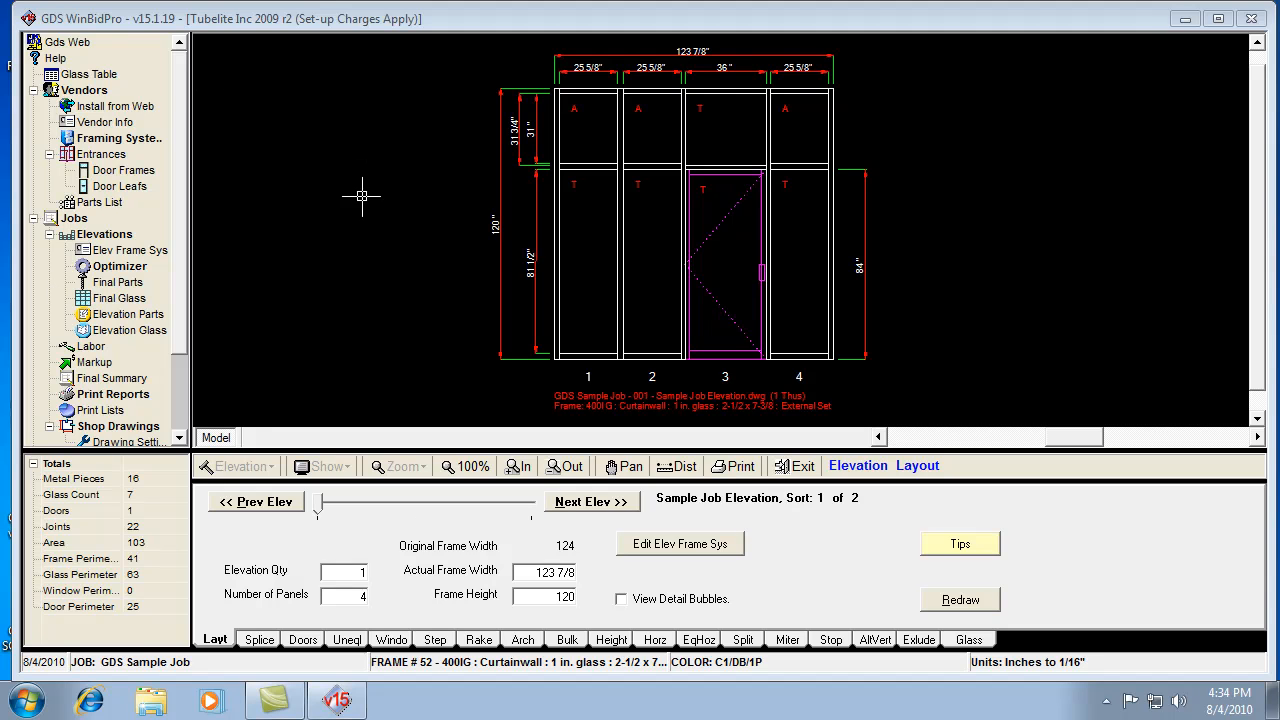
mouse_move(224, 214)
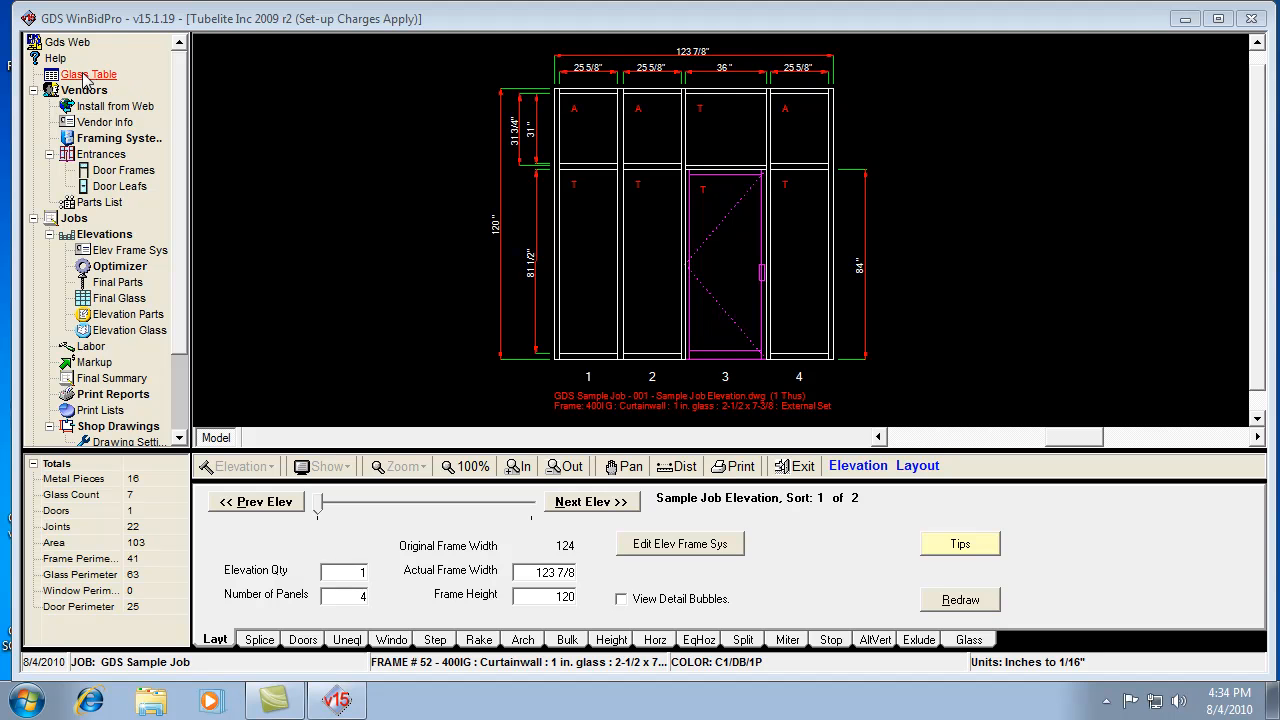
- Show the Glass Table listing each glass type's insulation, thickness, price and labor code
left_click(88, 74)
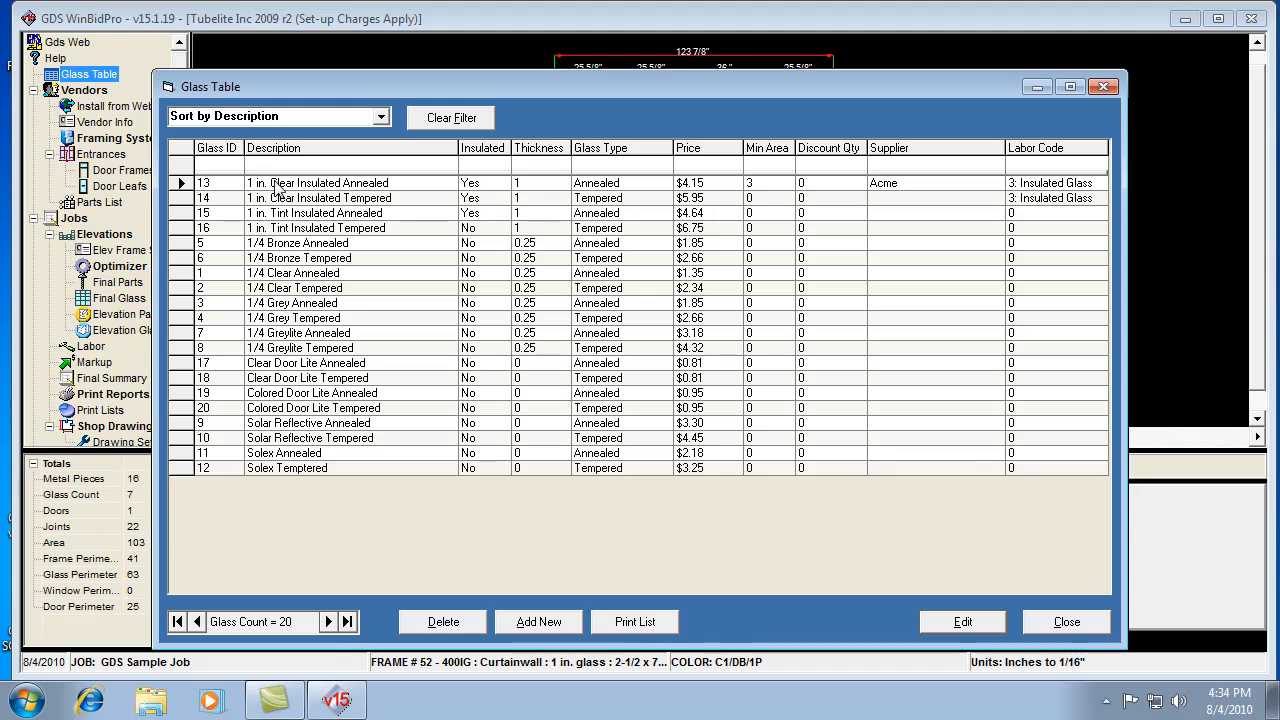
mouse_move(316, 206)
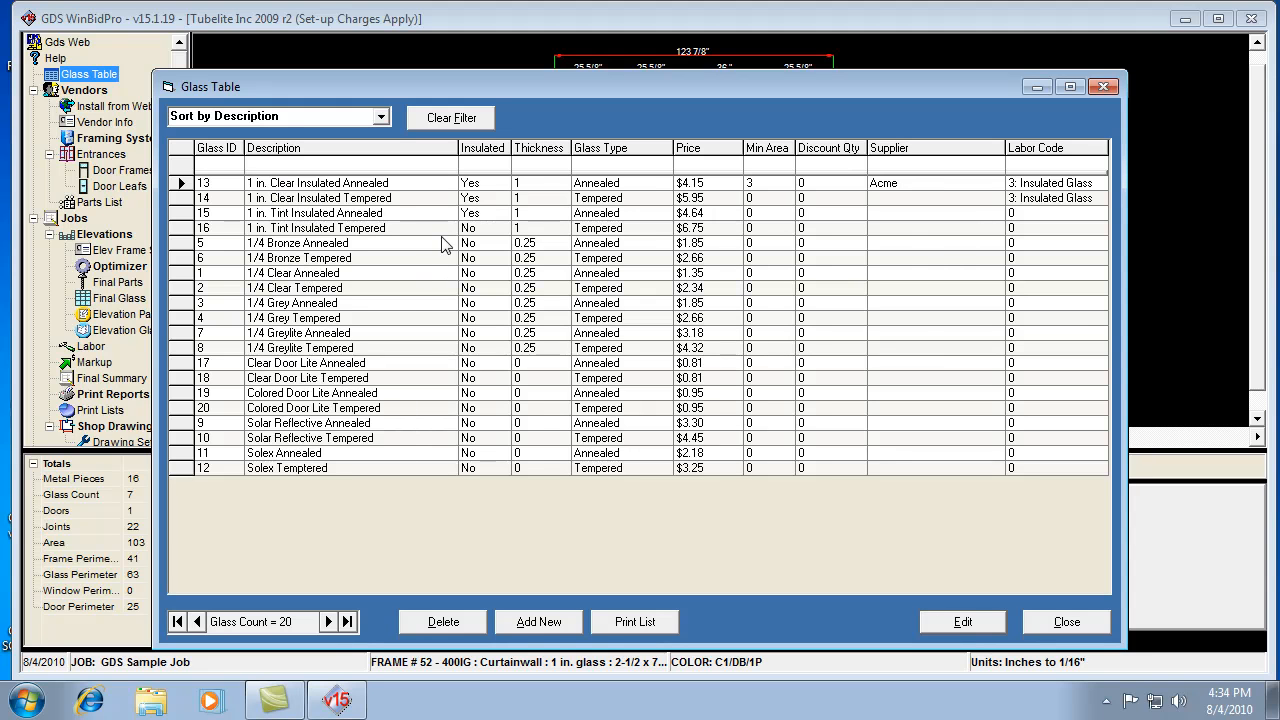
mouse_move(536, 284)
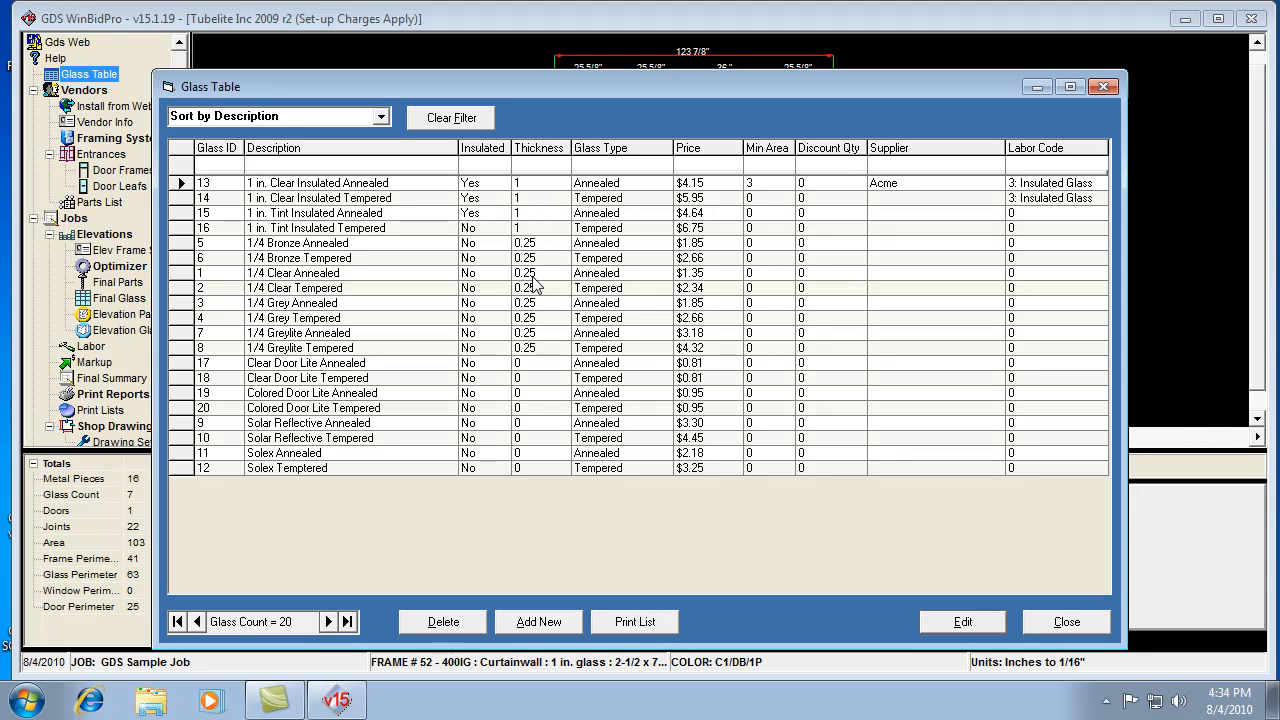
mouse_move(524, 216)
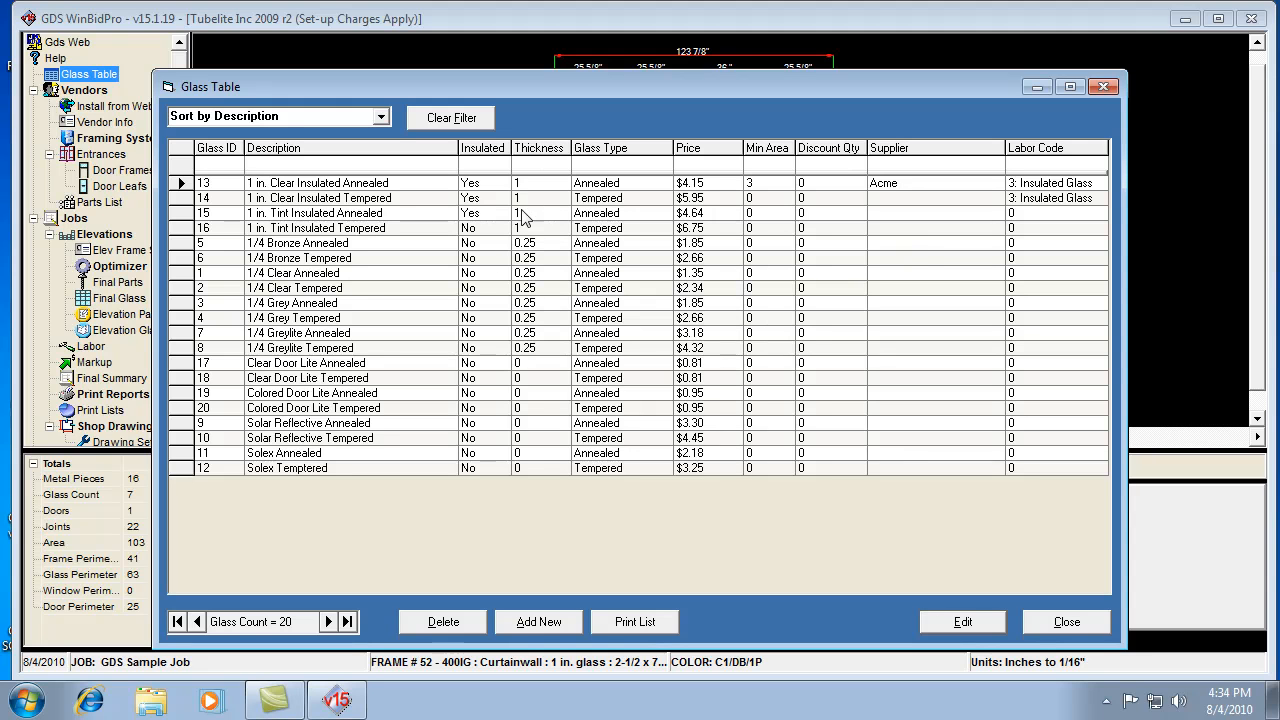
mouse_move(1048, 170)
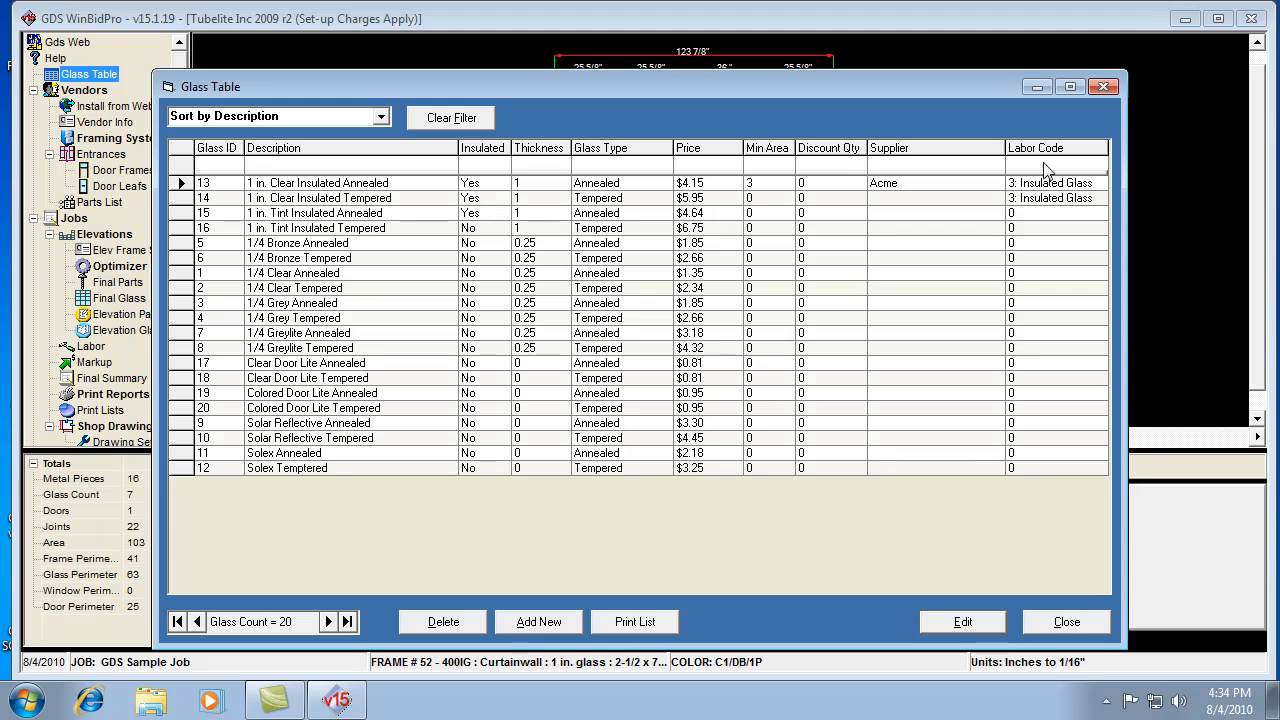
mouse_move(1032, 312)
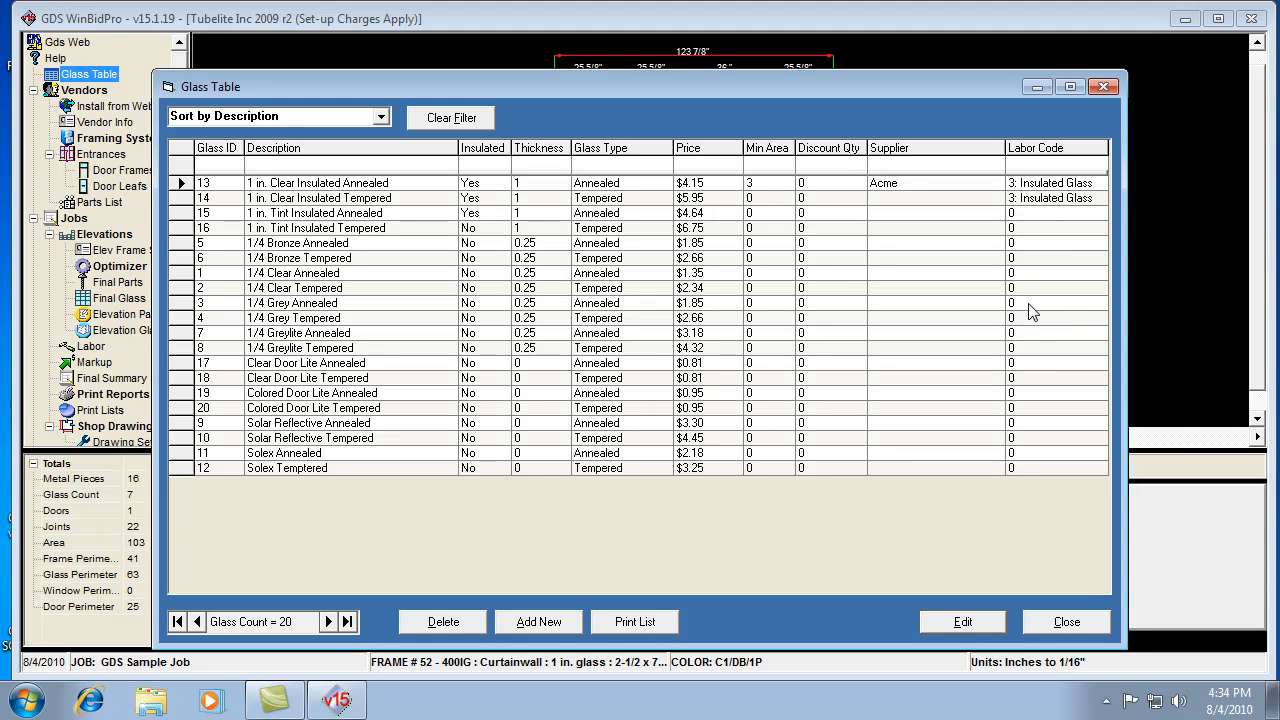
mouse_move(636, 356)
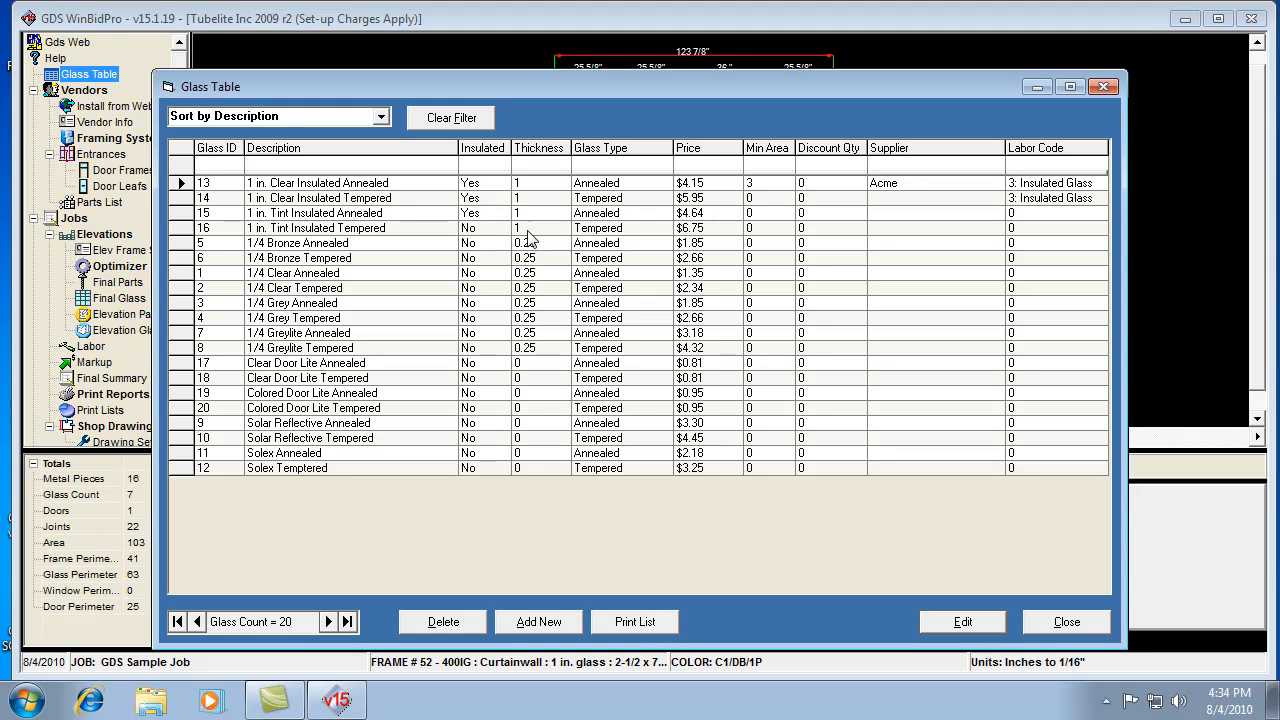
mouse_move(672, 300)
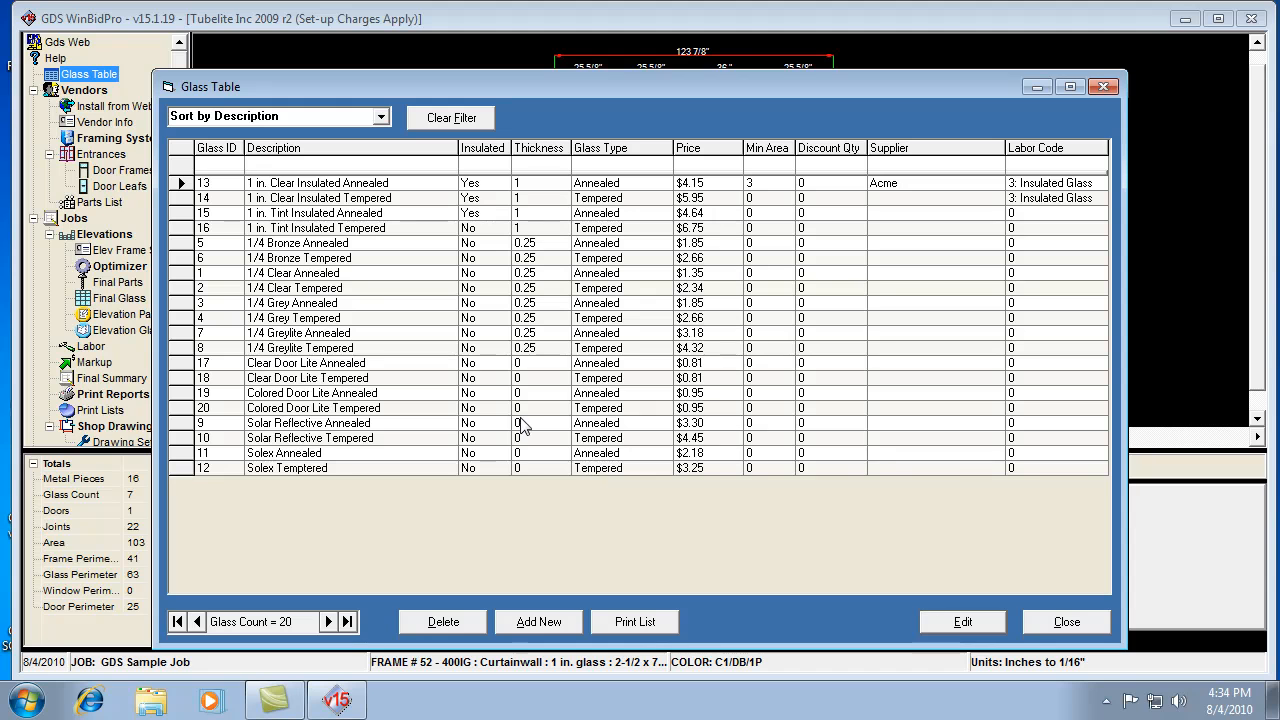
mouse_move(664, 508)
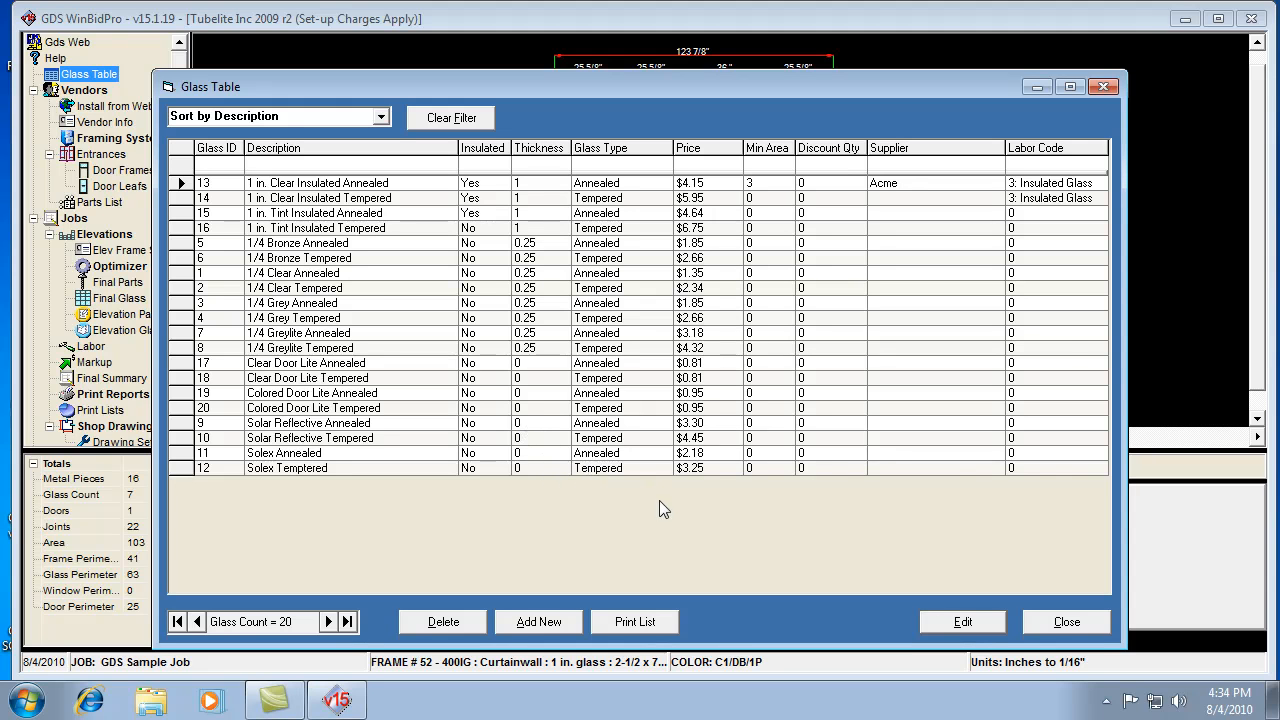
mouse_move(740, 444)
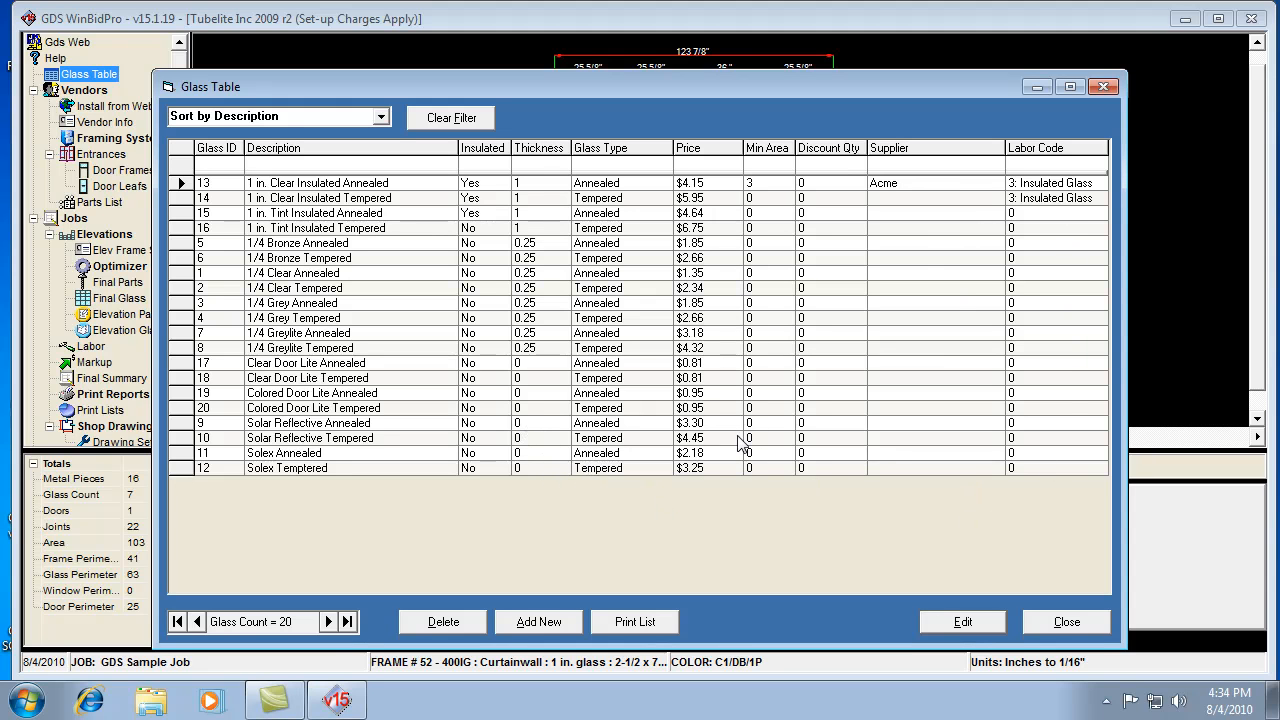
mouse_move(1076, 202)
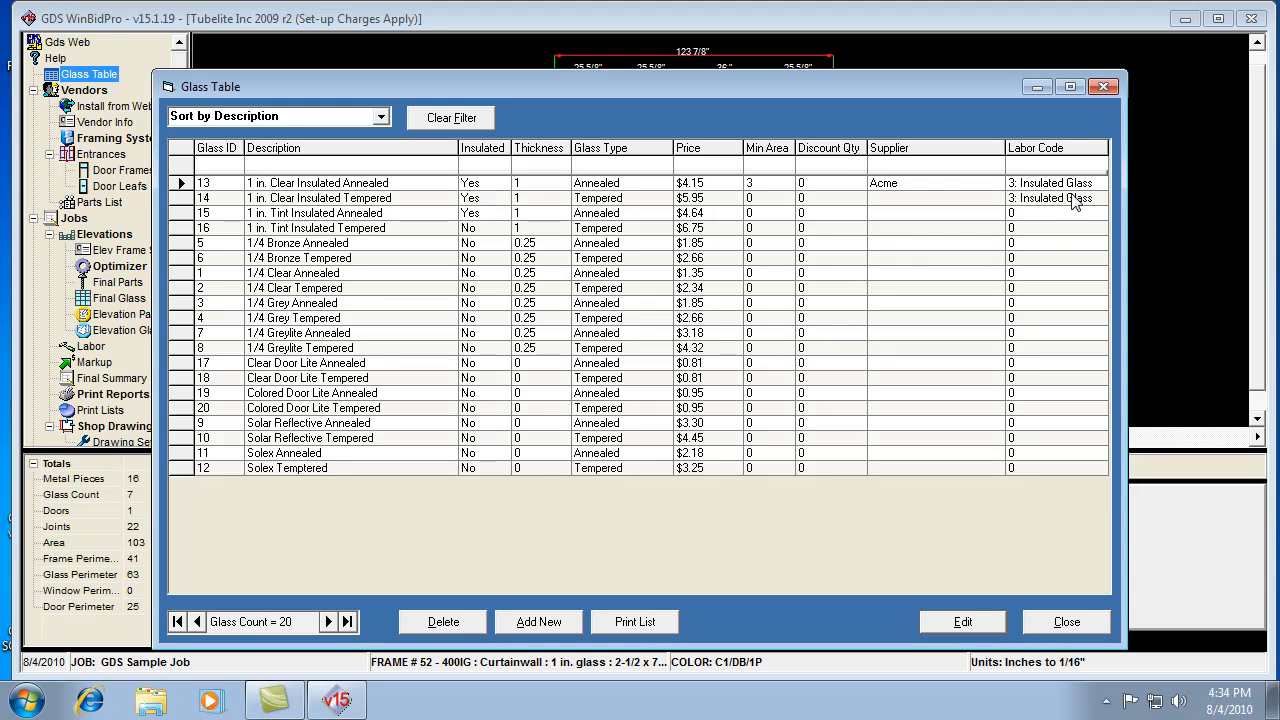
mouse_move(1048, 216)
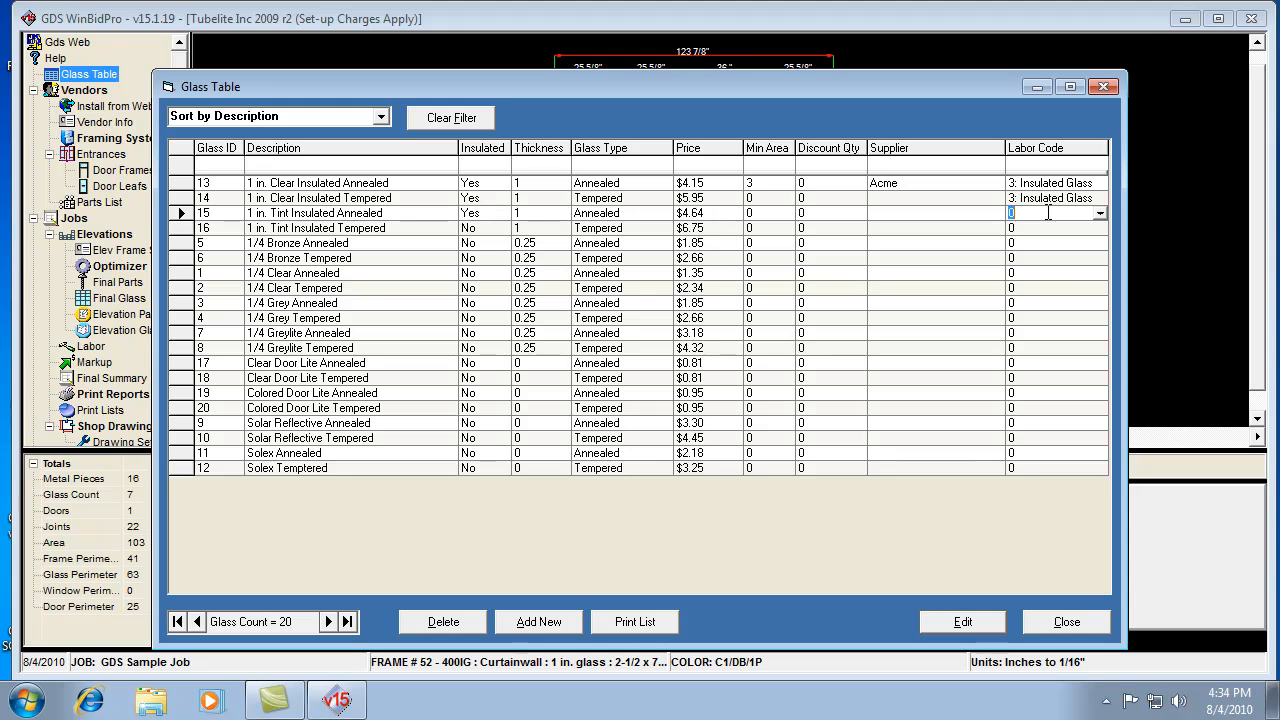
- Give 1 in. Tint Insulated Annealed labor code 3: Insulated Glass and mark the tempered version insulated
left_click(1100, 212)
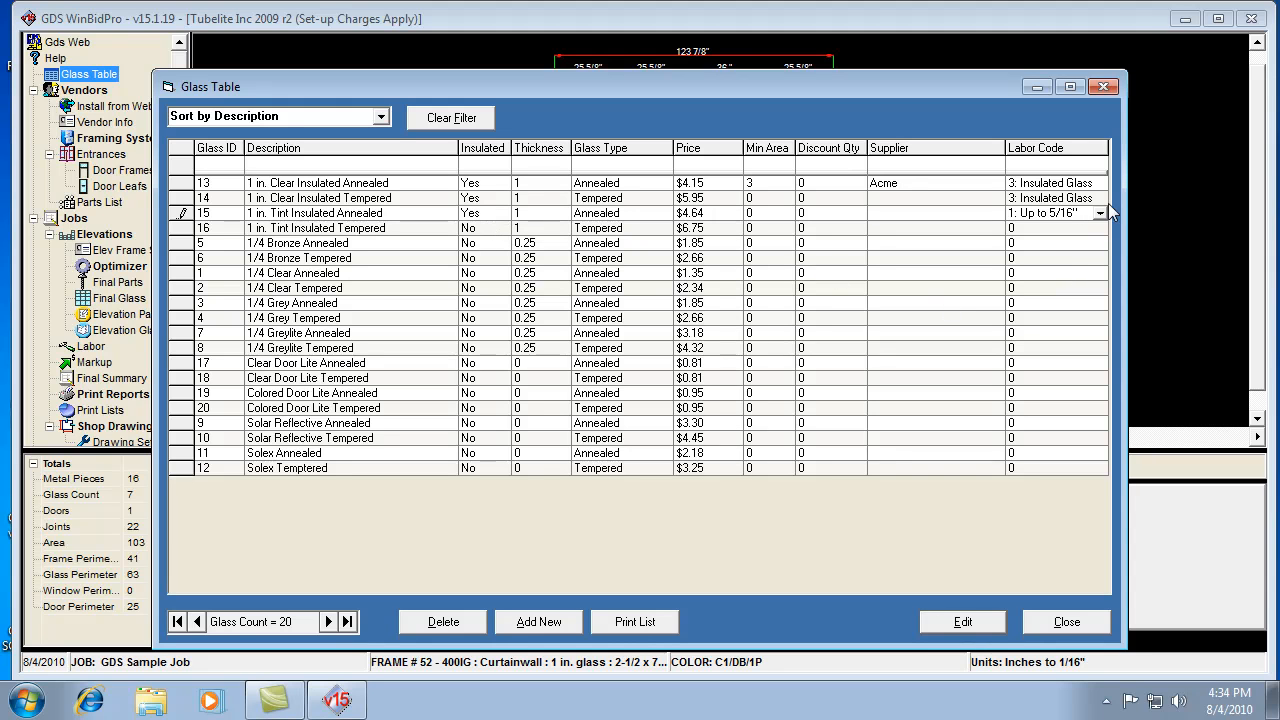
left_click(1056, 212)
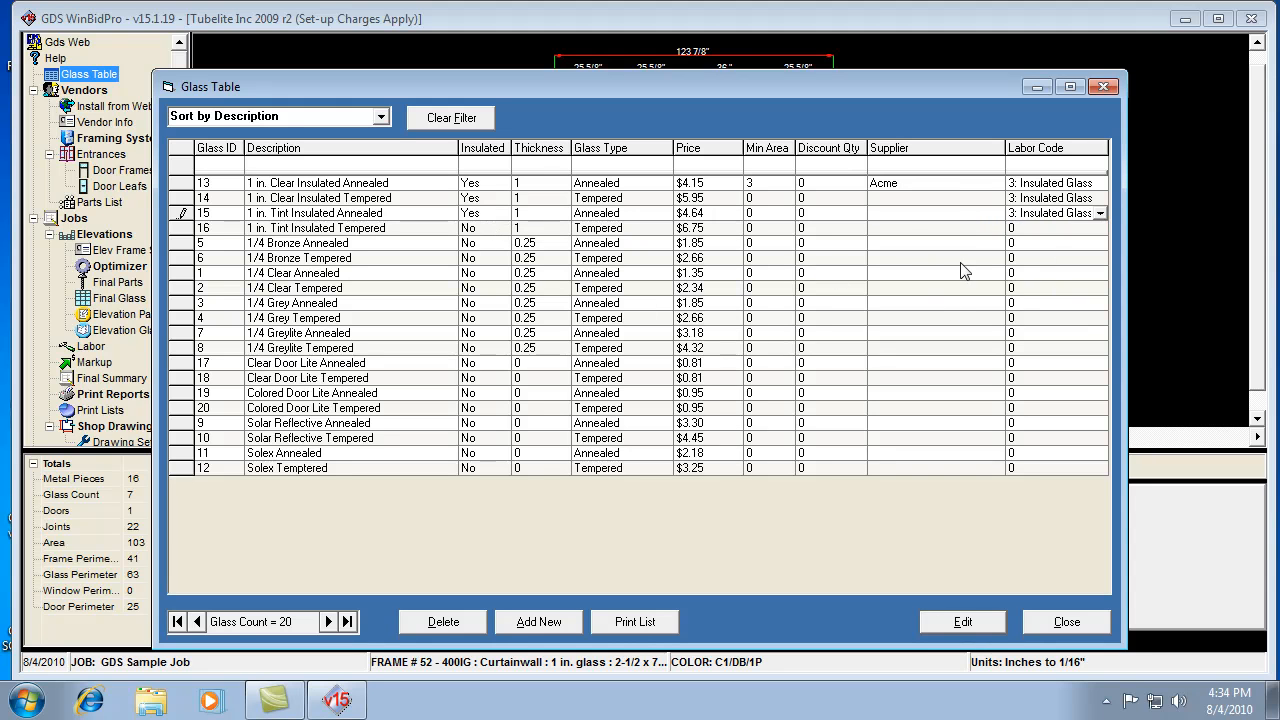
left_click(468, 228)
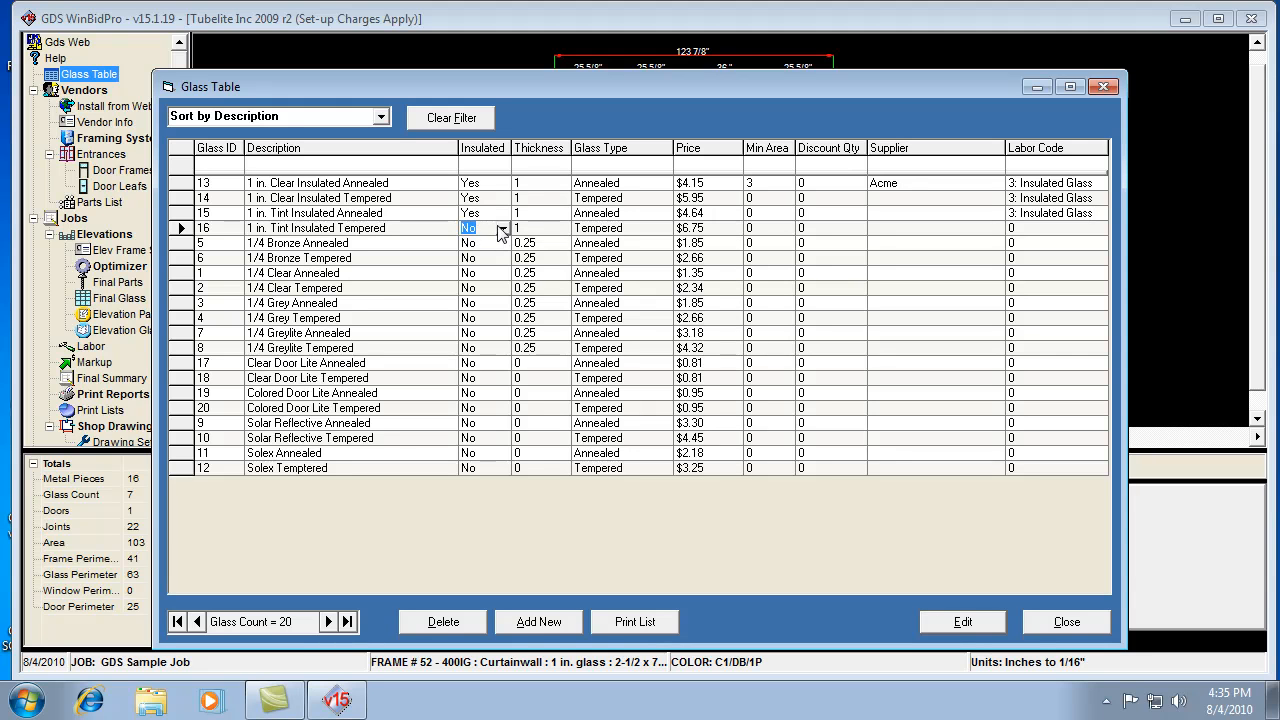
left_click(468, 228)
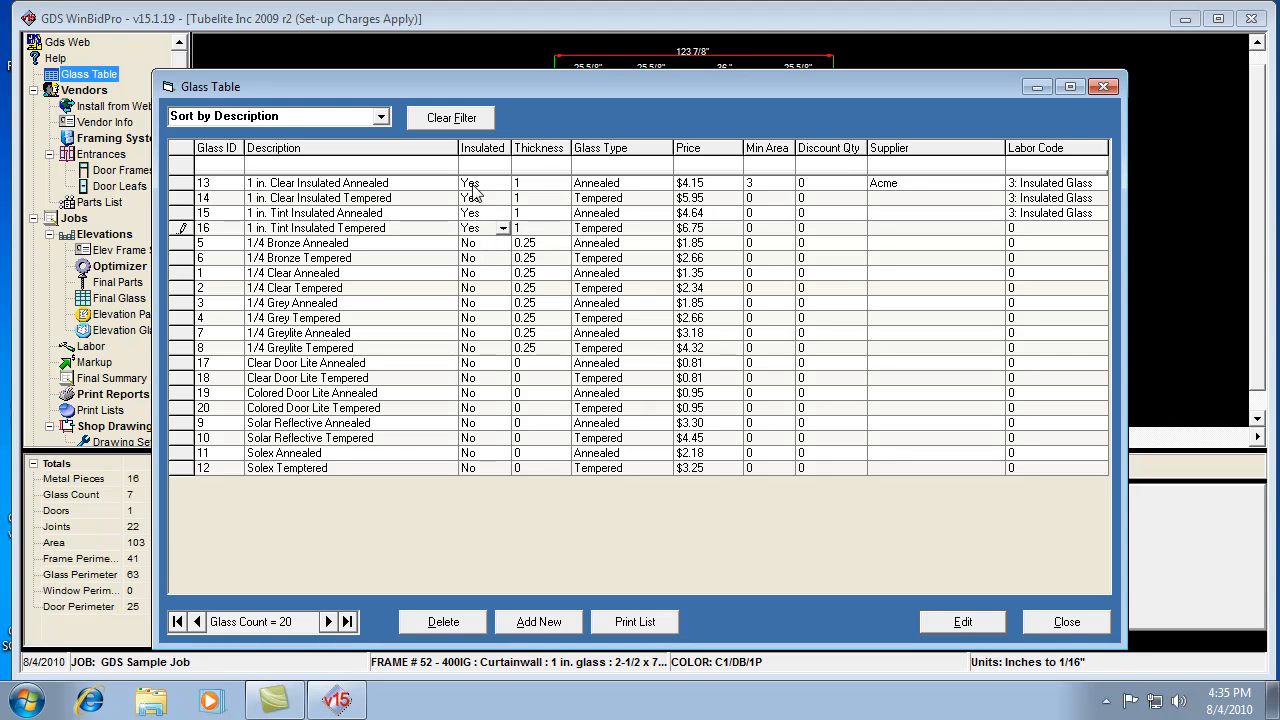
mouse_move(548, 362)
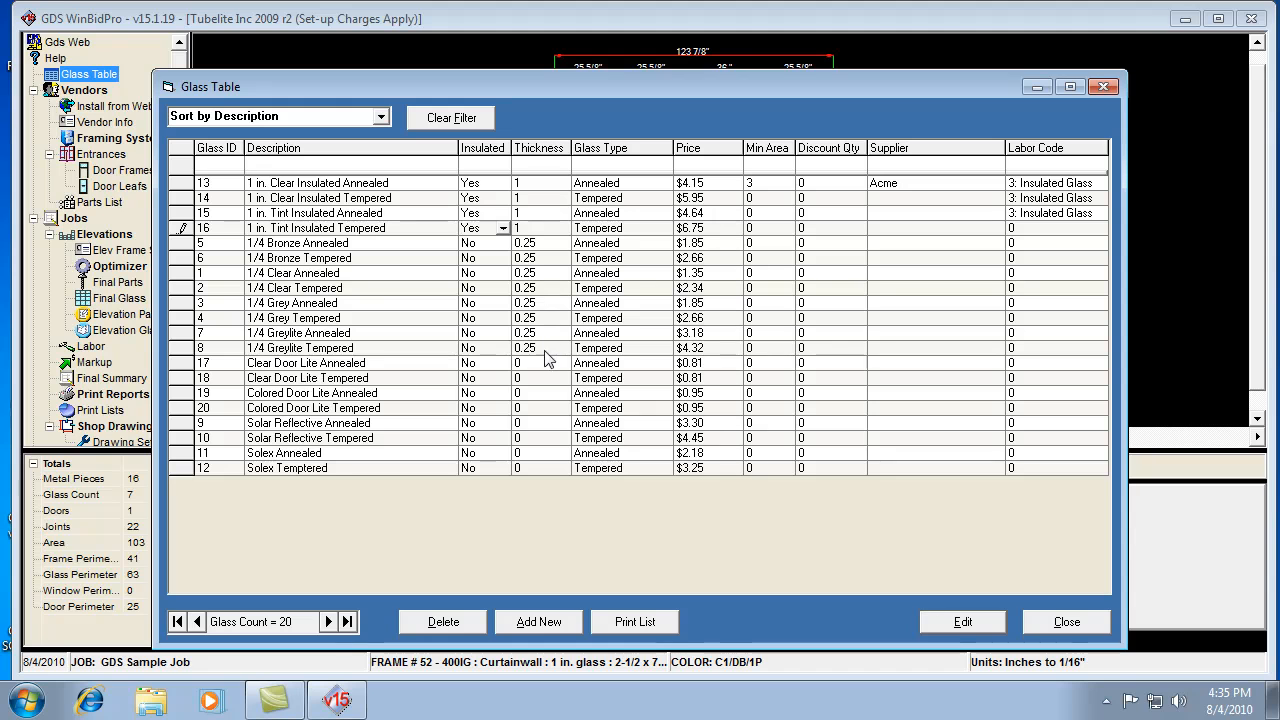
mouse_move(838, 342)
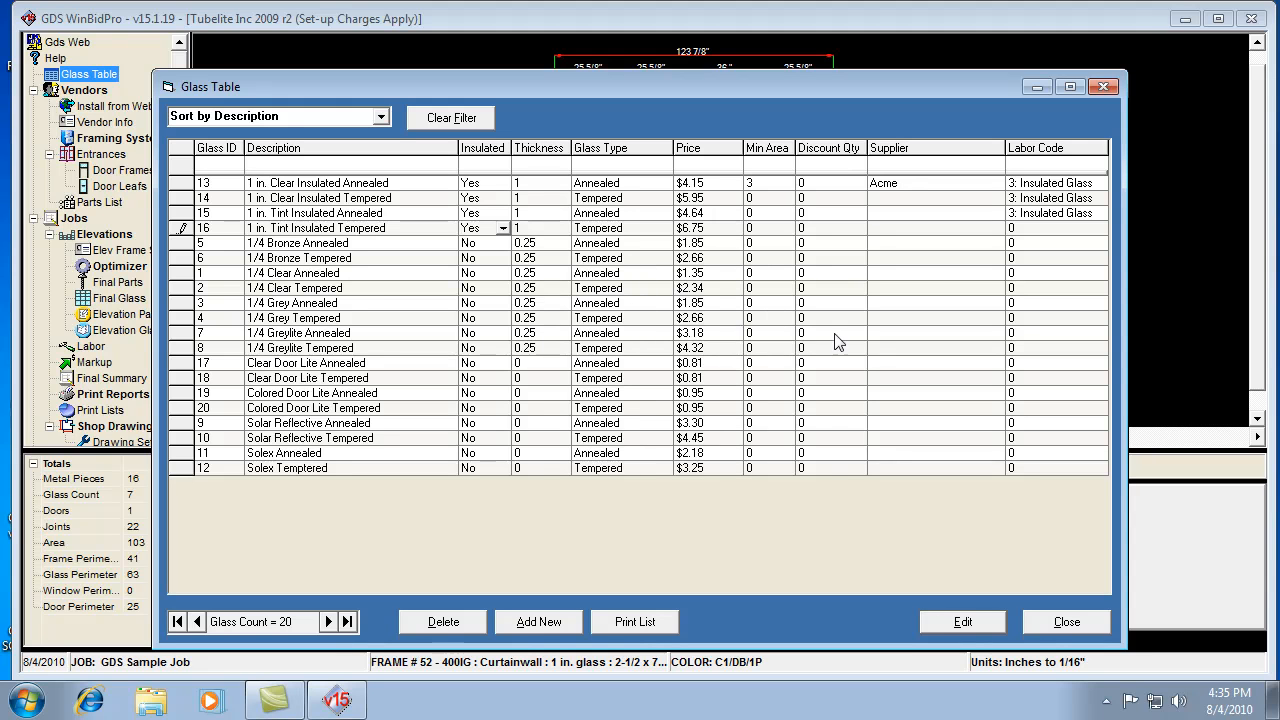
mouse_move(1002, 378)
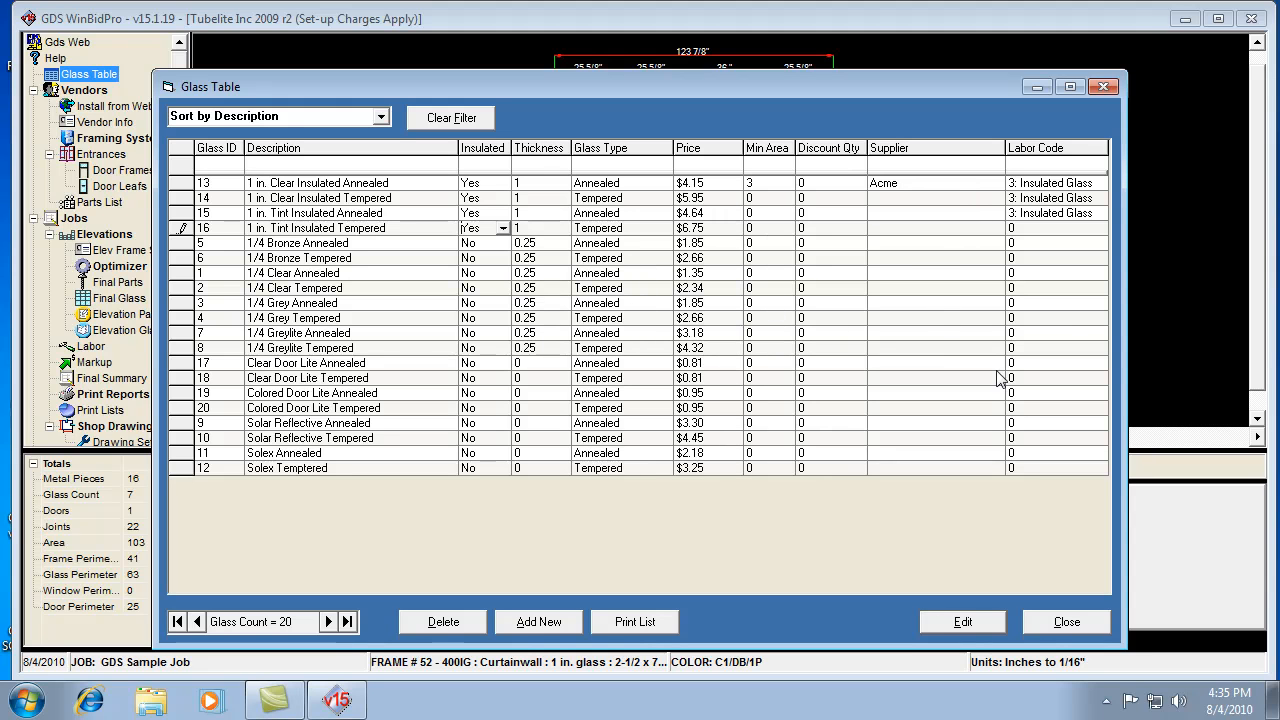
mouse_move(1016, 244)
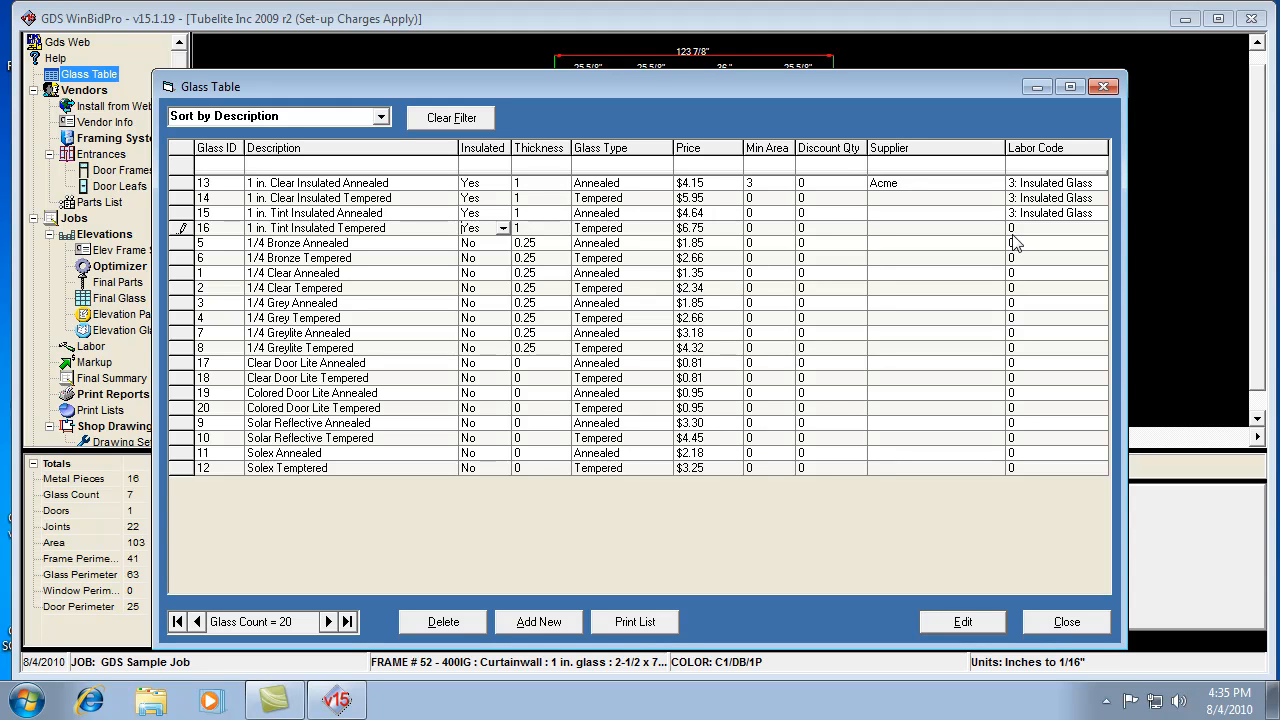
mouse_move(1032, 244)
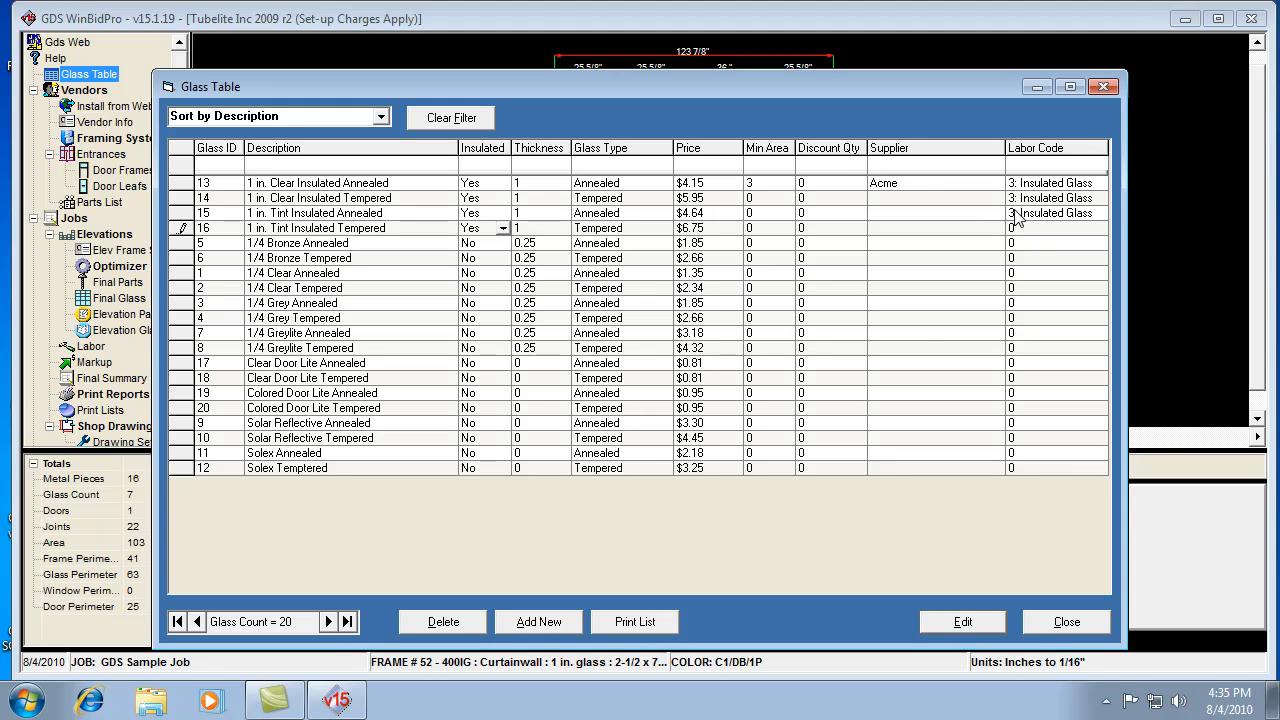
mouse_move(736, 296)
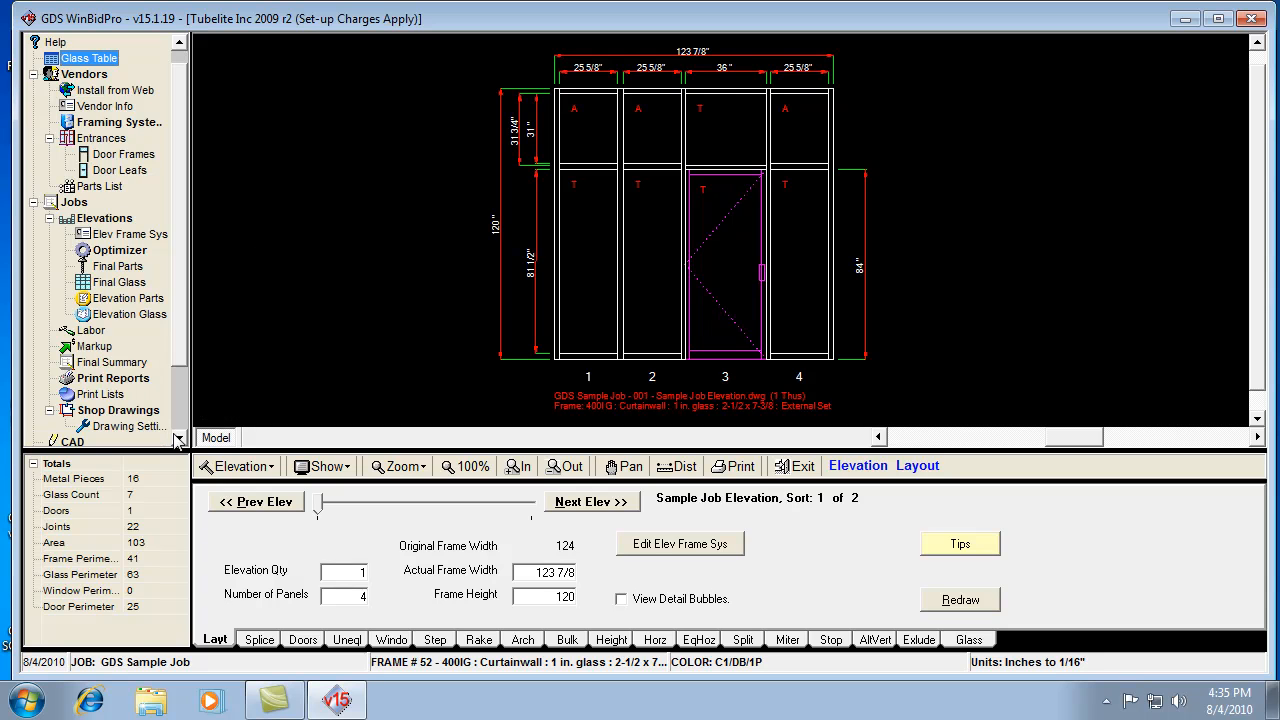
- Bring up the Labor Defaults menu under My Shop in the navigation tree
scroll("down", 3)
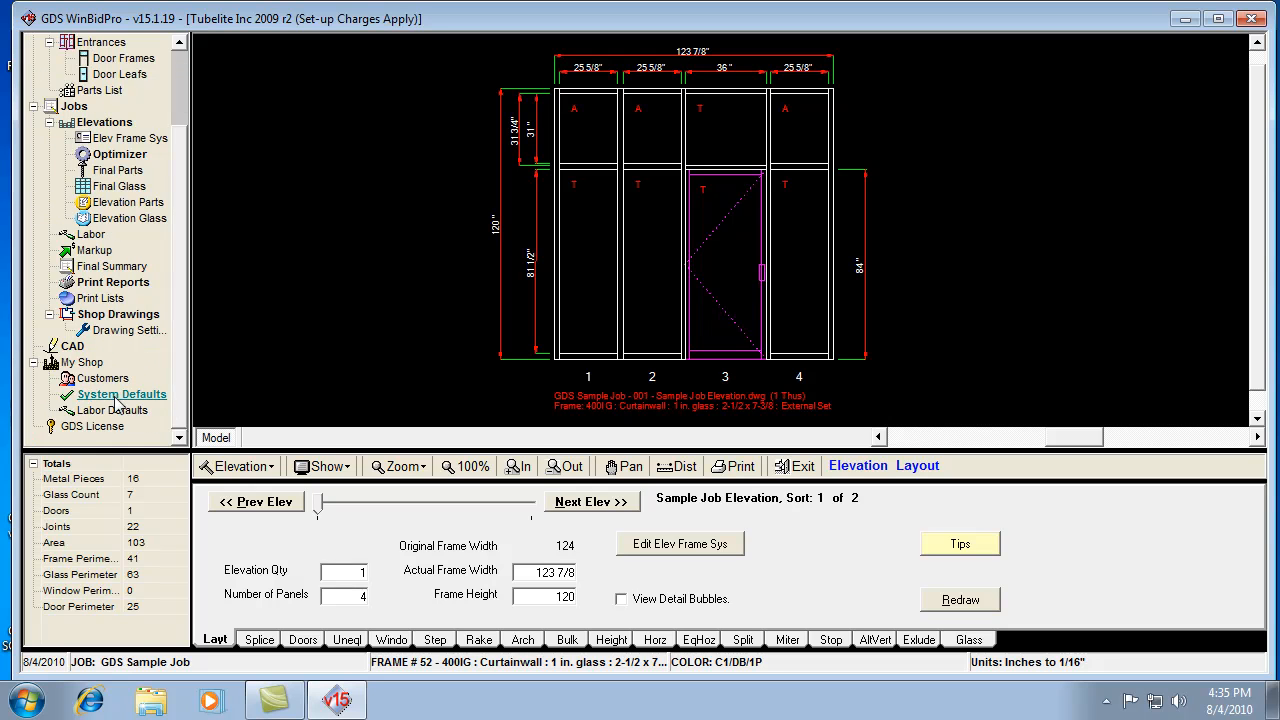
mouse_move(112, 410)
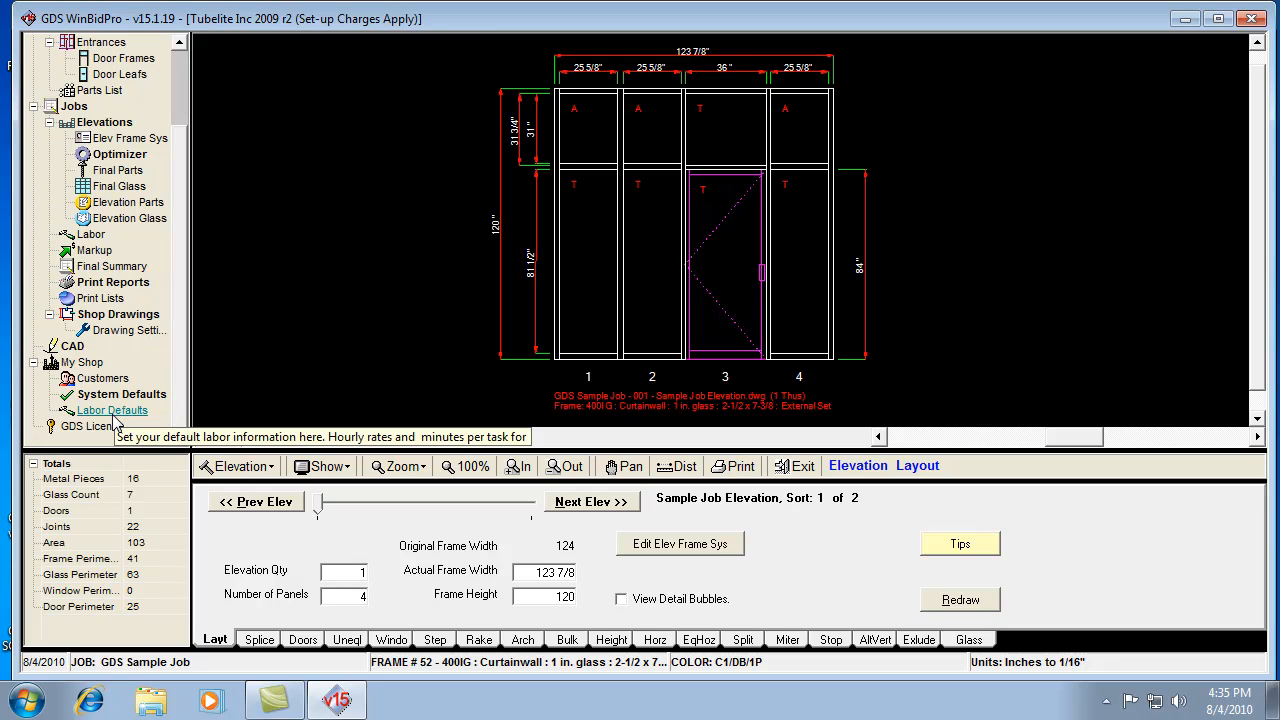
left_click(112, 410)
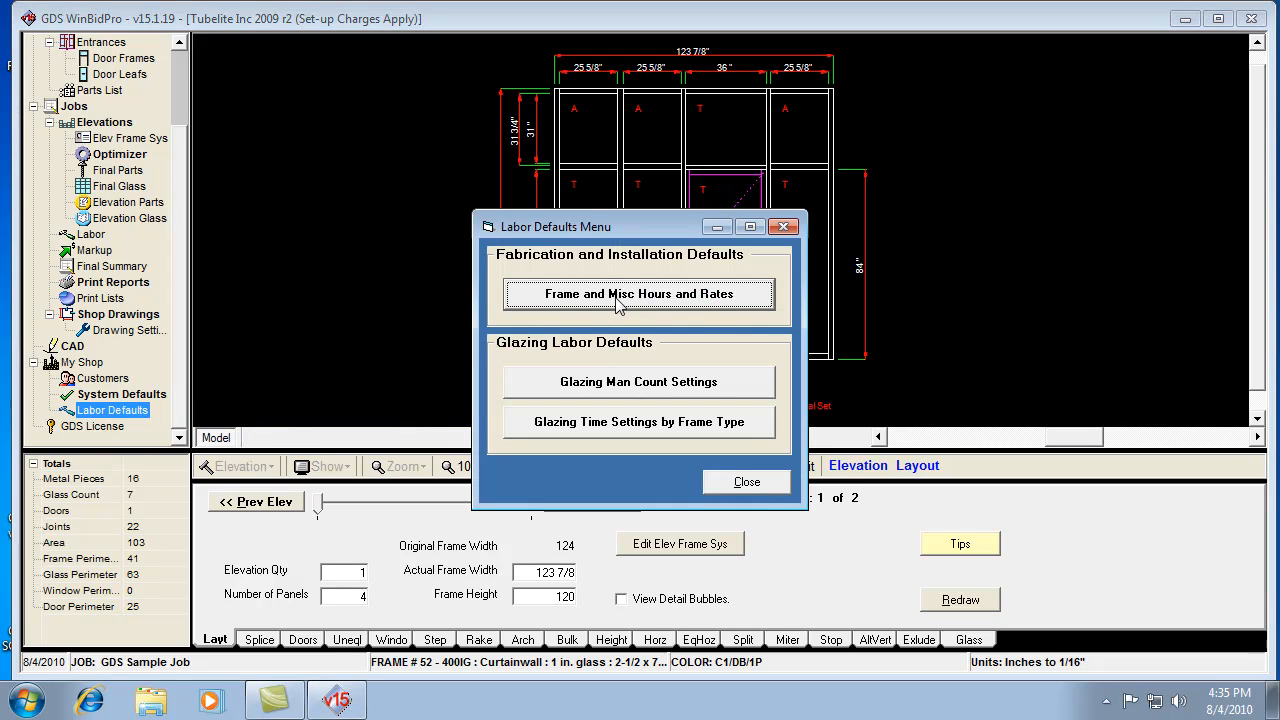
mouse_move(604, 318)
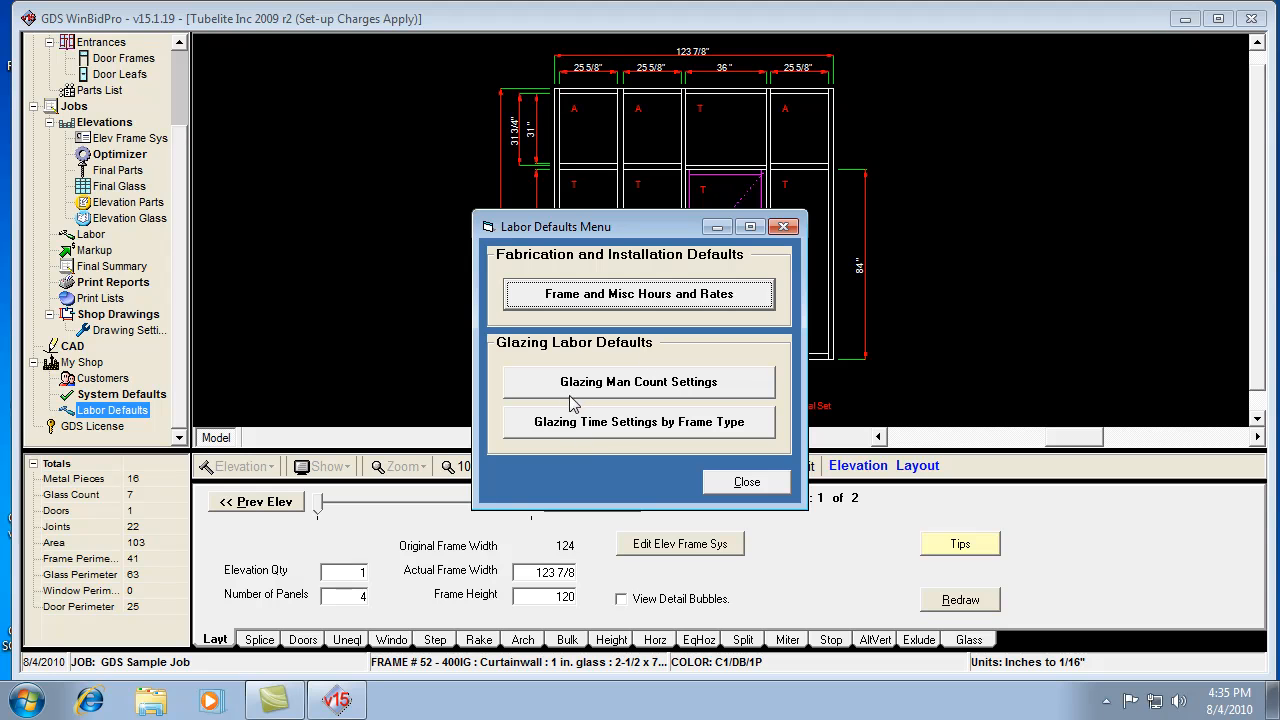
mouse_move(584, 398)
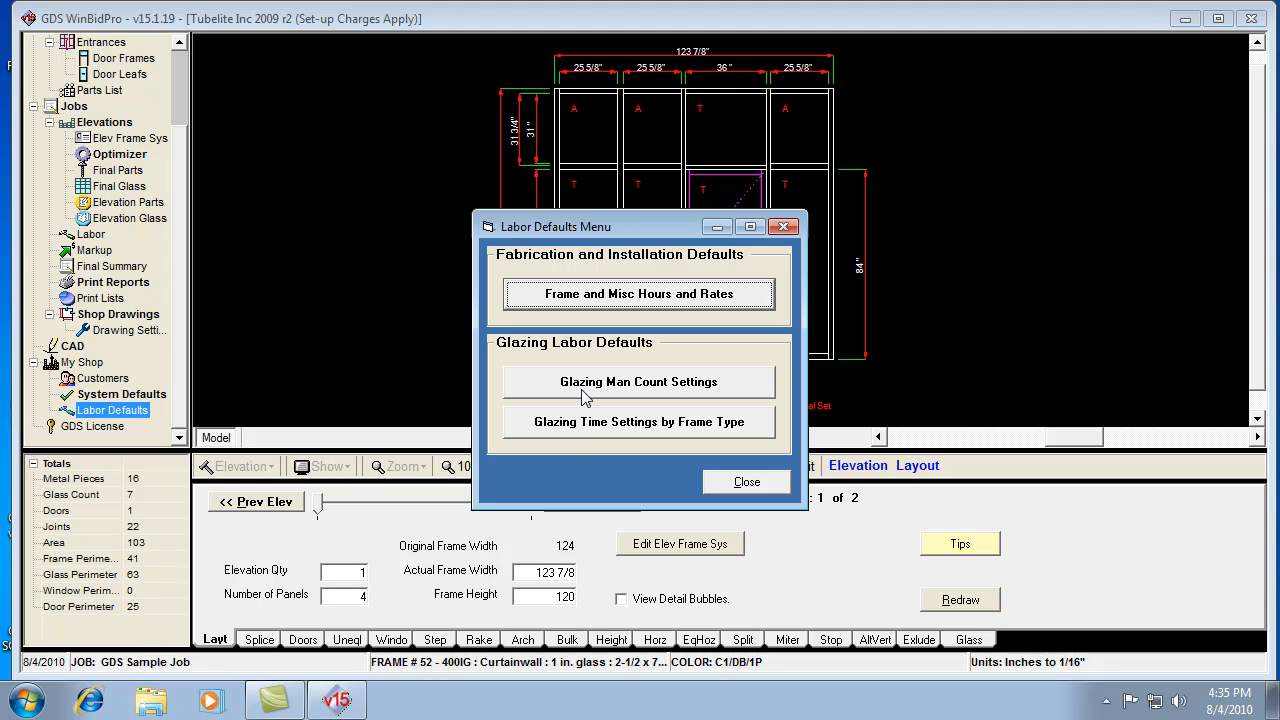
- Show the Man Count Required for Glazing table for glass up to 5/16 in. or 8mm
left_click(636, 380)
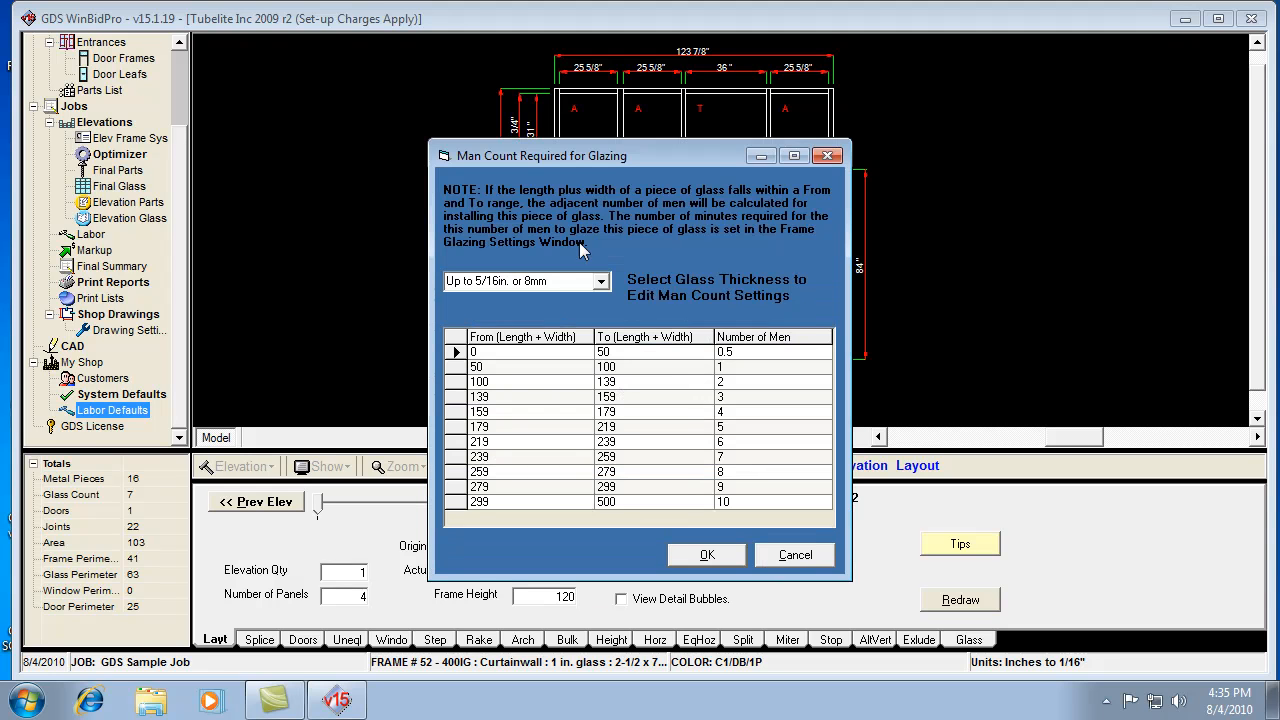
mouse_move(550, 228)
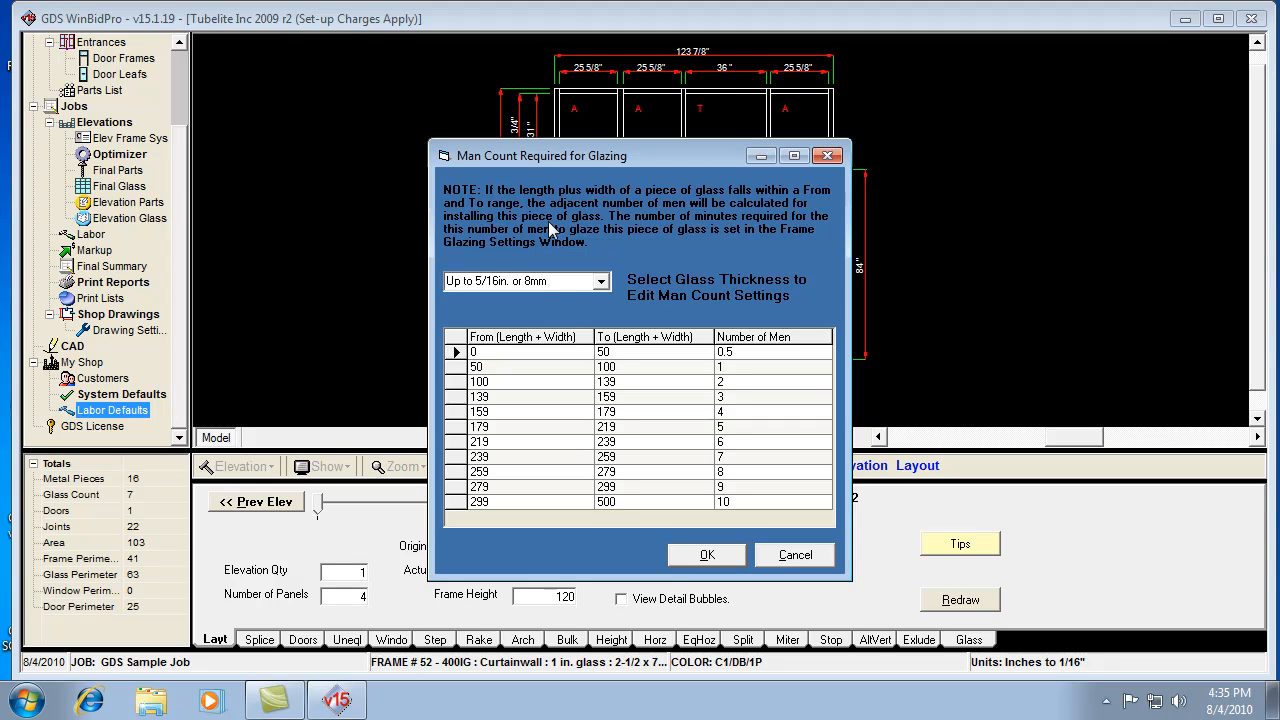
mouse_move(616, 284)
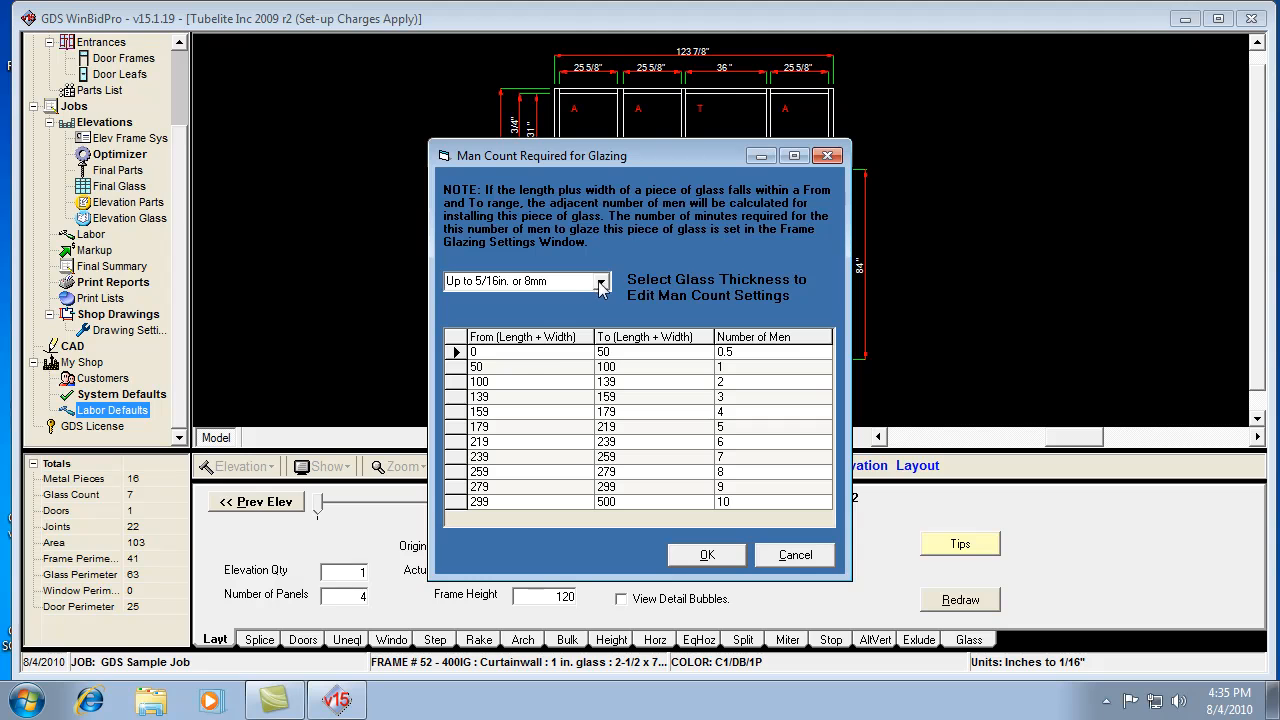
mouse_move(590, 308)
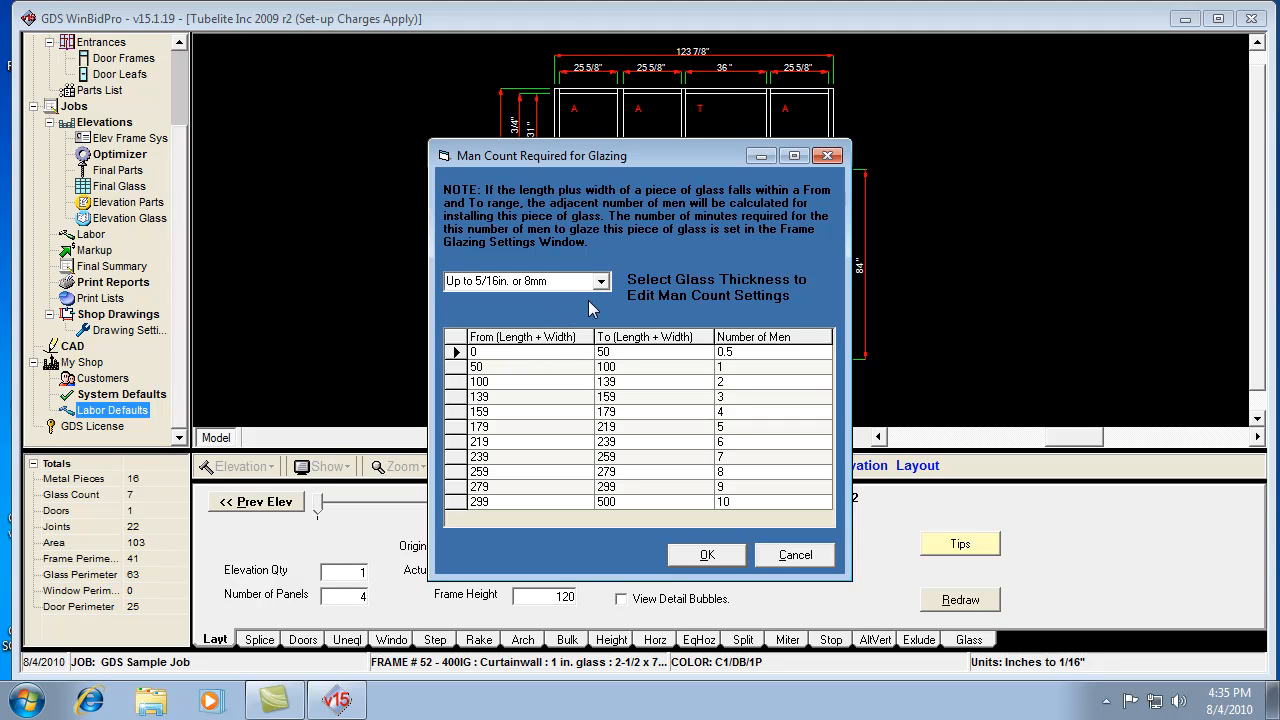
mouse_move(584, 318)
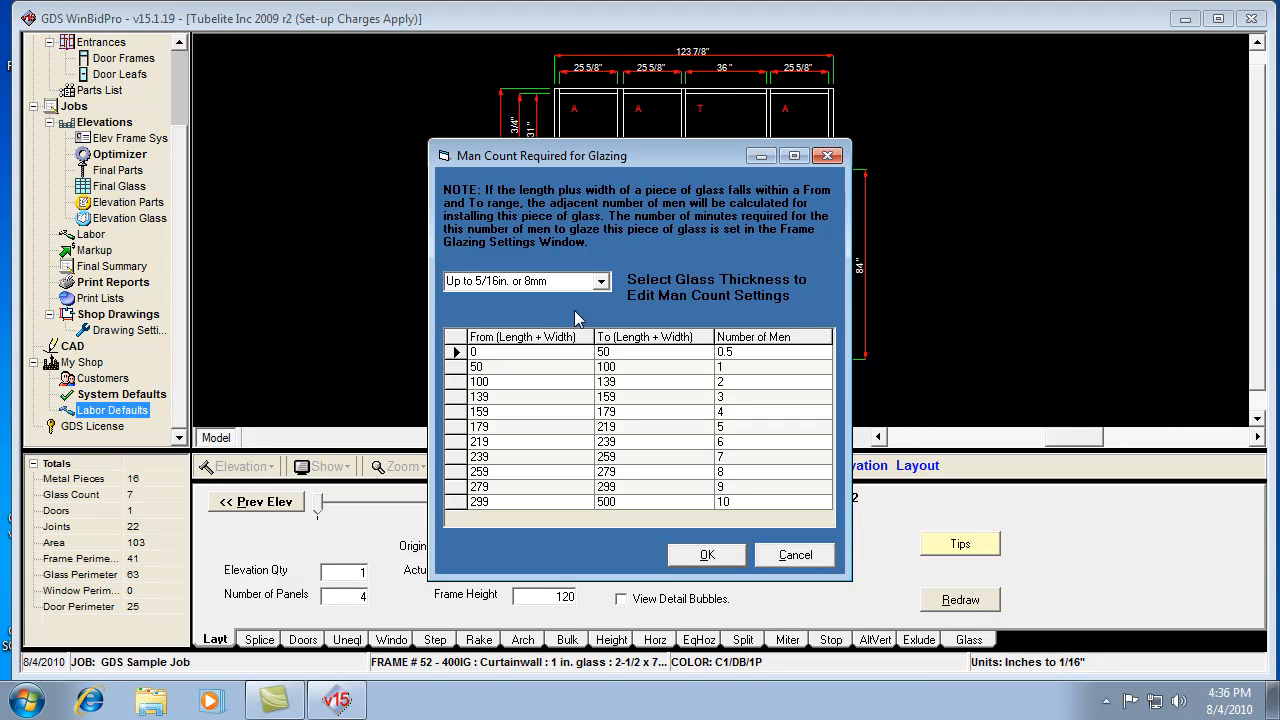
mouse_move(616, 392)
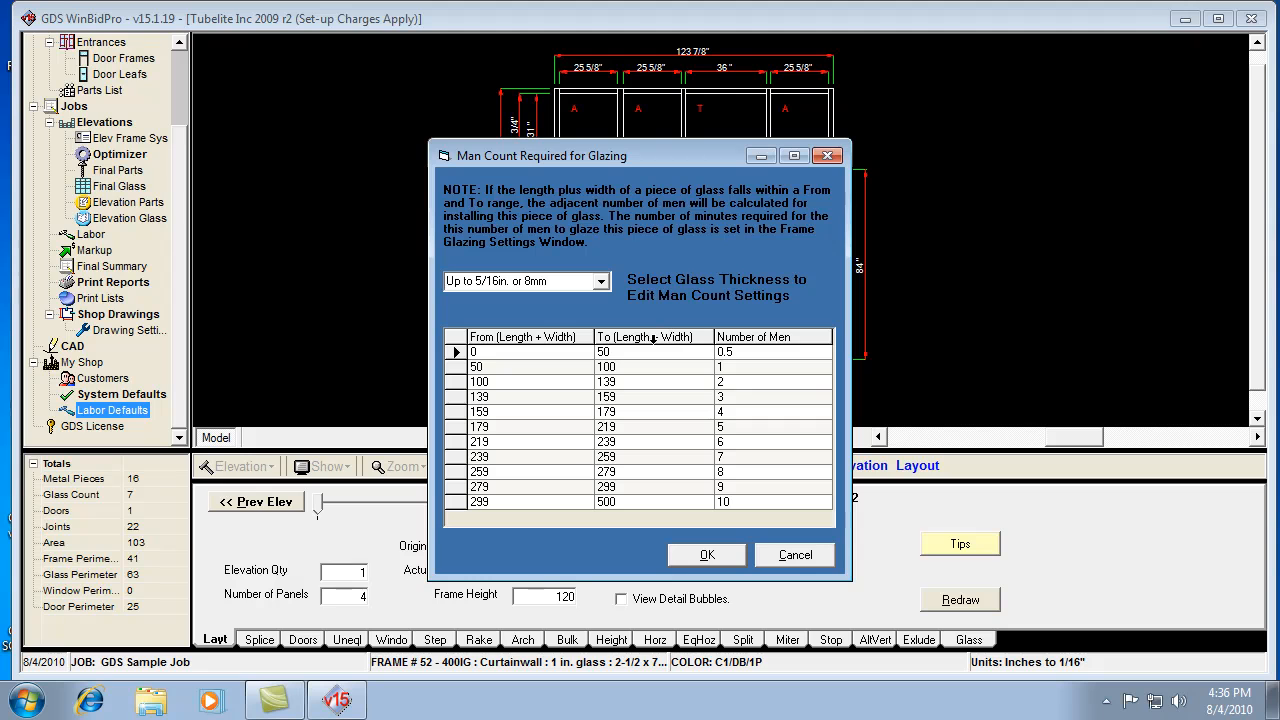
mouse_move(556, 384)
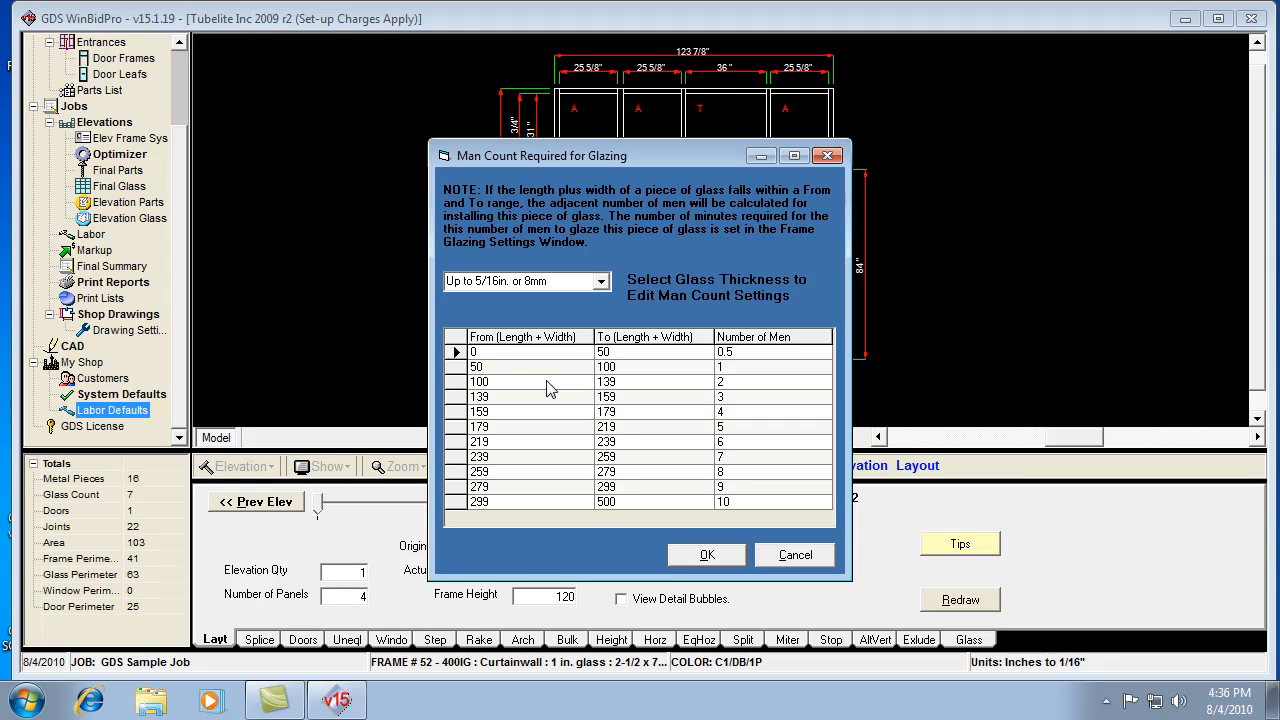
mouse_move(544, 388)
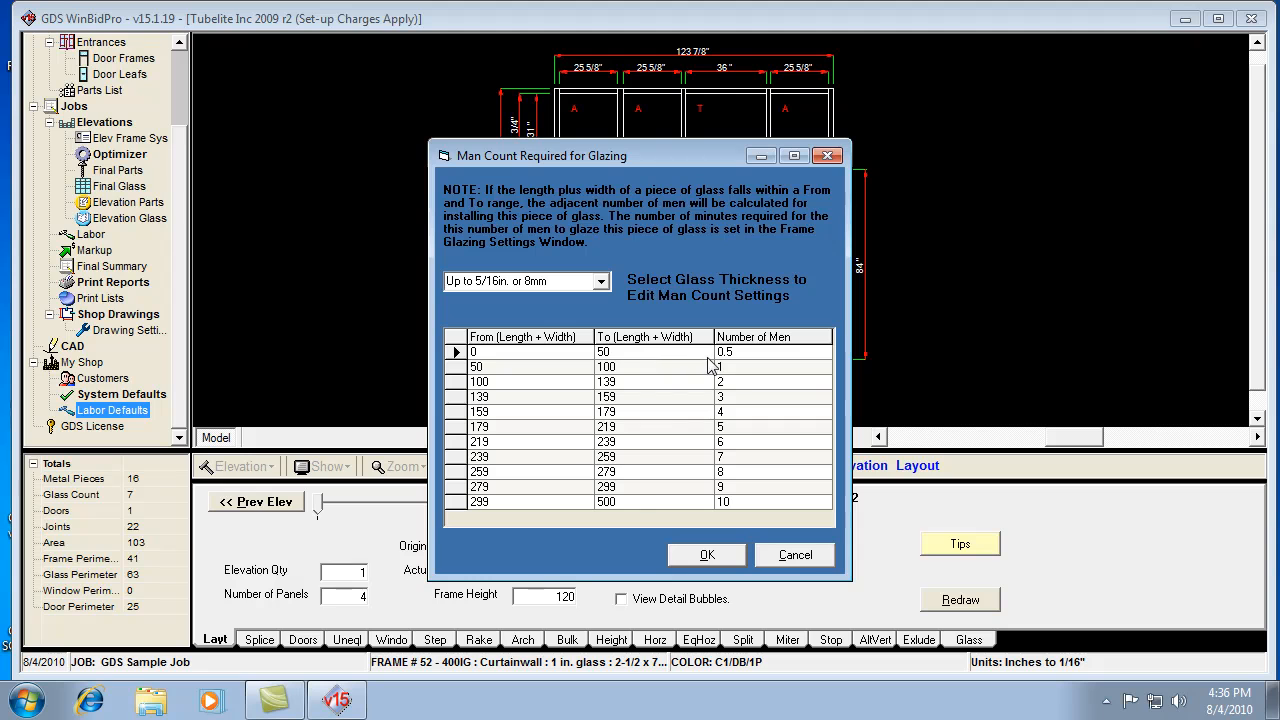
mouse_move(584, 388)
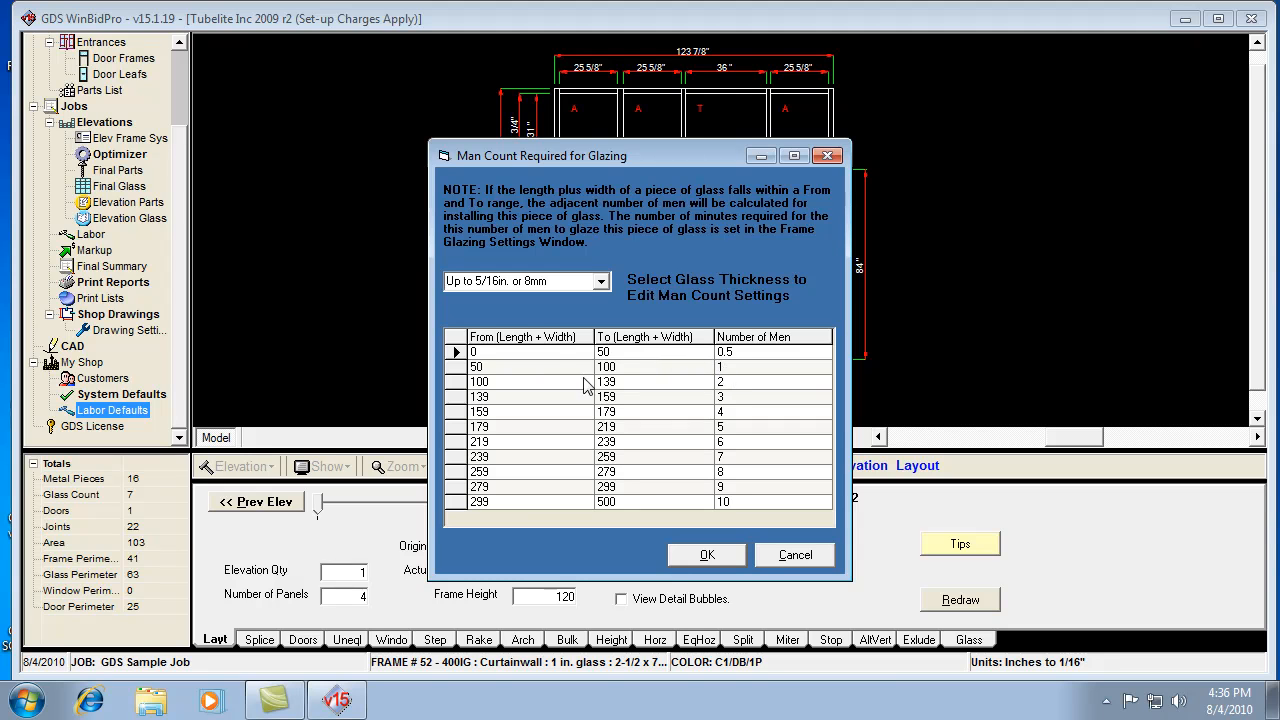
mouse_move(530, 388)
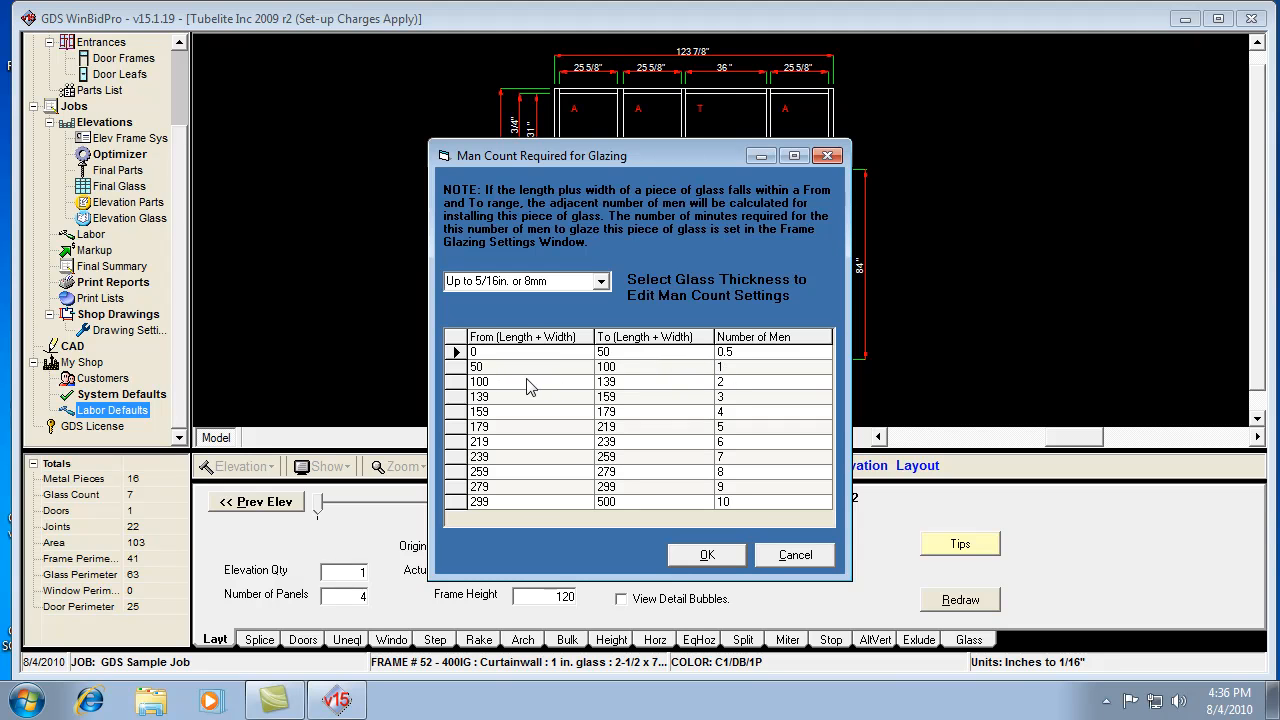
mouse_move(728, 380)
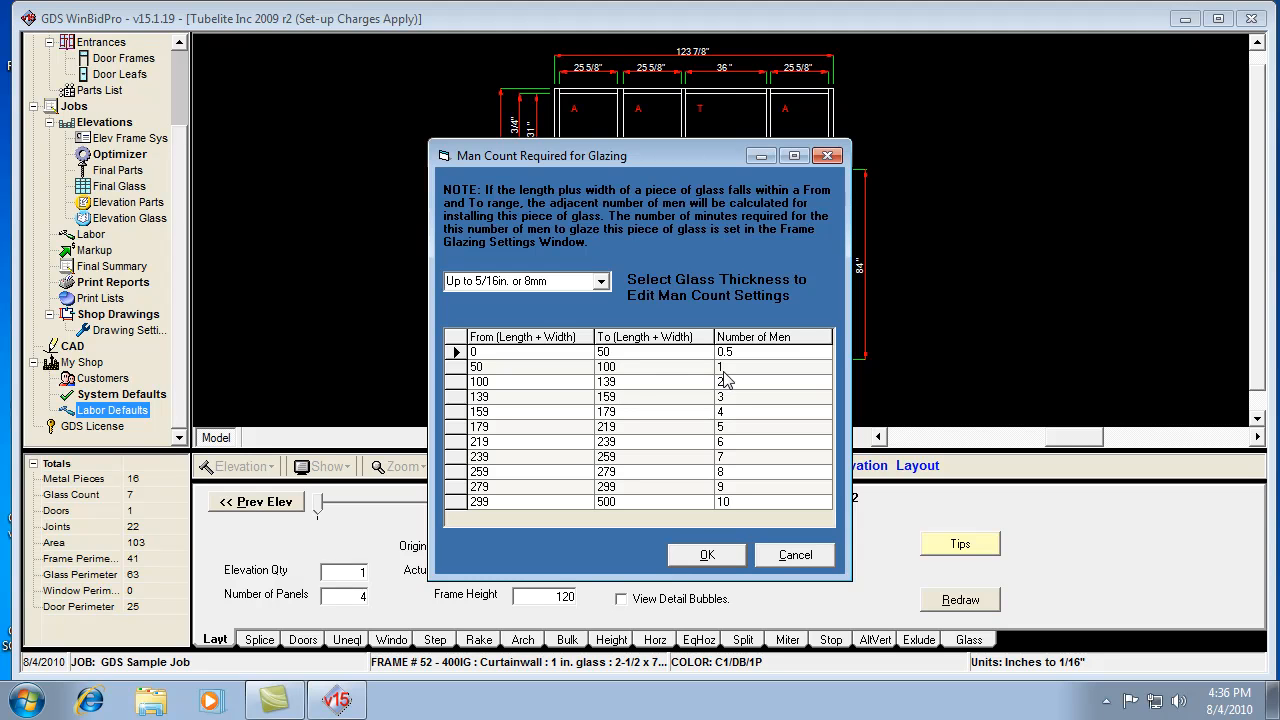
mouse_move(730, 378)
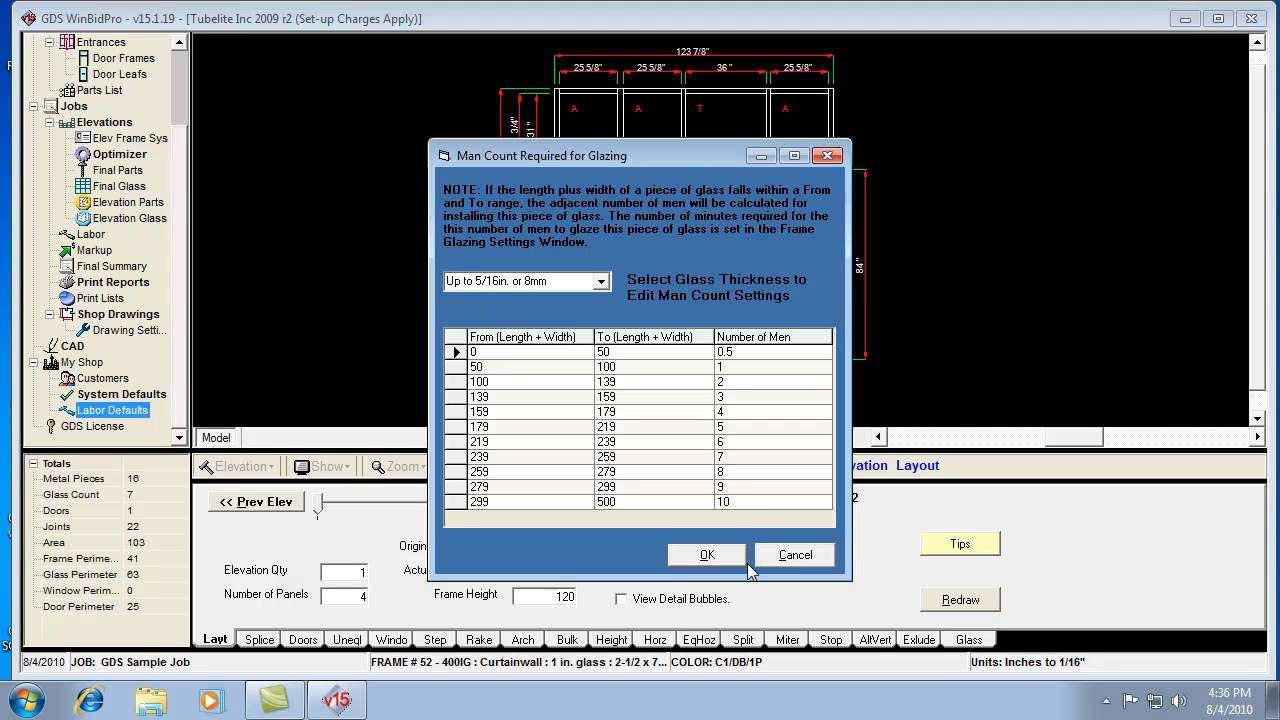
mouse_move(732, 560)
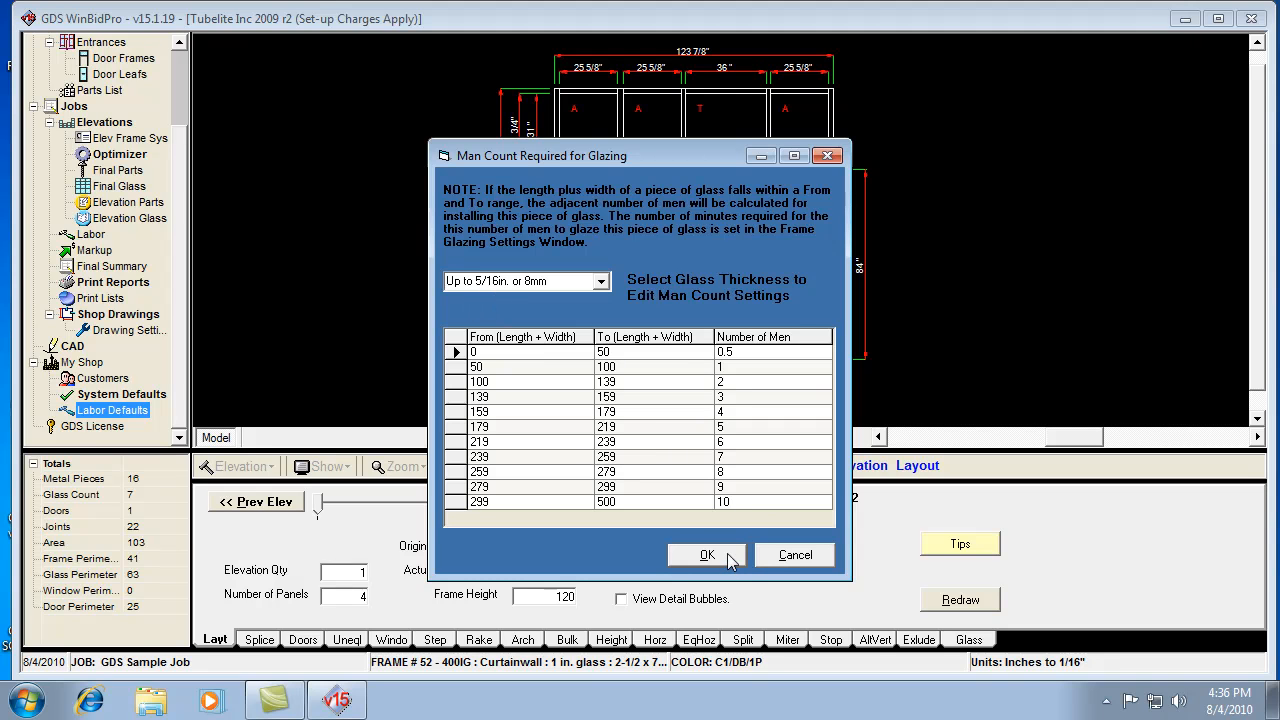
- Accept the man count table, review Screw Spline minutes for a one-man count, and close the settings
left_click(706, 556)
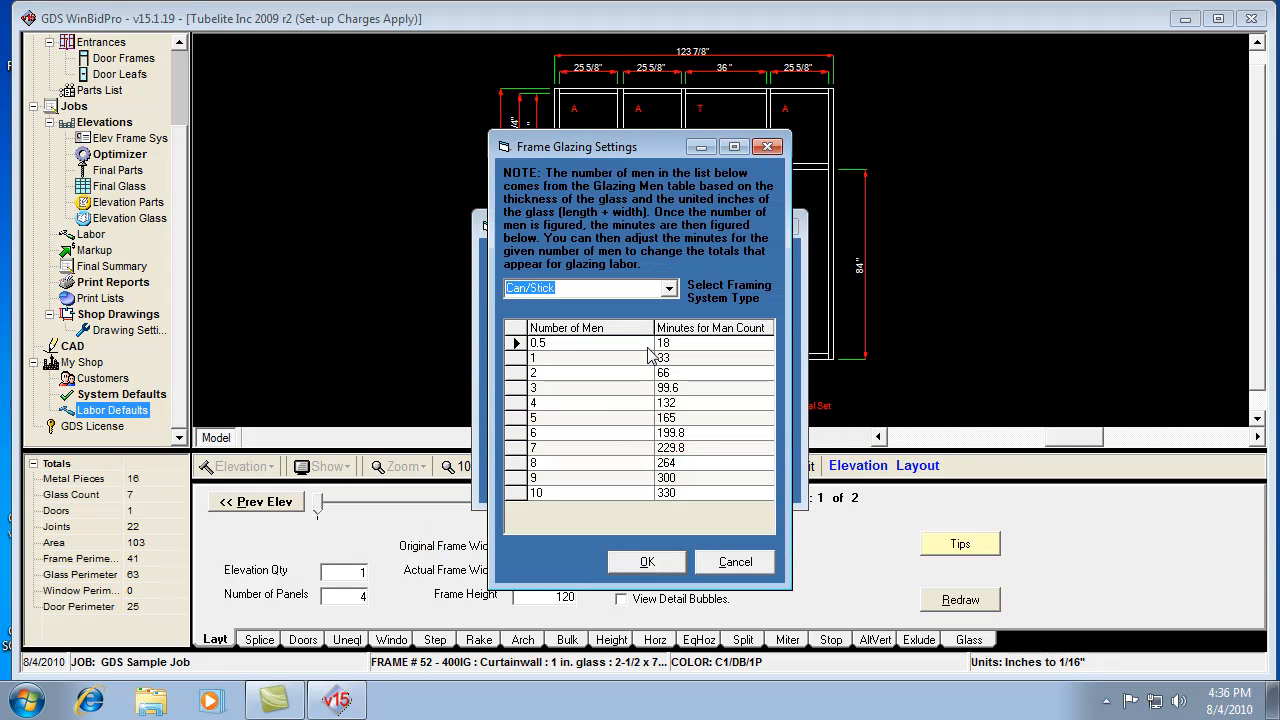
left_click(668, 288)
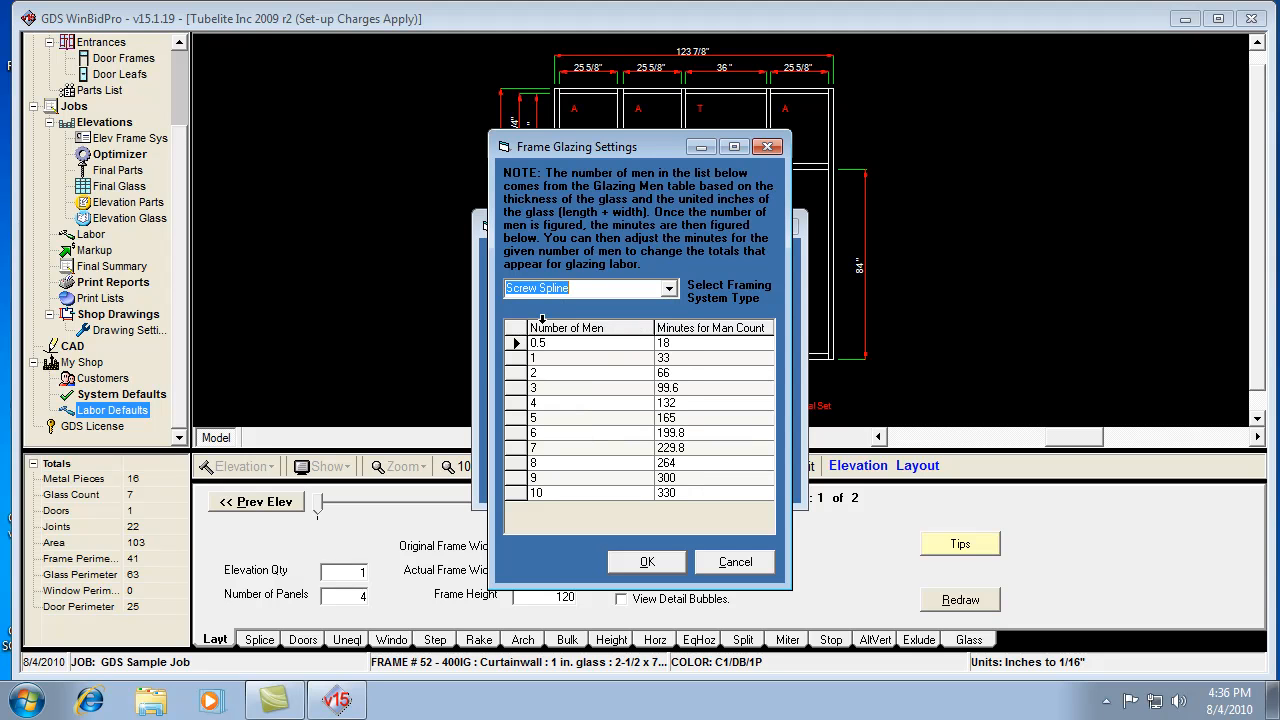
mouse_move(584, 352)
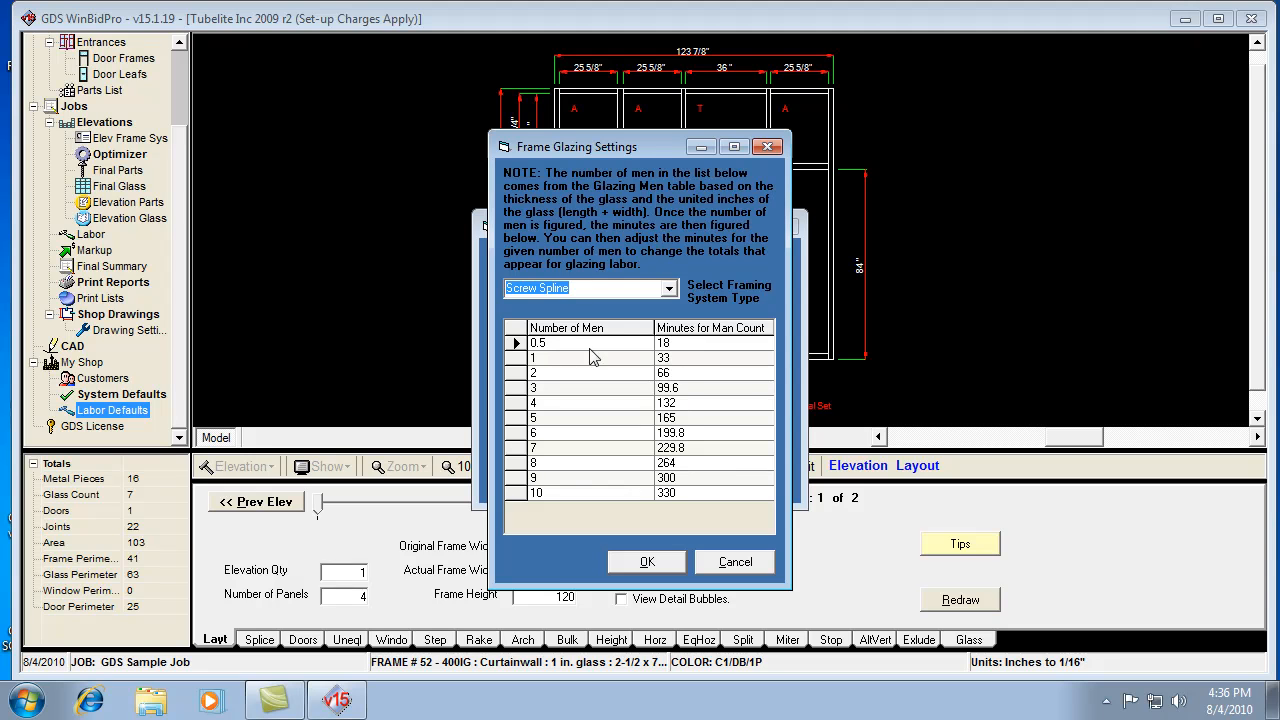
mouse_move(556, 364)
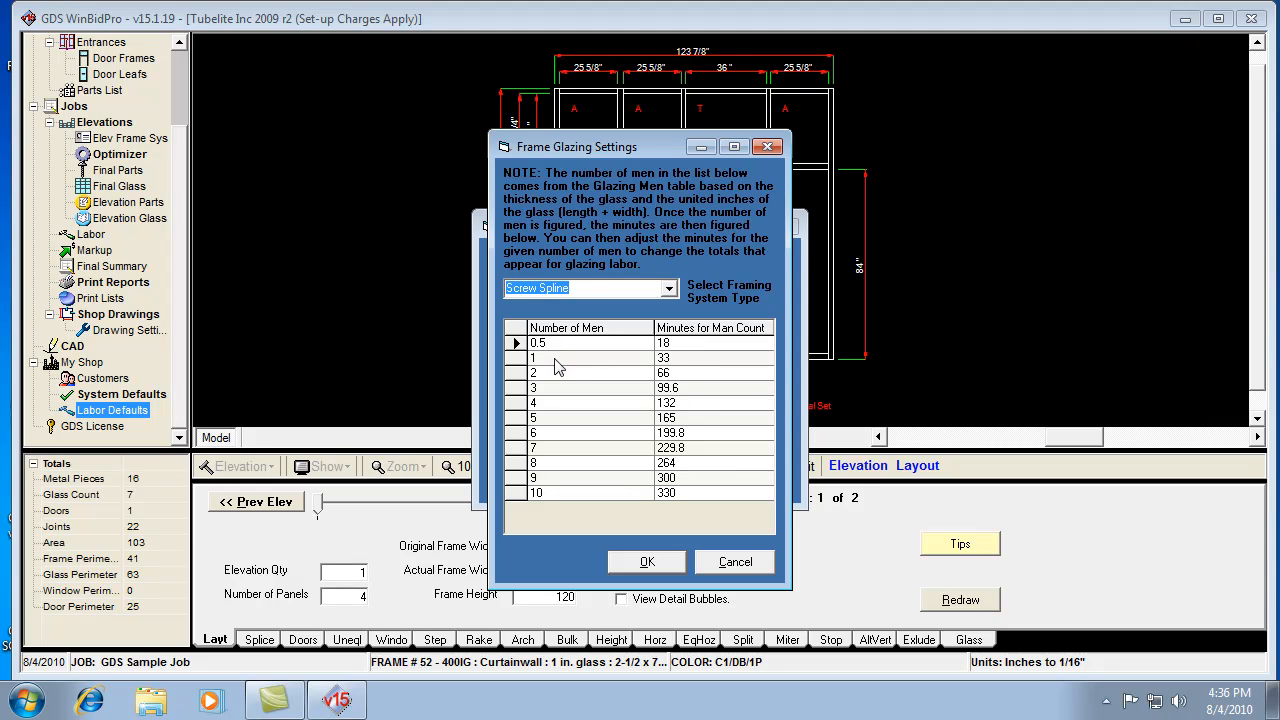
left_click(532, 358)
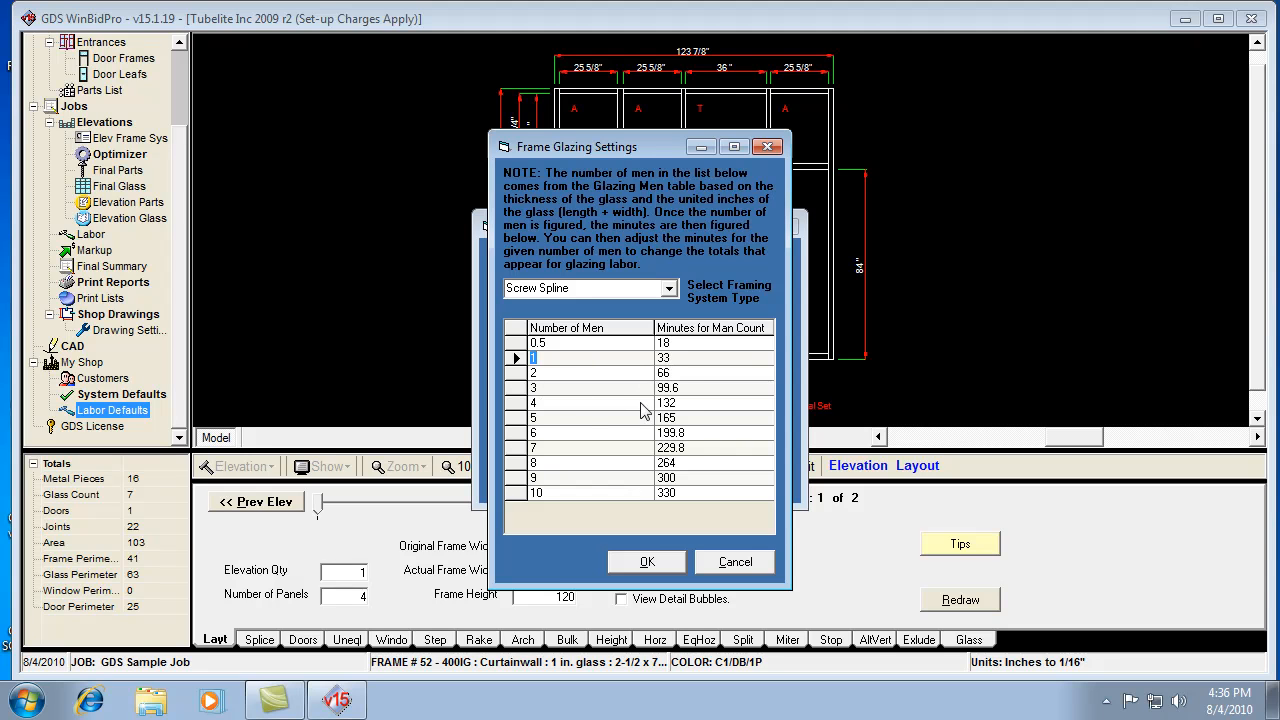
mouse_move(640, 352)
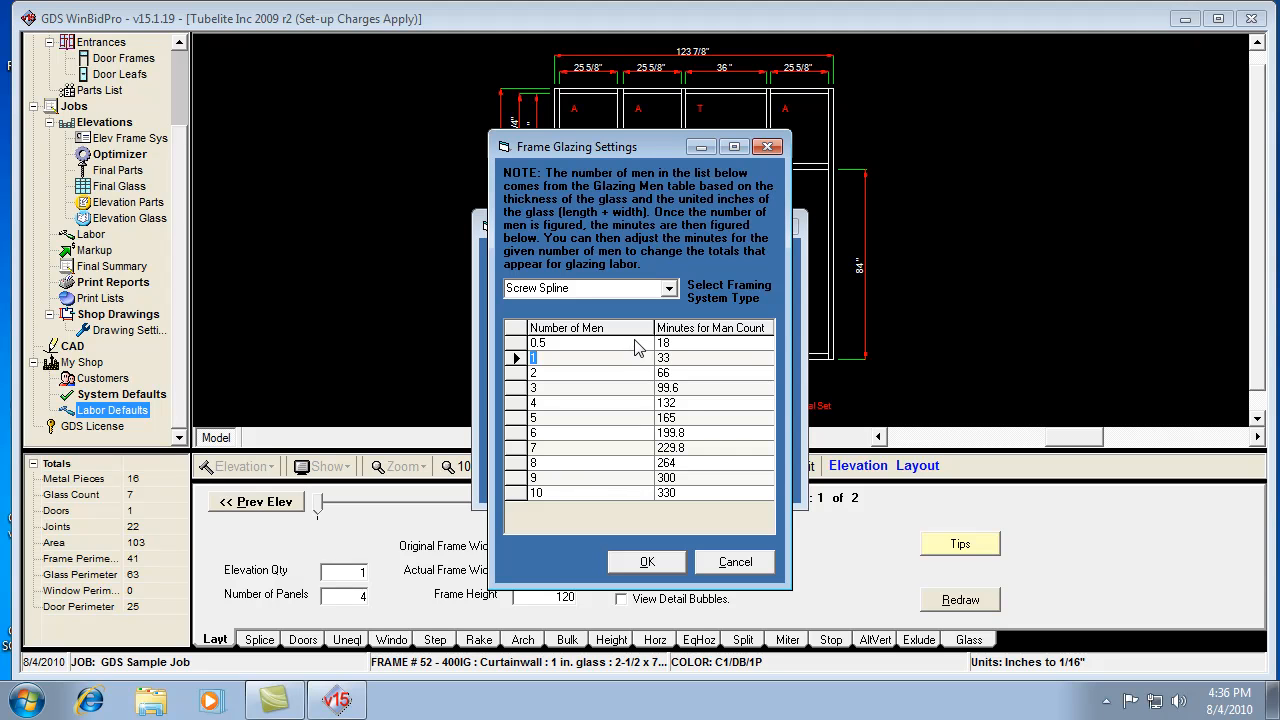
mouse_move(680, 532)
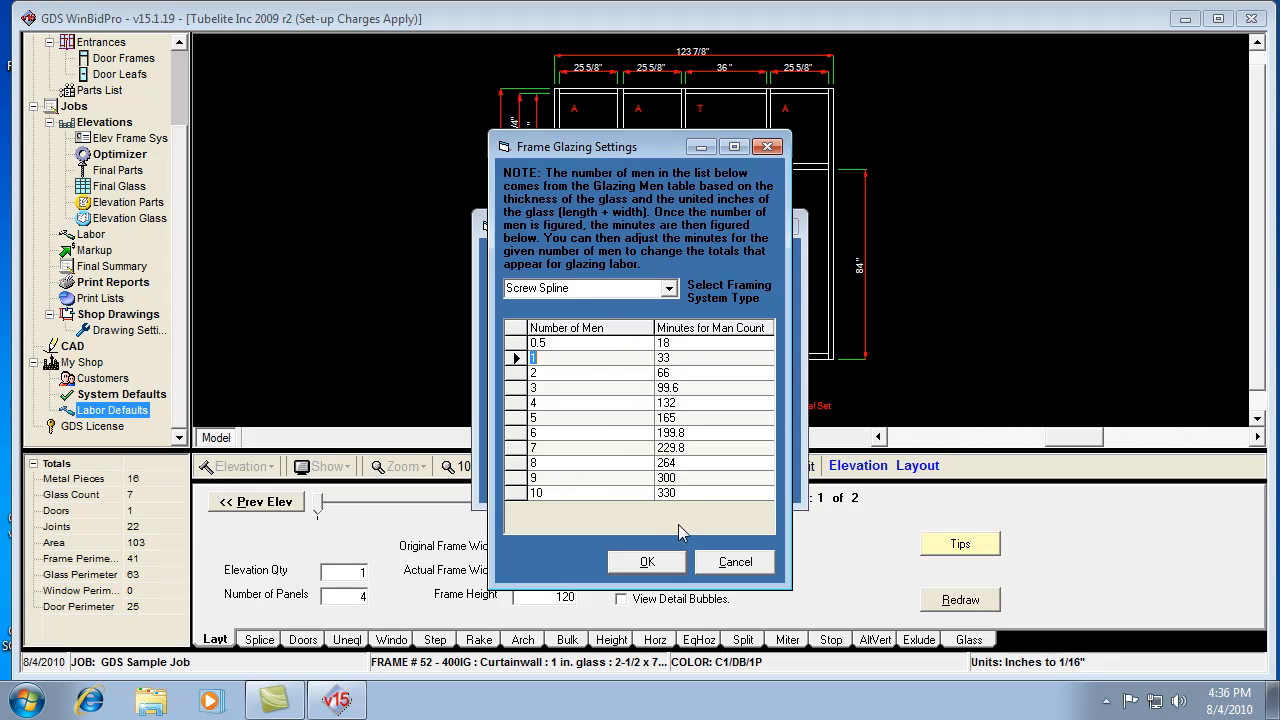
left_click(646, 560)
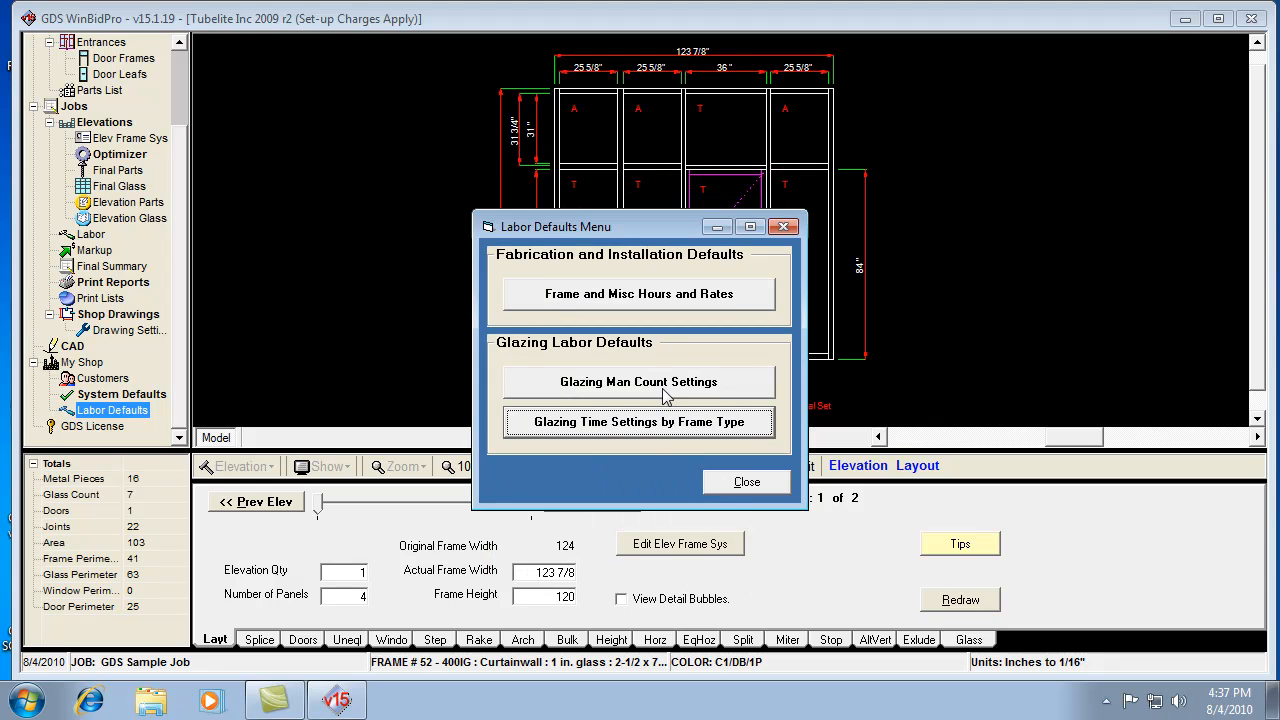
left_click(638, 380)
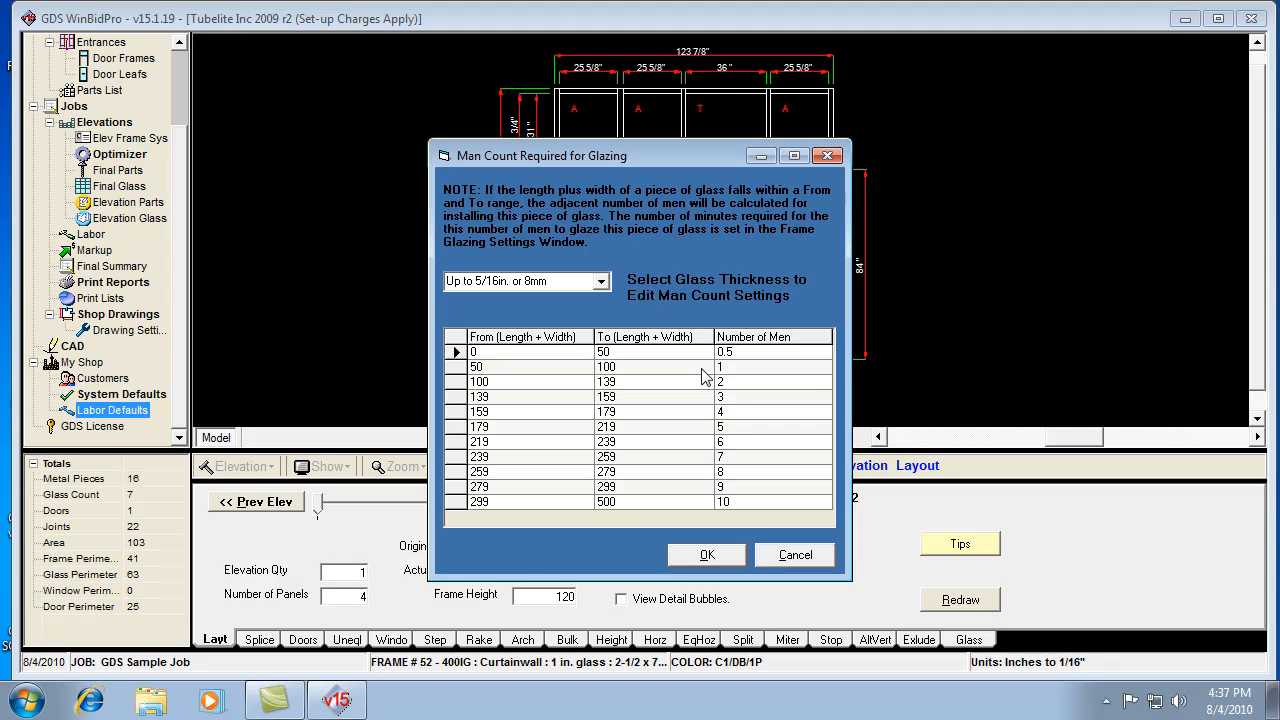
mouse_move(796, 554)
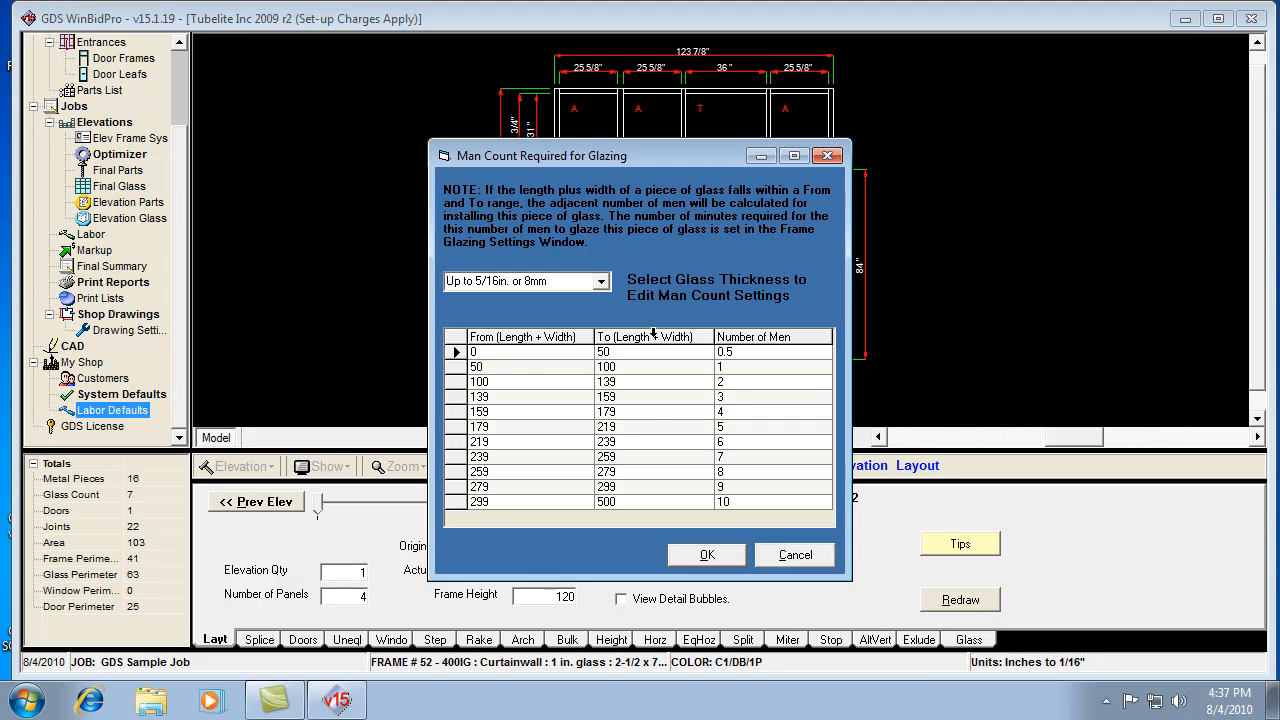
mouse_move(512, 390)
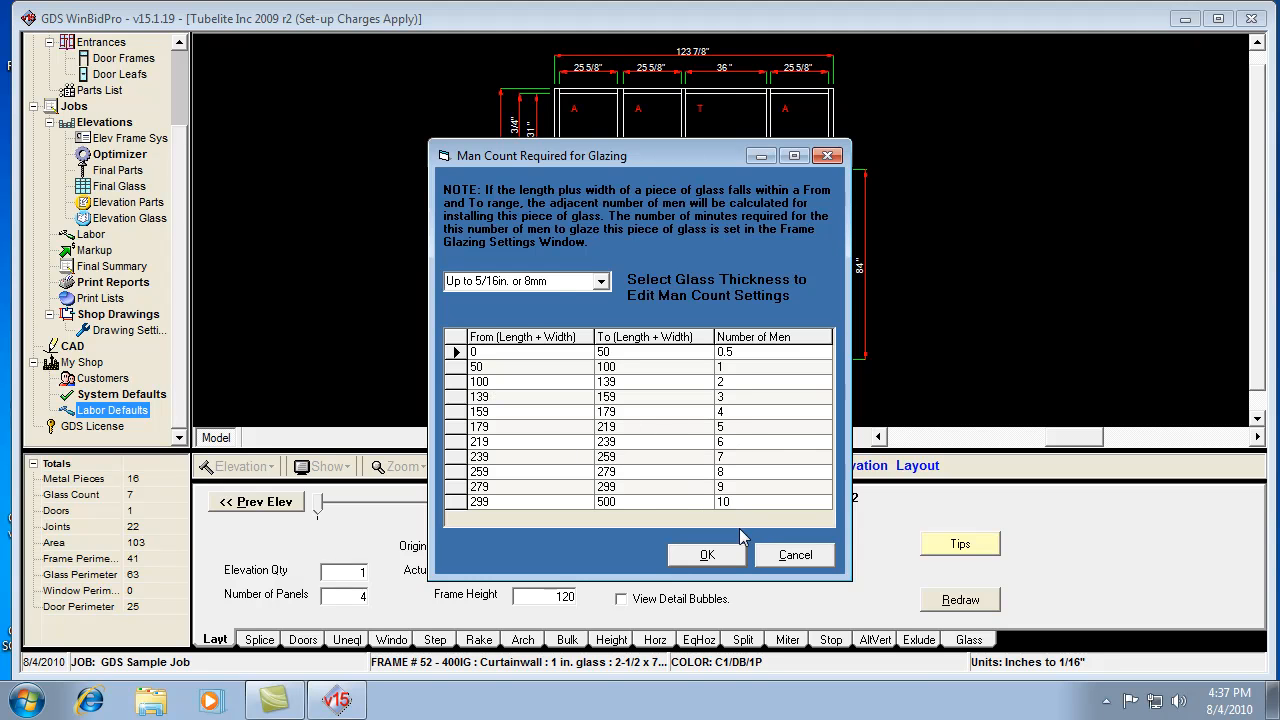
mouse_move(706, 564)
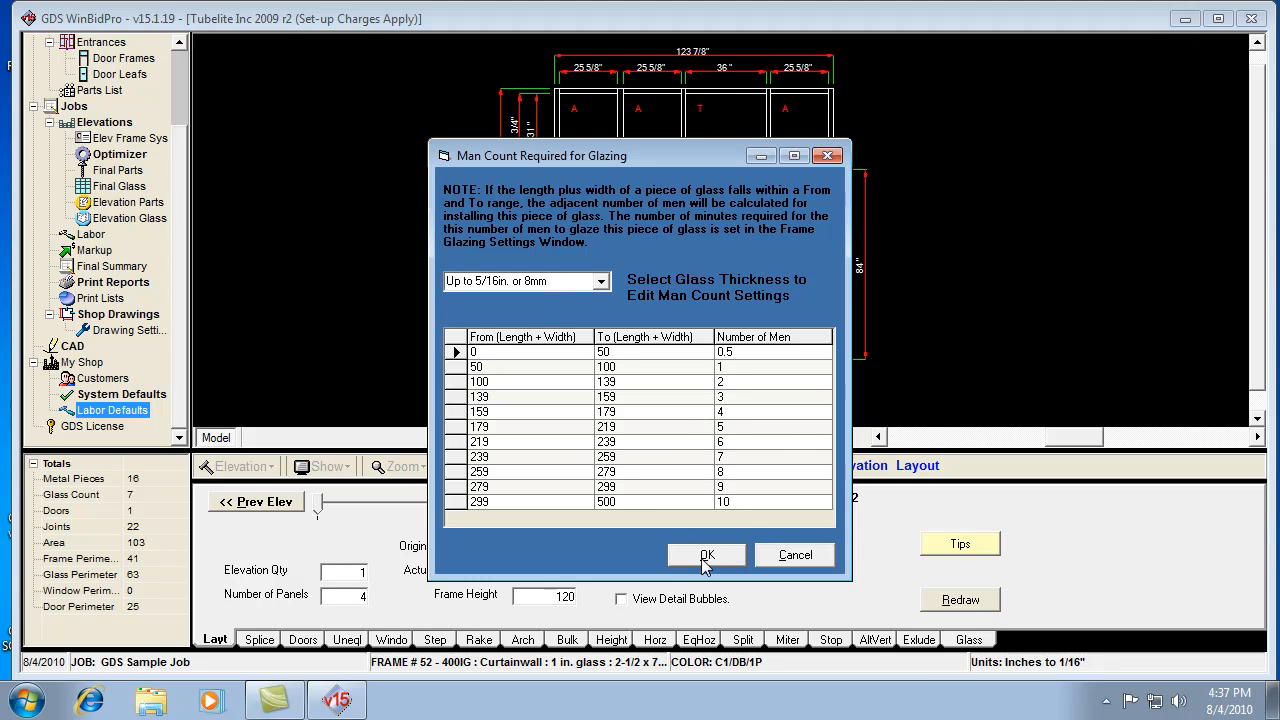
left_click(706, 556)
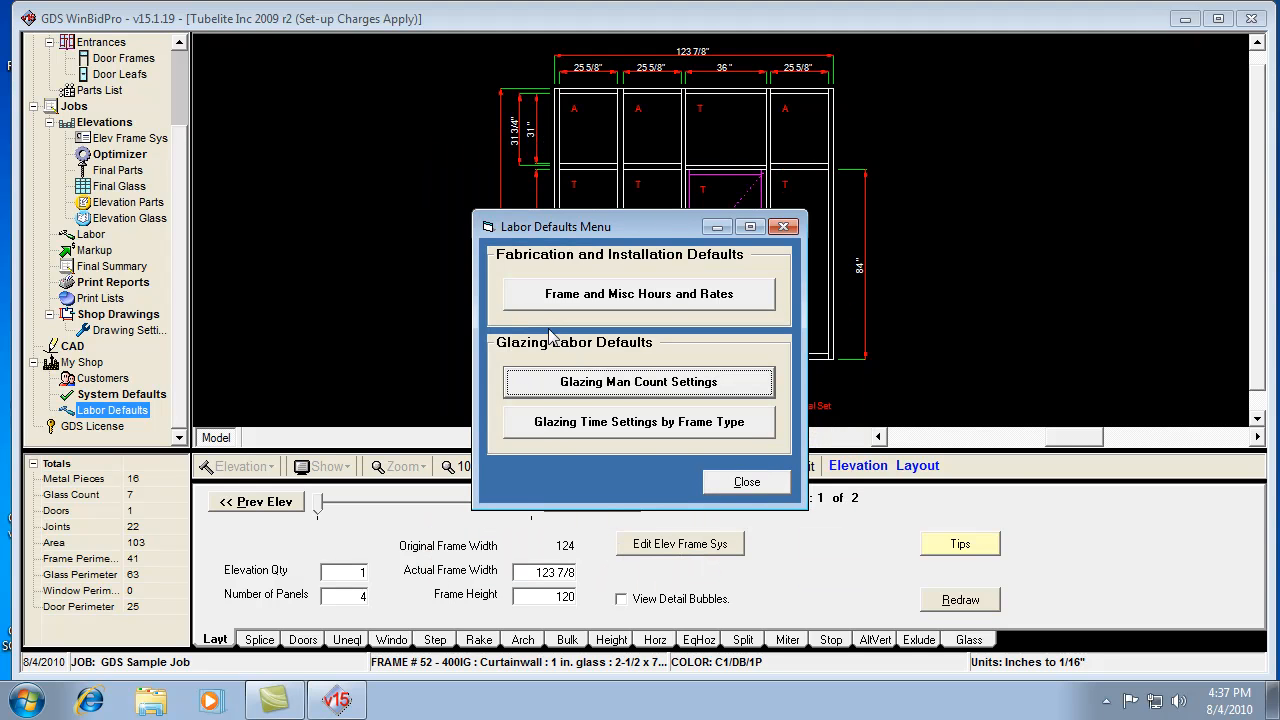
left_click(638, 380)
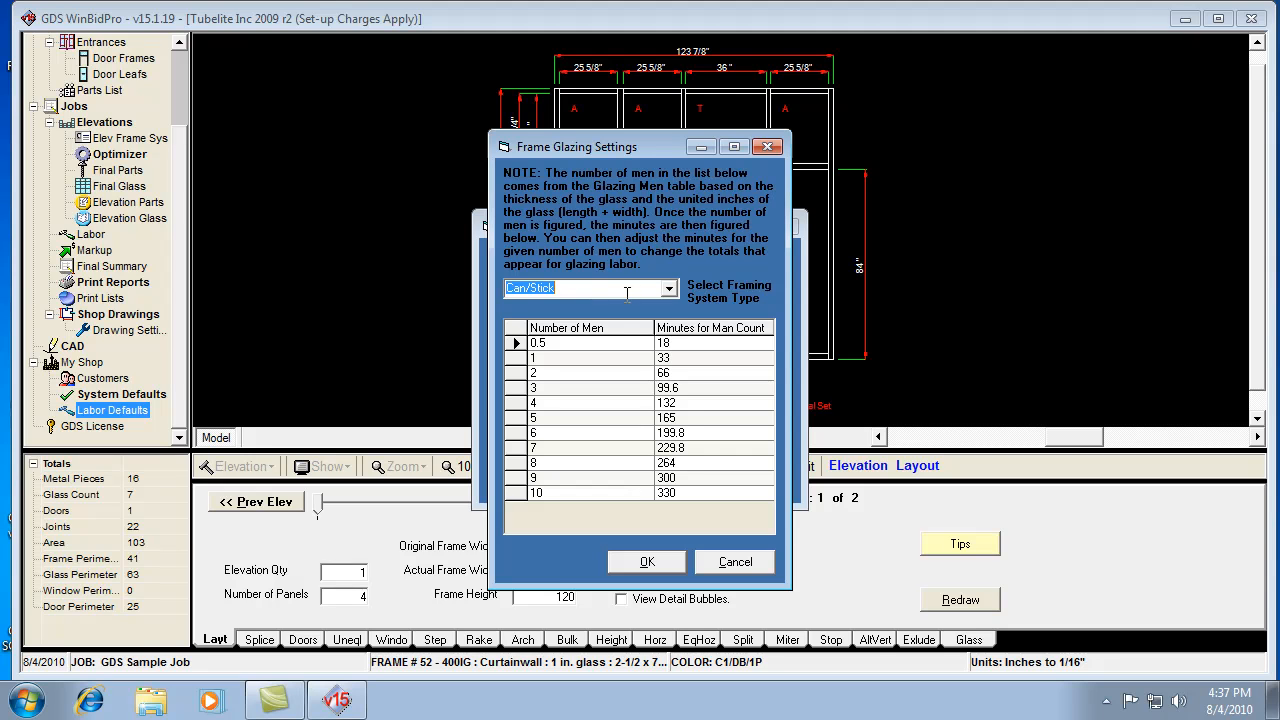
left_click(668, 288)
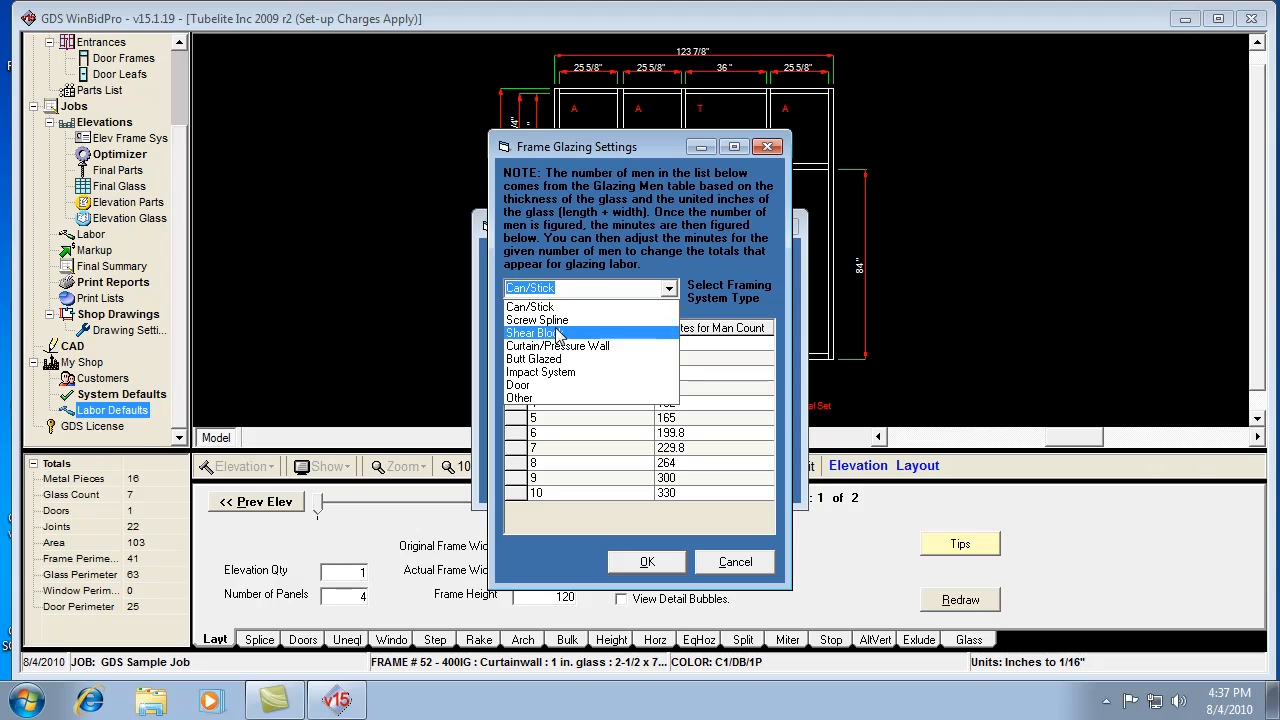
left_click(536, 320)
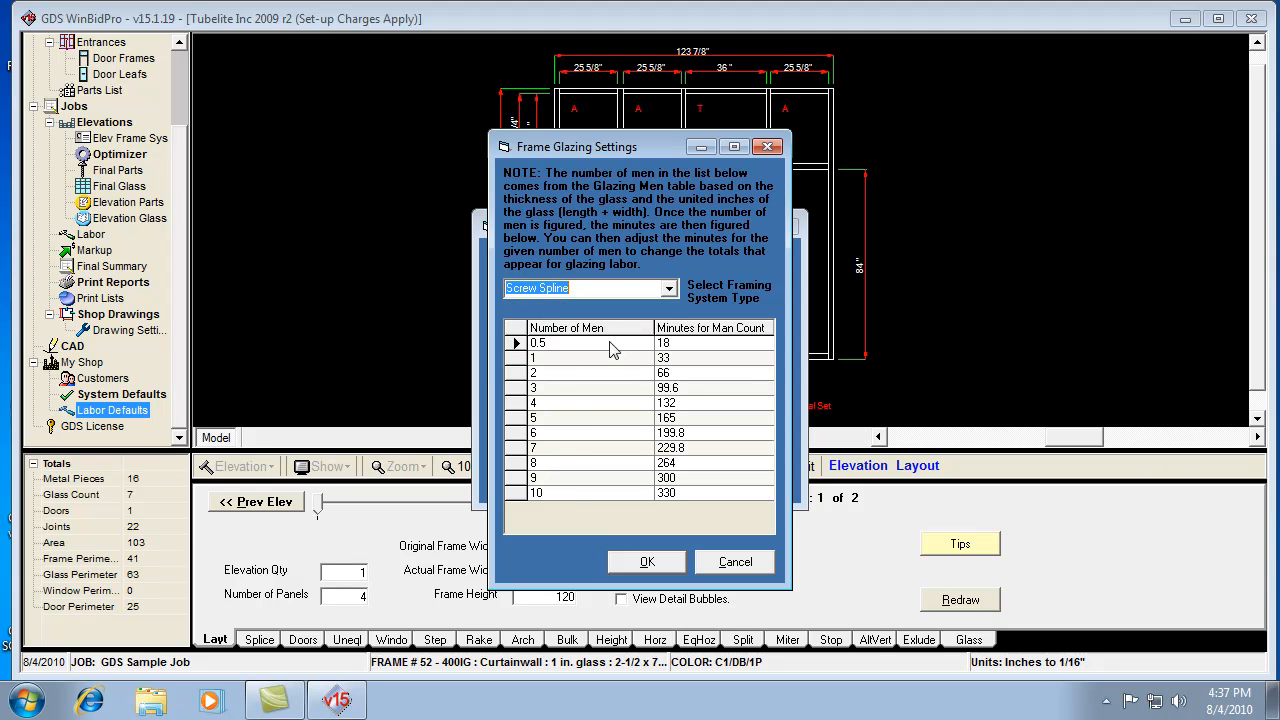
mouse_move(556, 380)
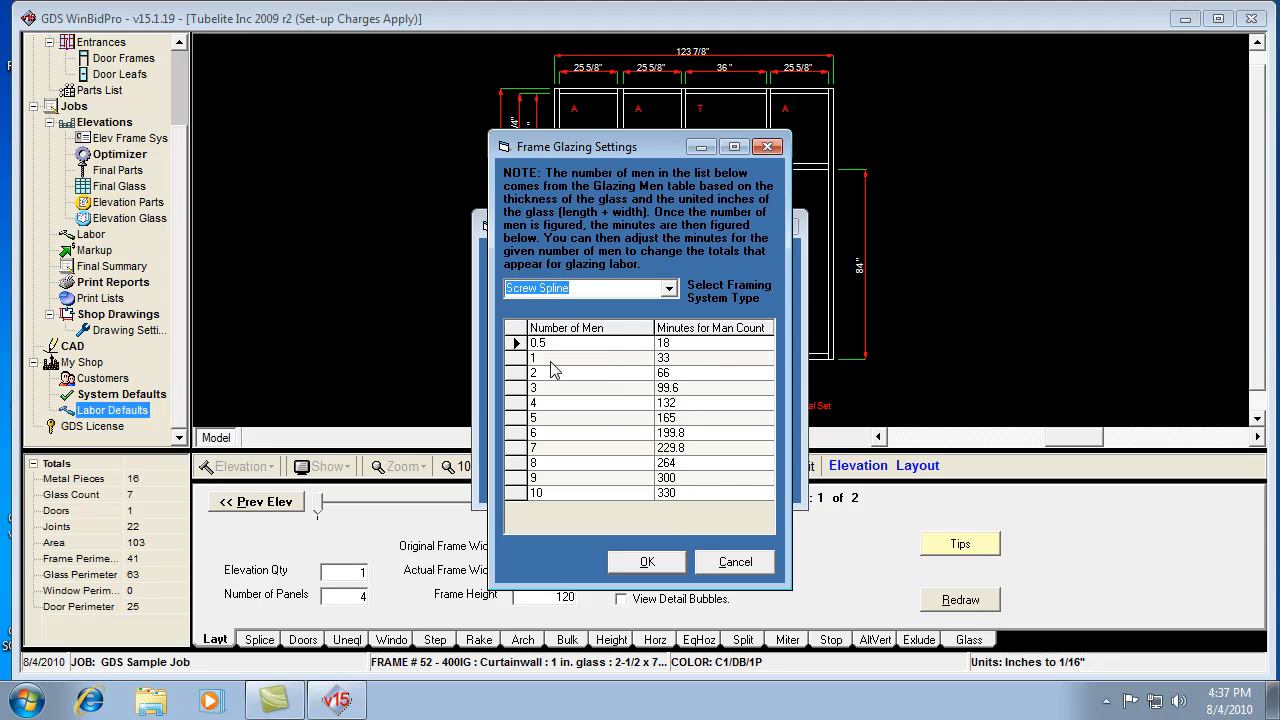
mouse_move(684, 364)
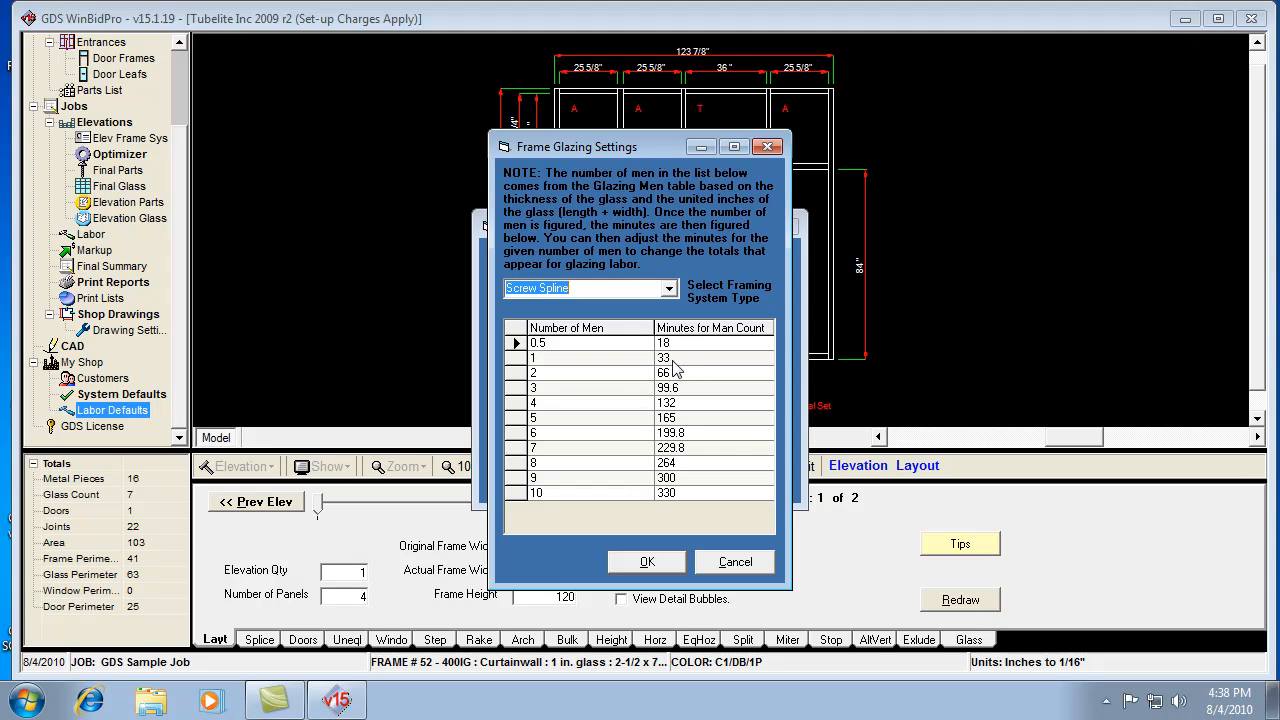
left_click(664, 356)
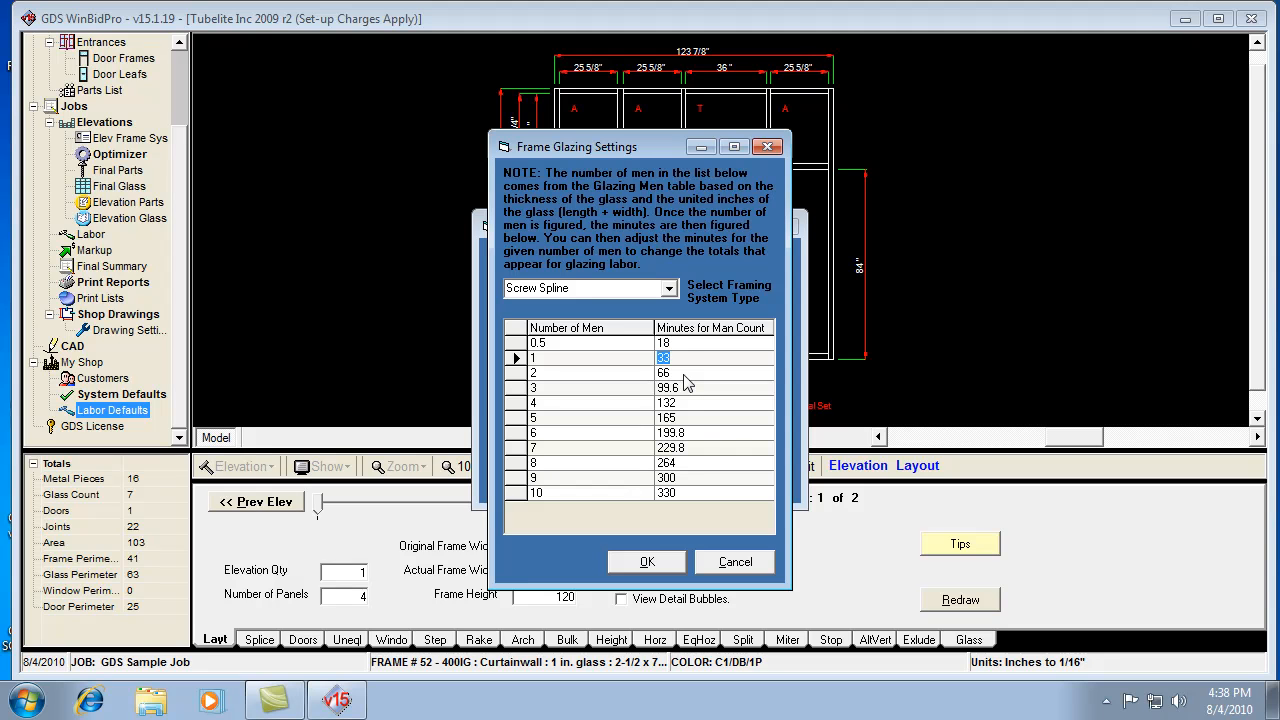
mouse_move(842, 112)
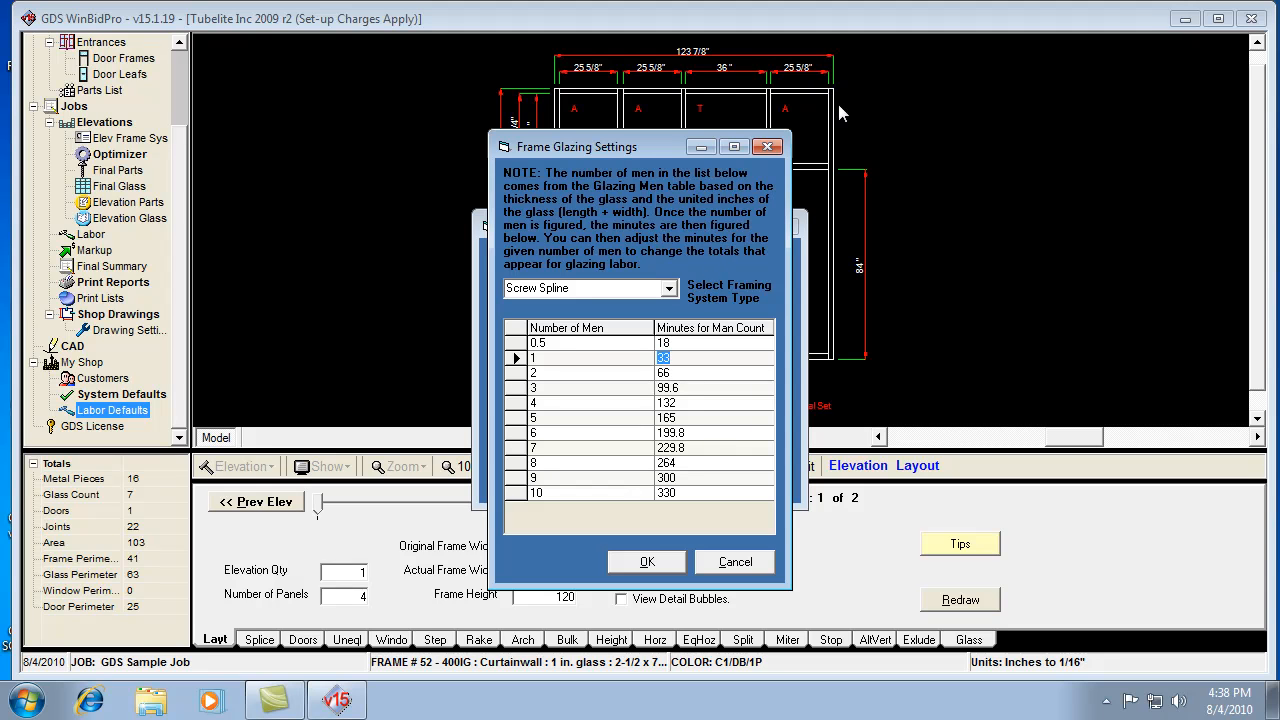
mouse_move(852, 124)
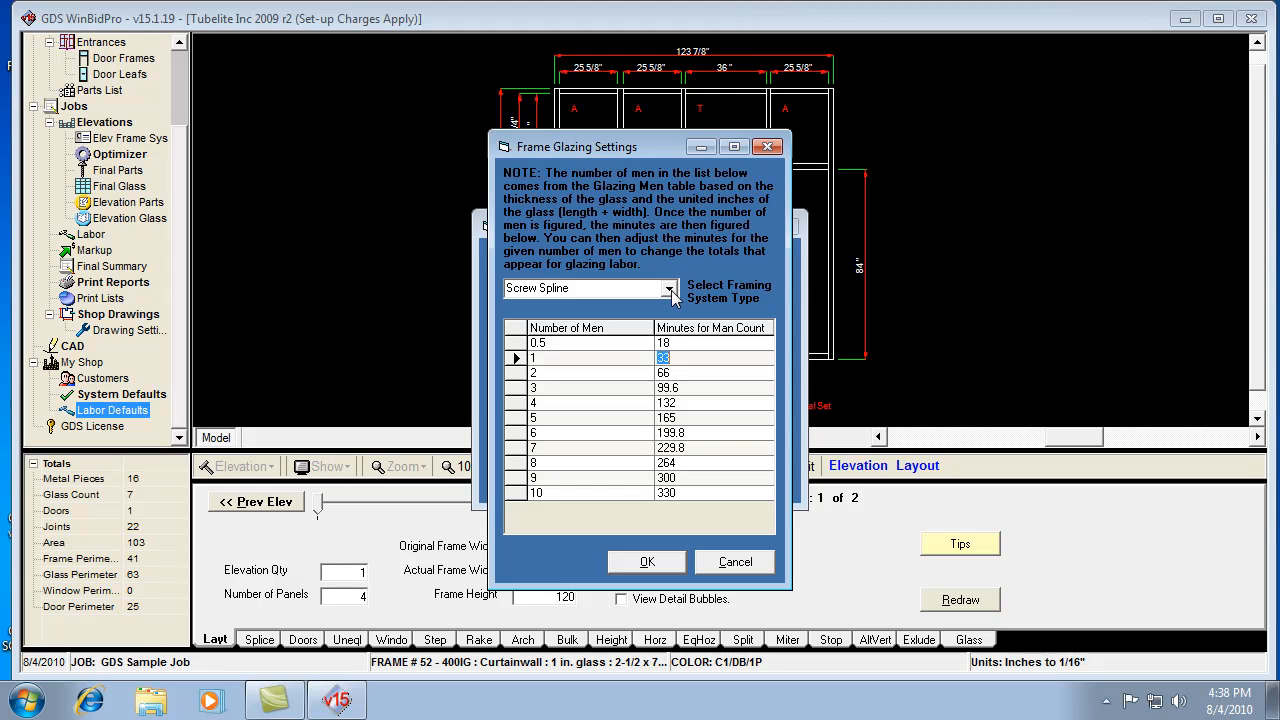
- Reselect Screw Spline from the framing system type list in Frame Glazing Settings
left_click(668, 288)
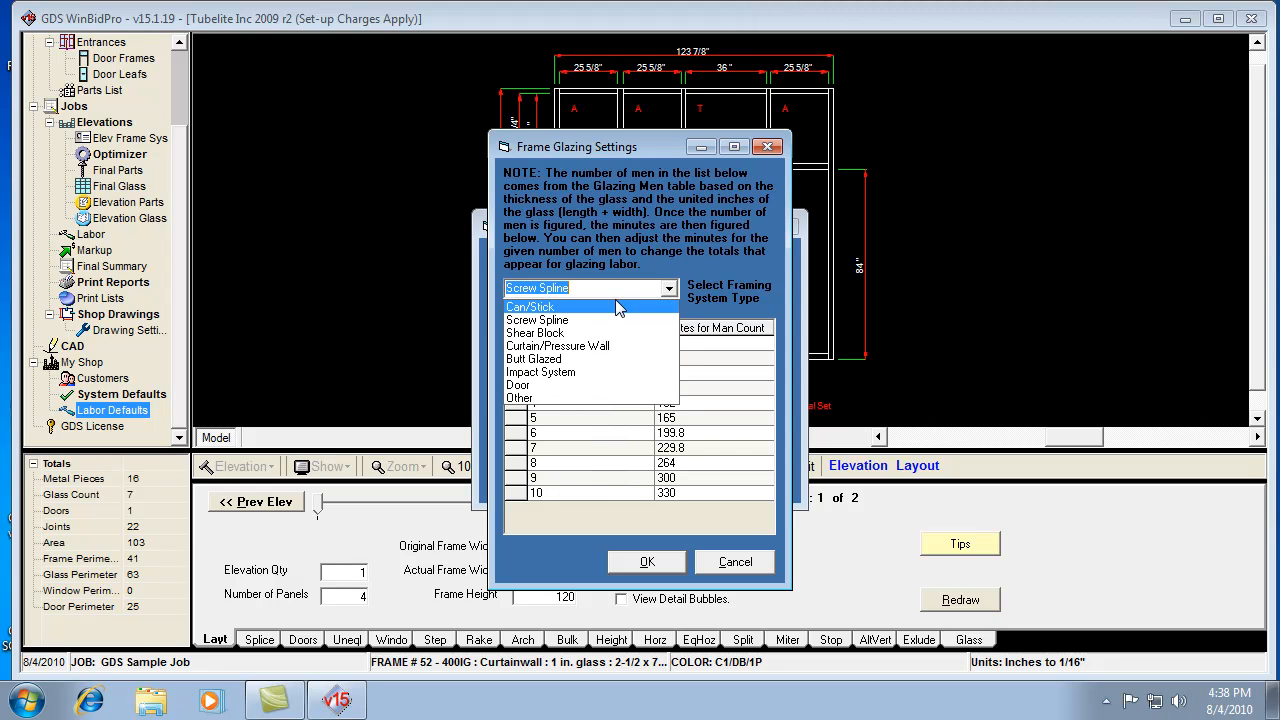
left_click(536, 320)
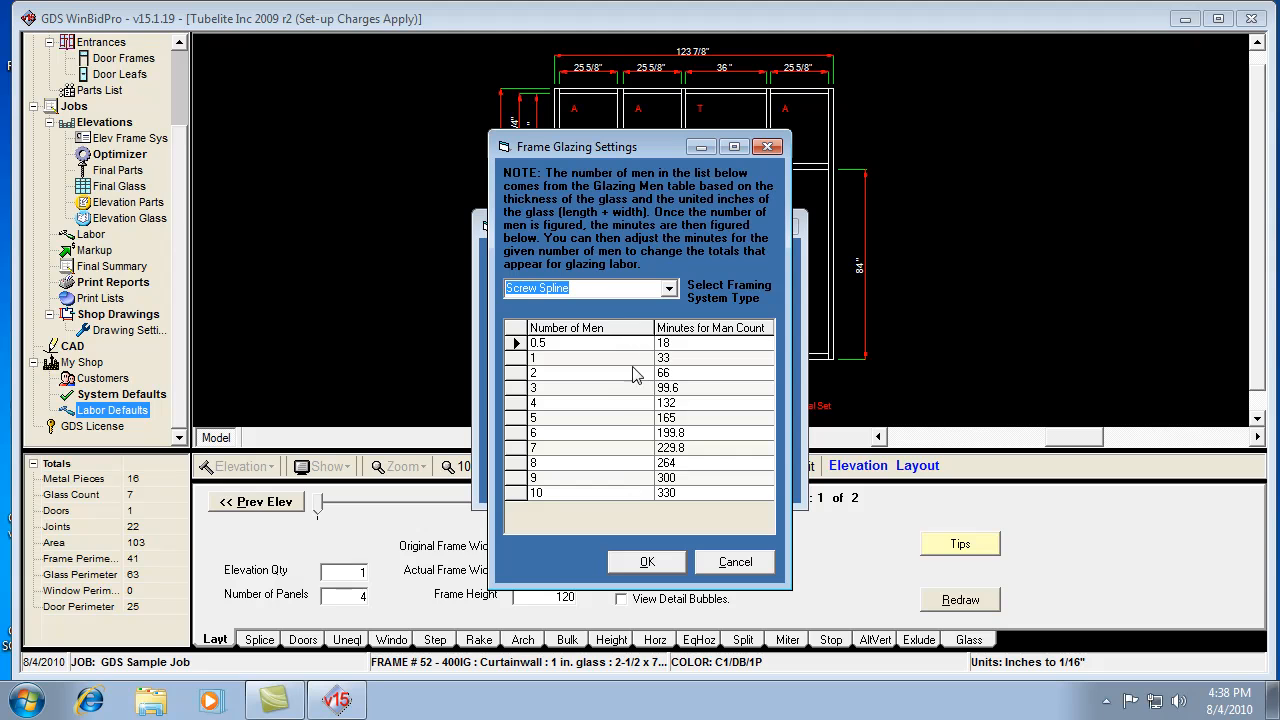
mouse_move(582, 368)
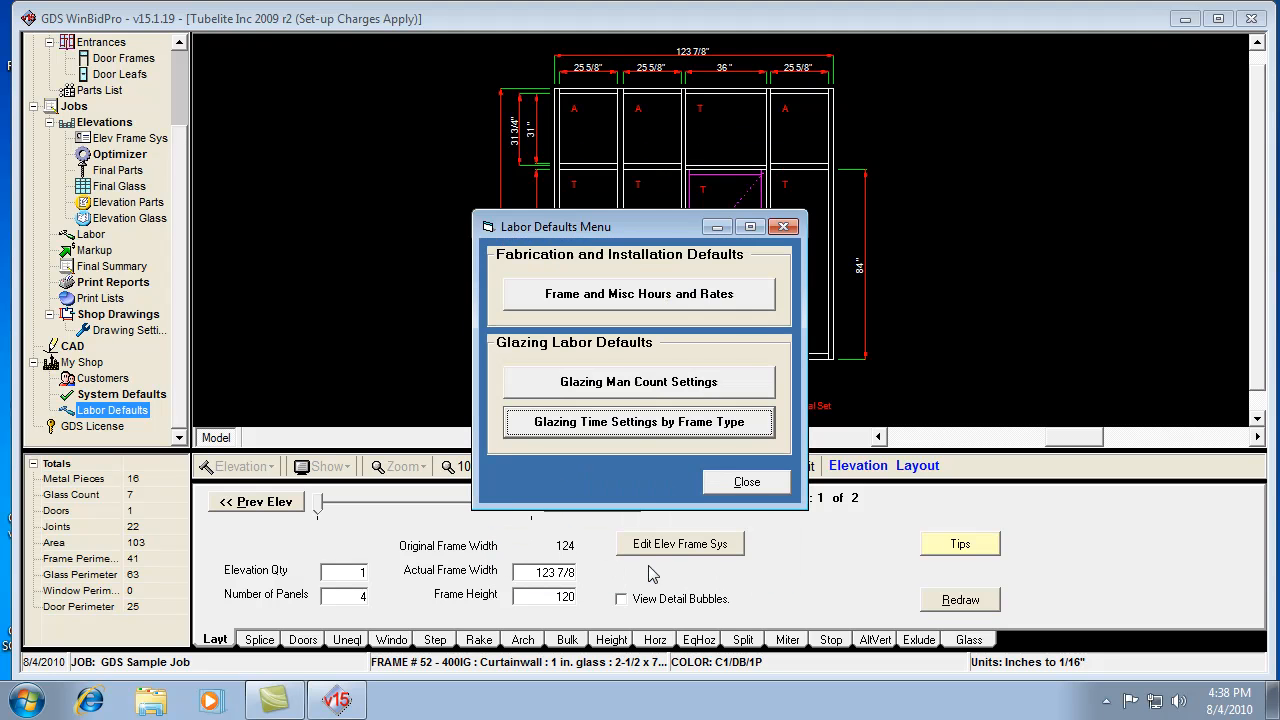
left_click(638, 380)
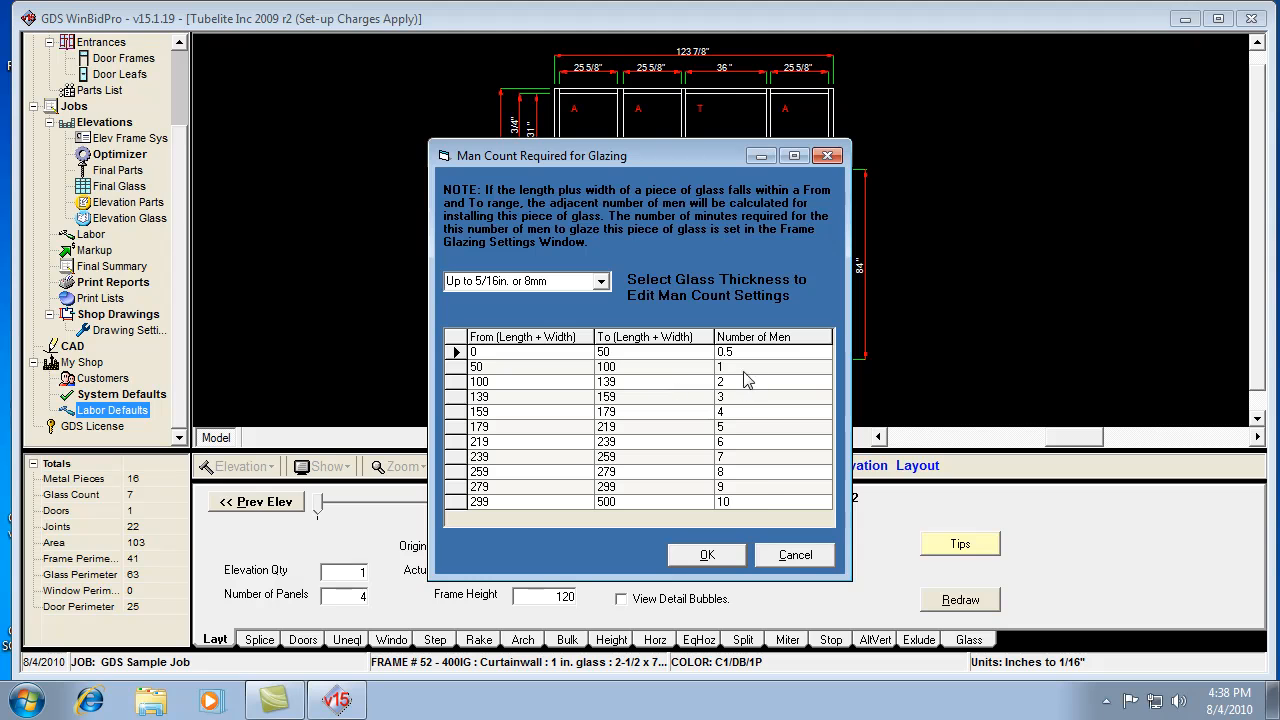
mouse_move(736, 374)
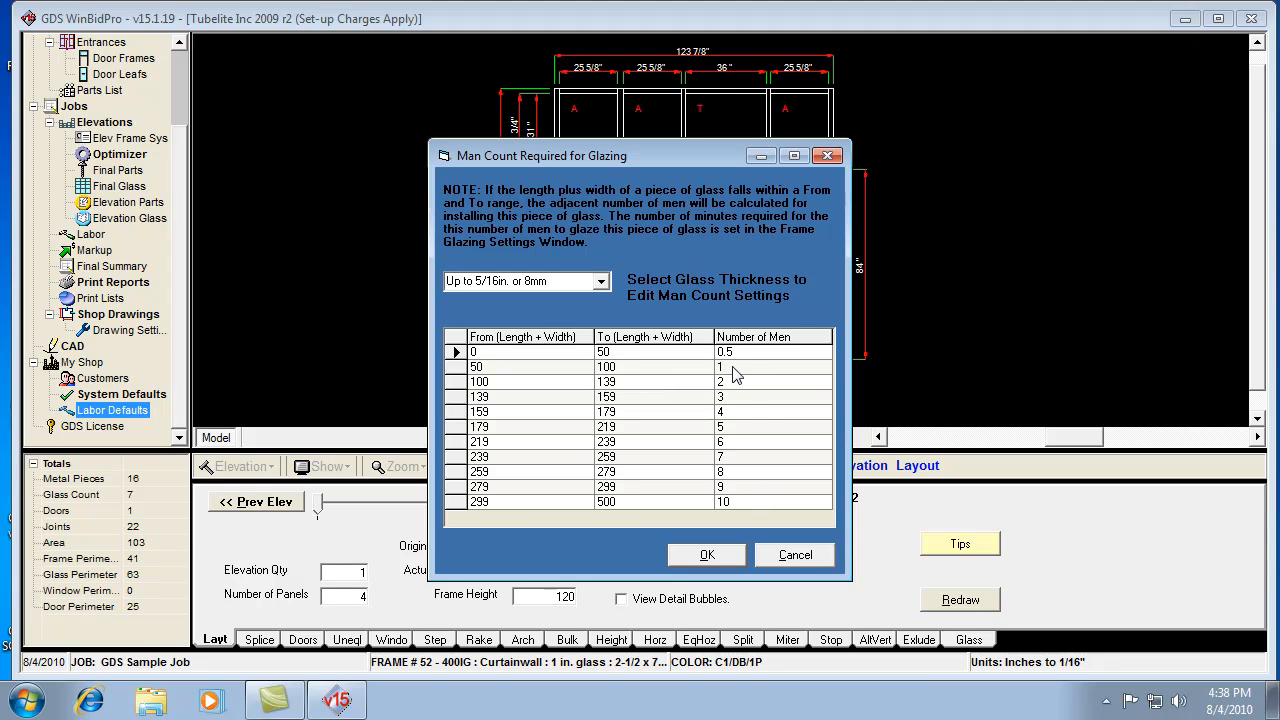
mouse_move(720, 562)
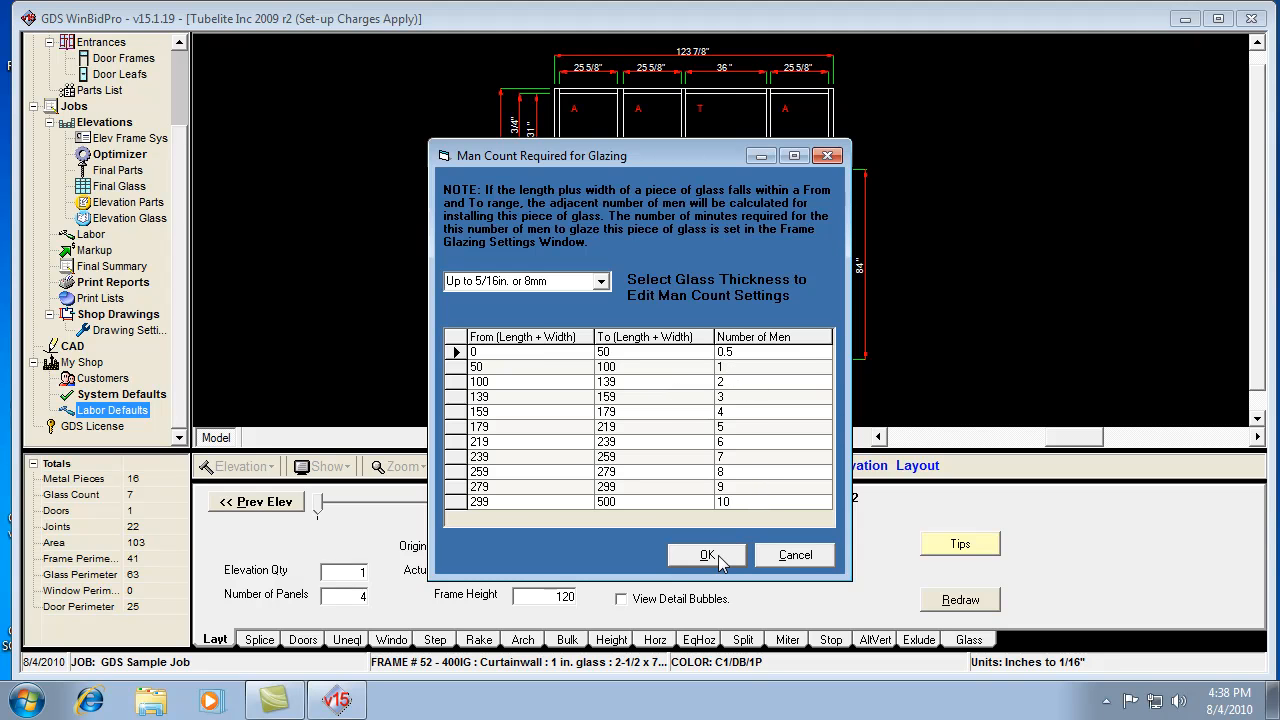
left_click(706, 556)
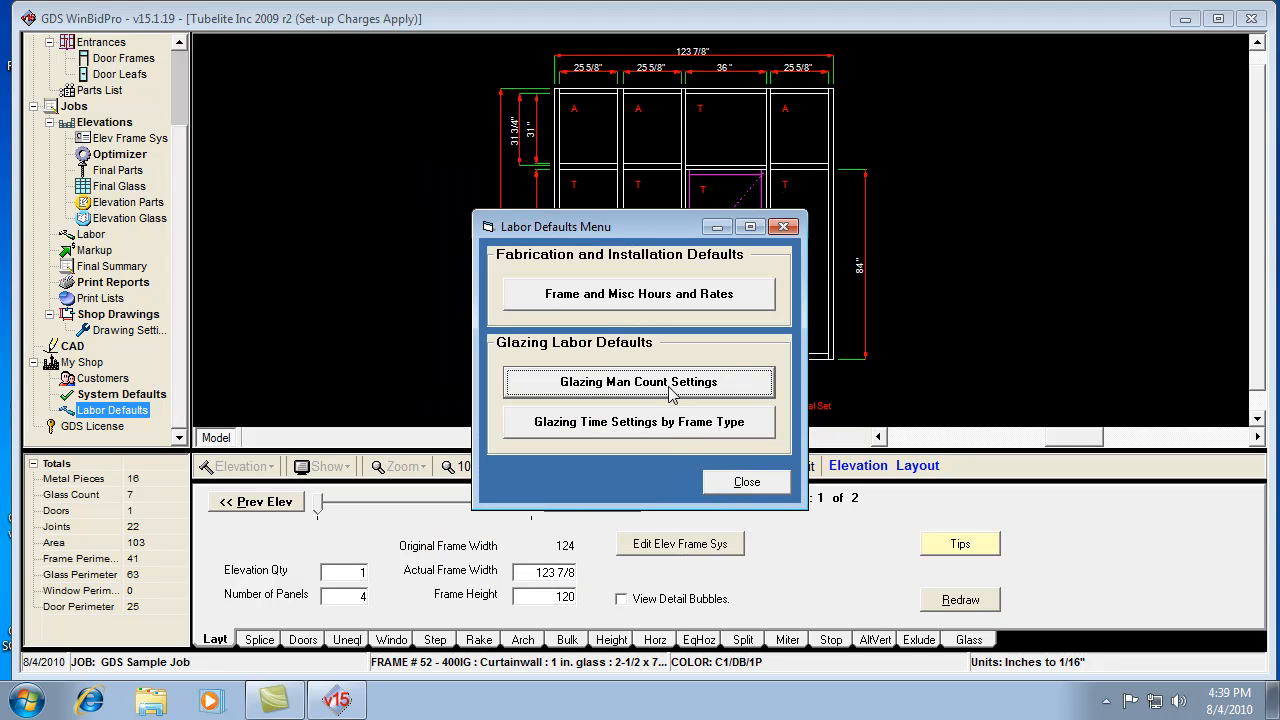
left_click(638, 382)
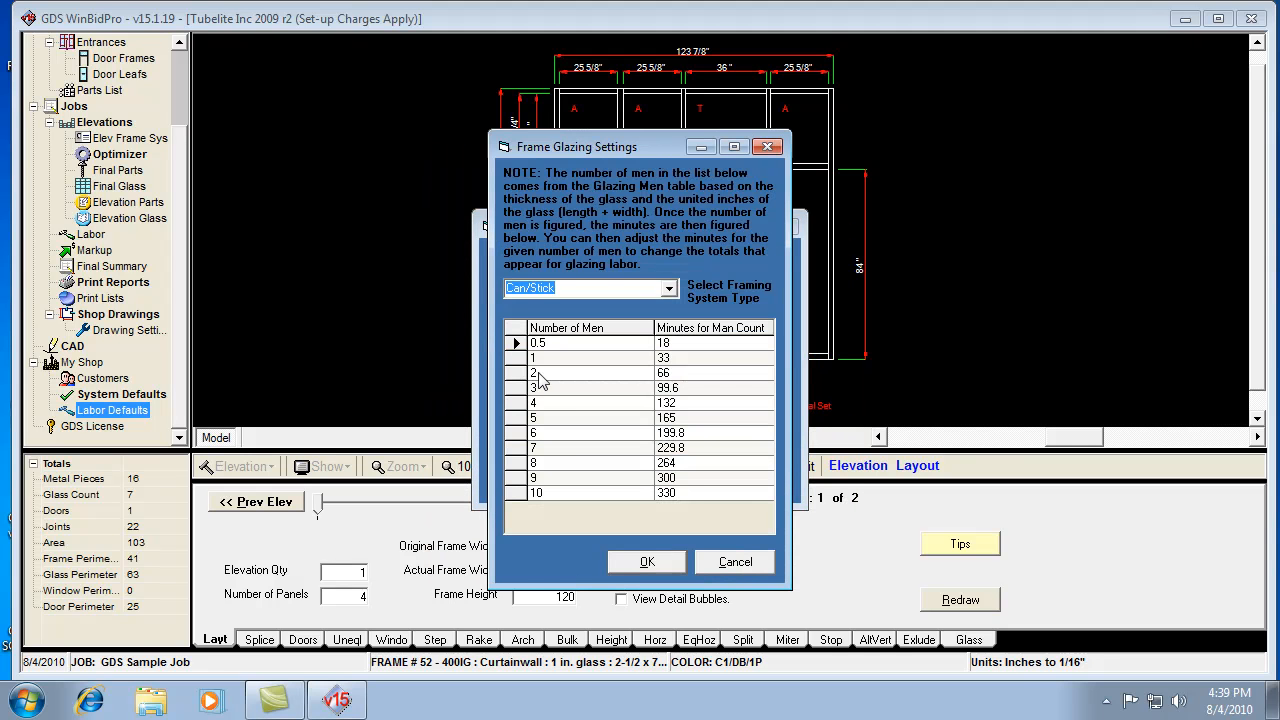
mouse_move(590, 468)
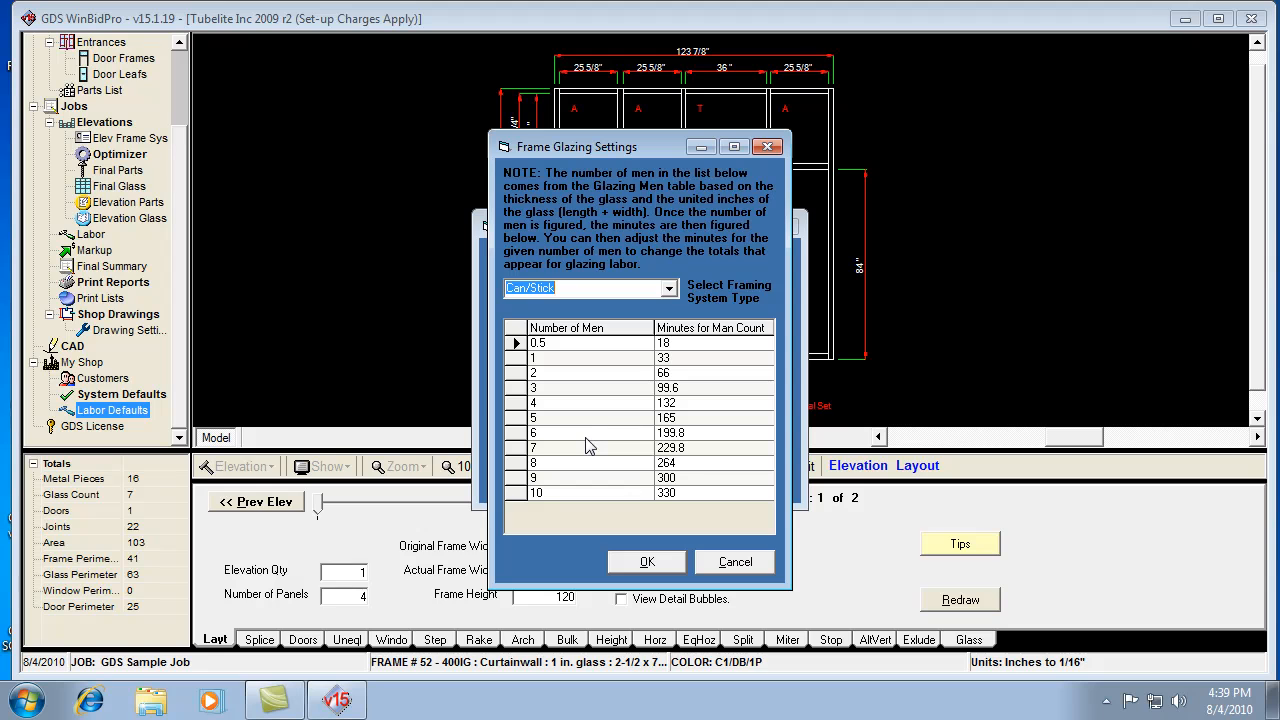
mouse_move(580, 418)
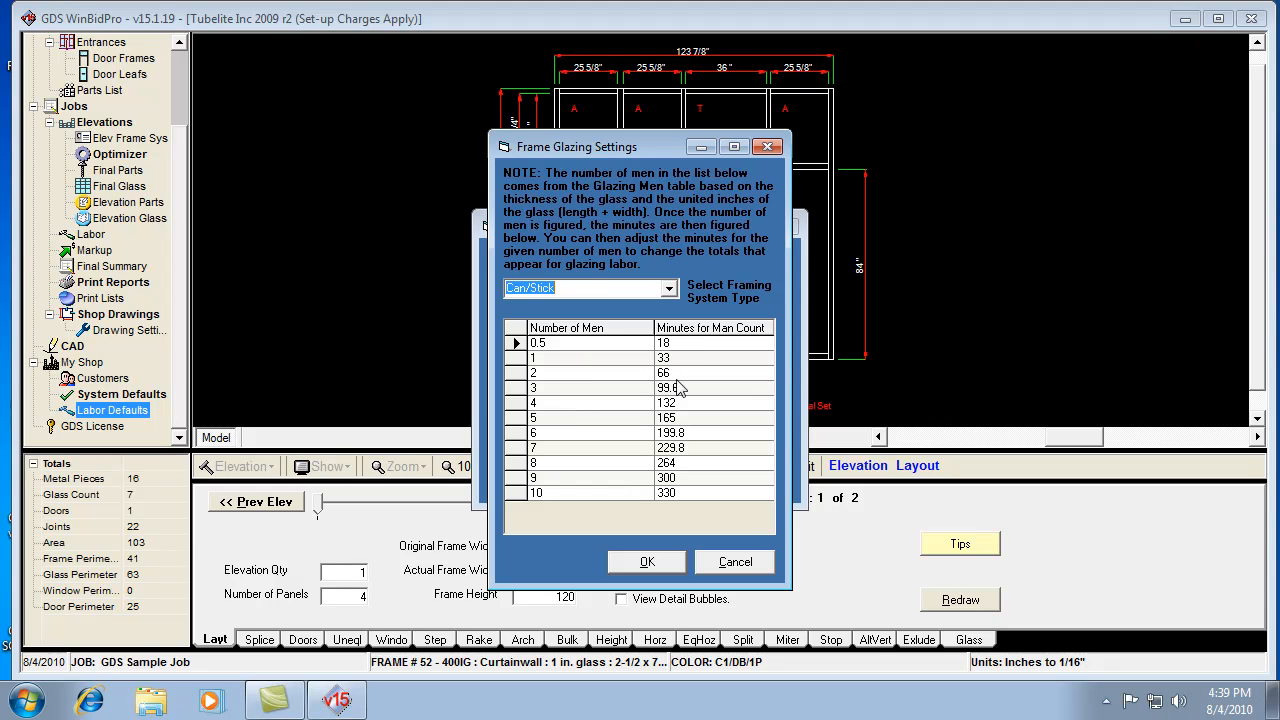
mouse_move(676, 360)
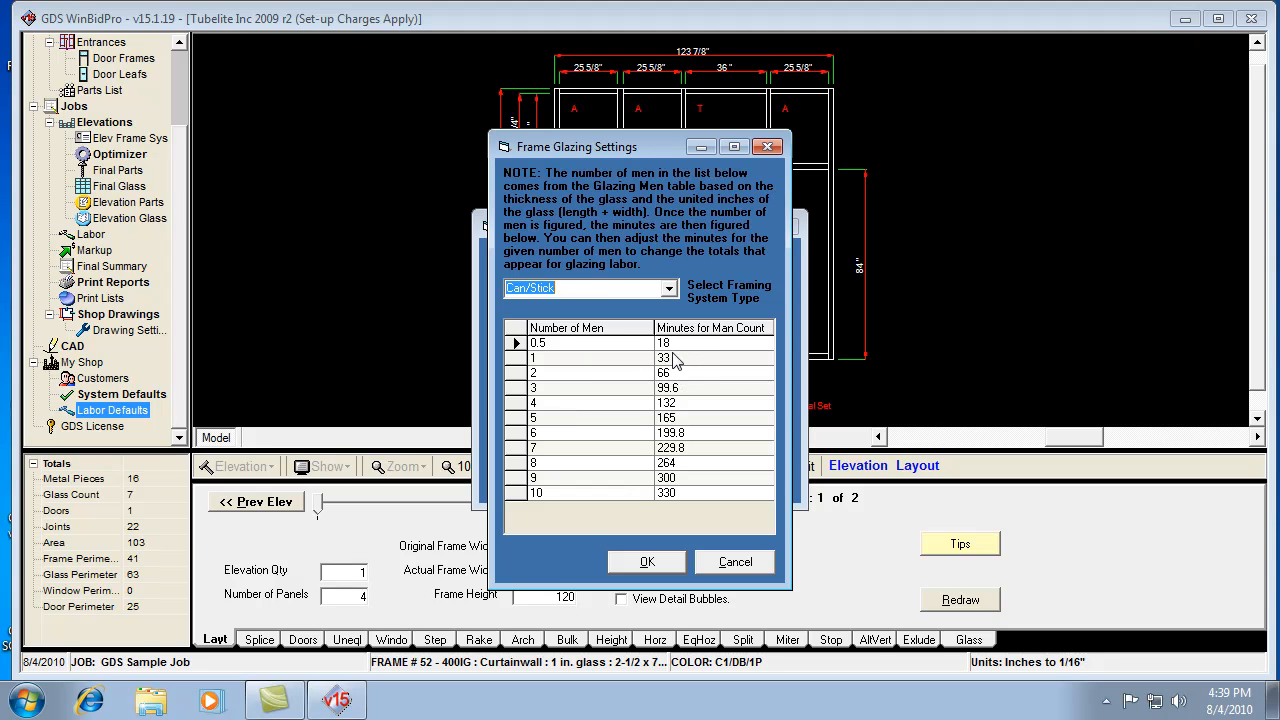
mouse_move(688, 402)
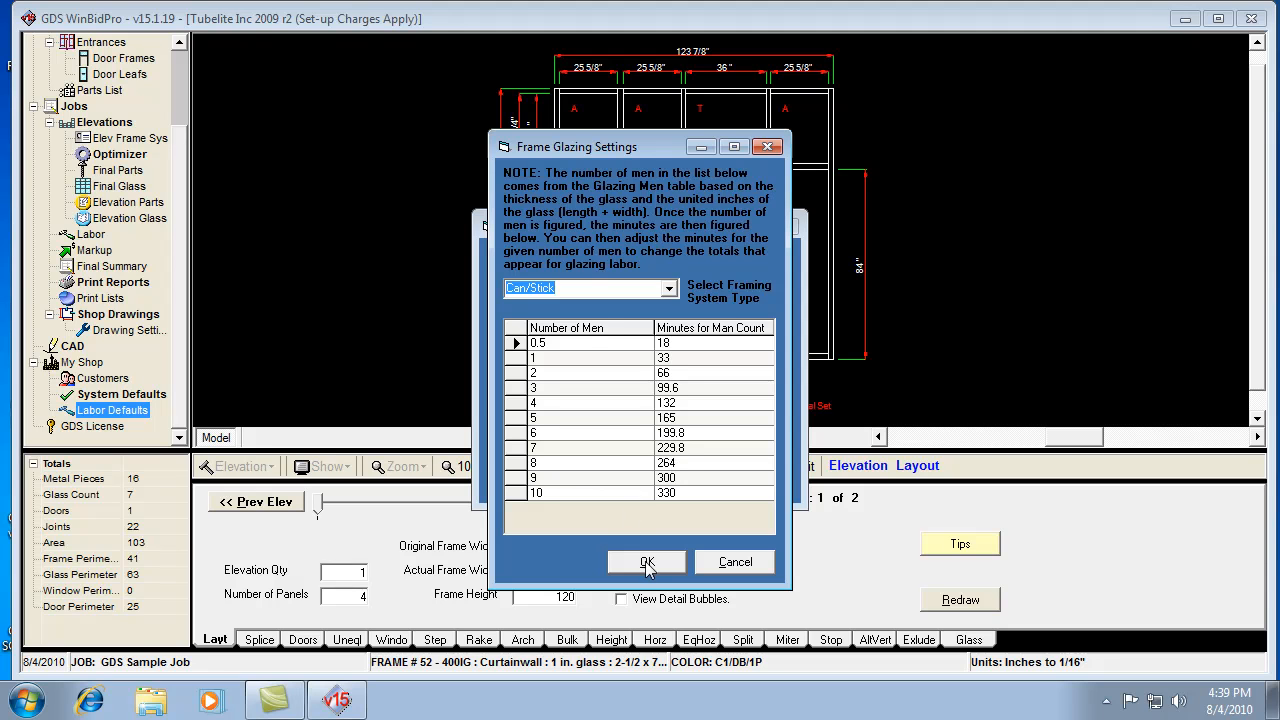
left_click(646, 560)
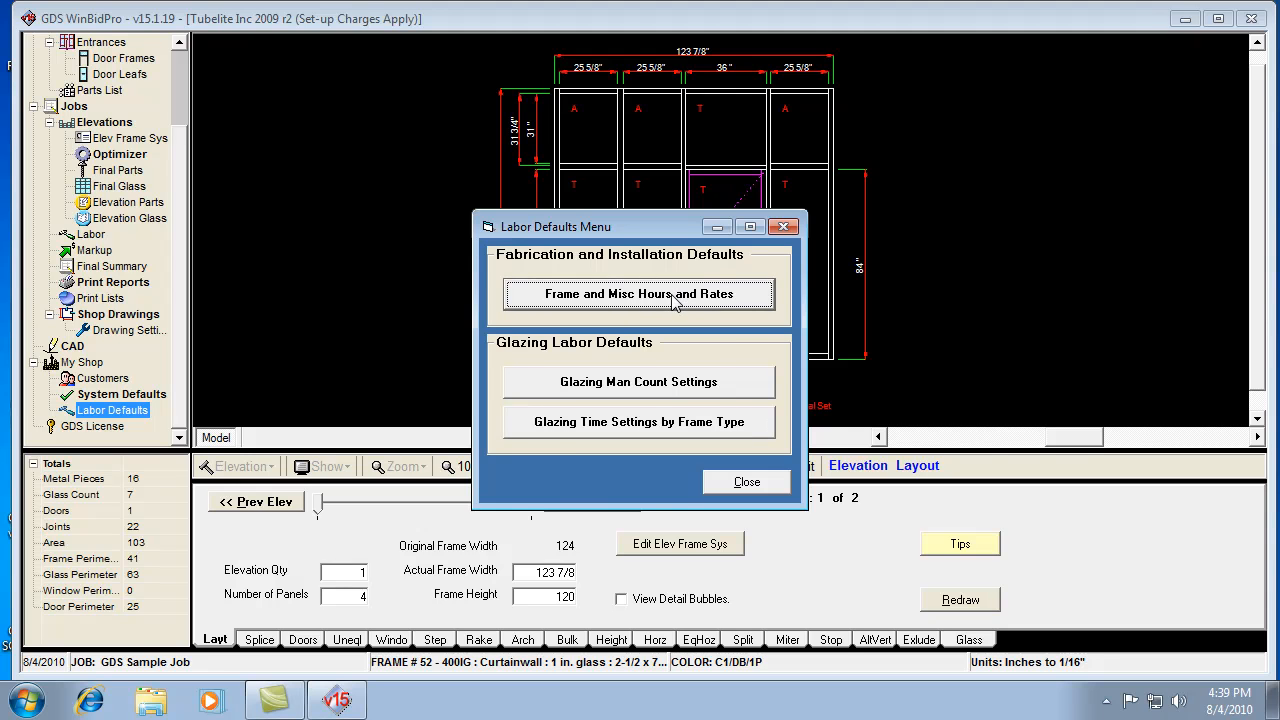
- Show Frame Labor Hours and Rates with the $45.00 glazing rate, then return to Frame Glazing Settings
left_click(640, 294)
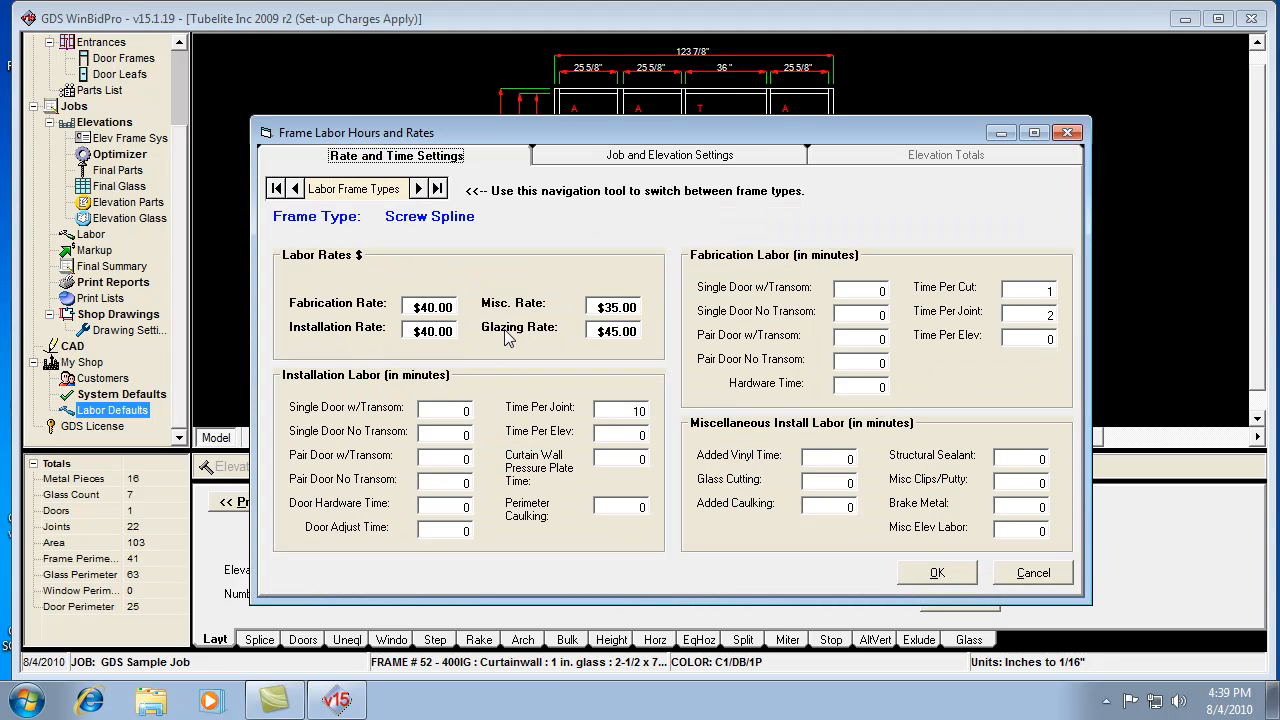
mouse_move(938, 490)
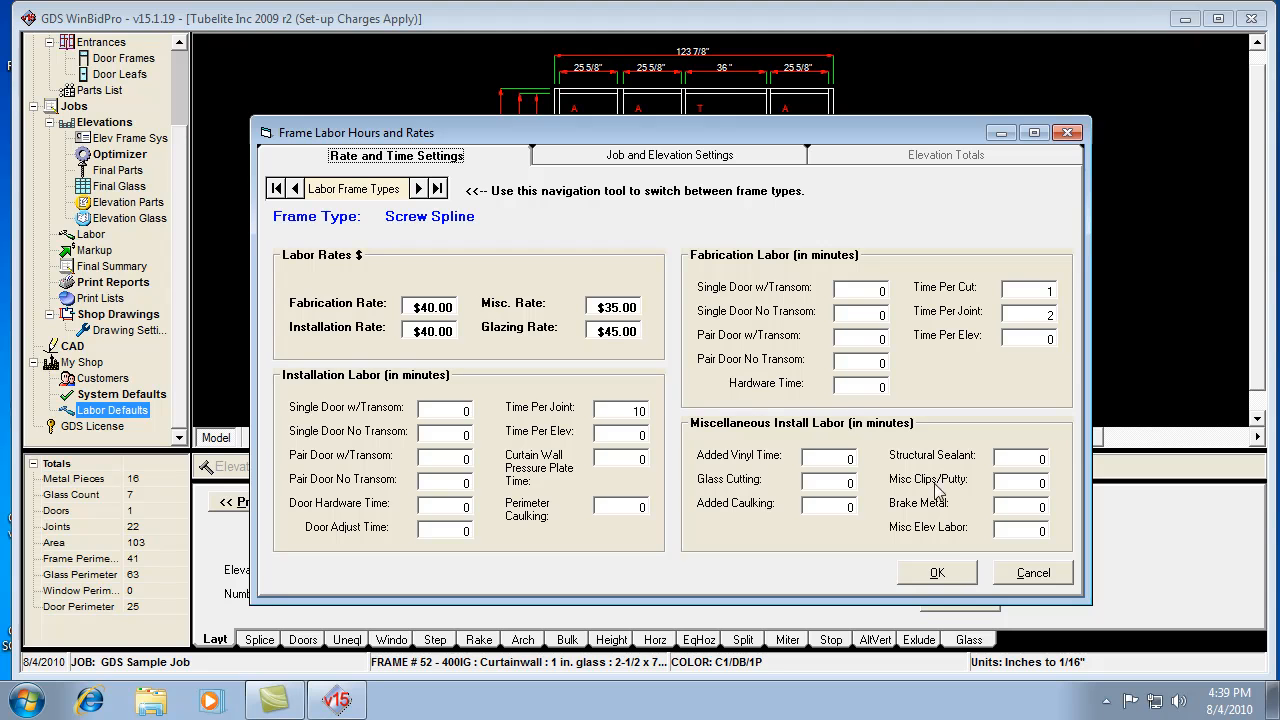
left_click(936, 572)
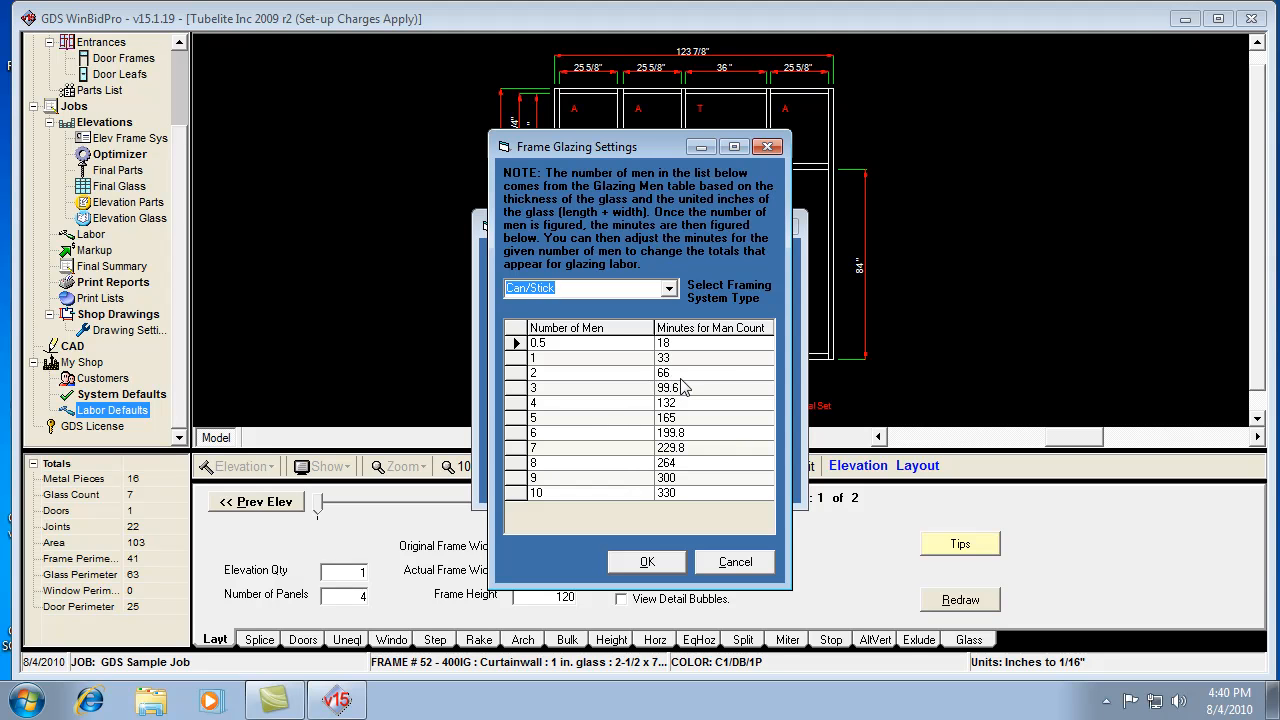
mouse_move(662, 556)
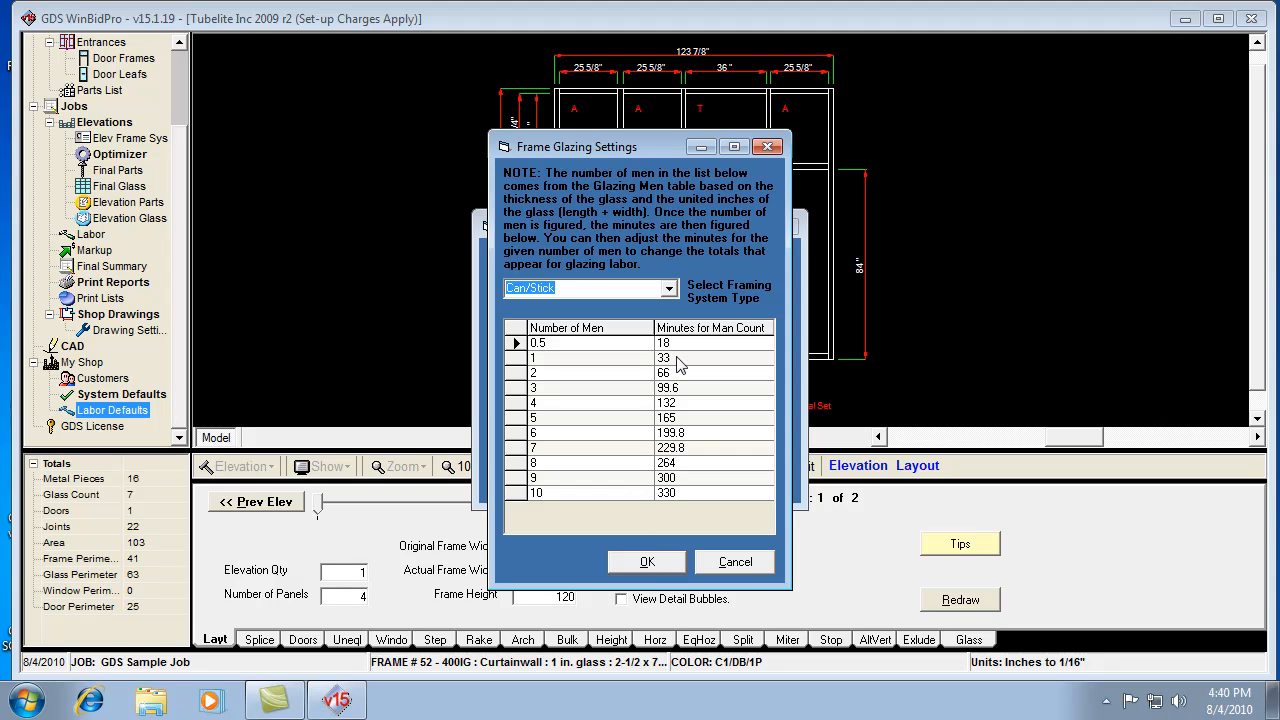
mouse_move(548, 476)
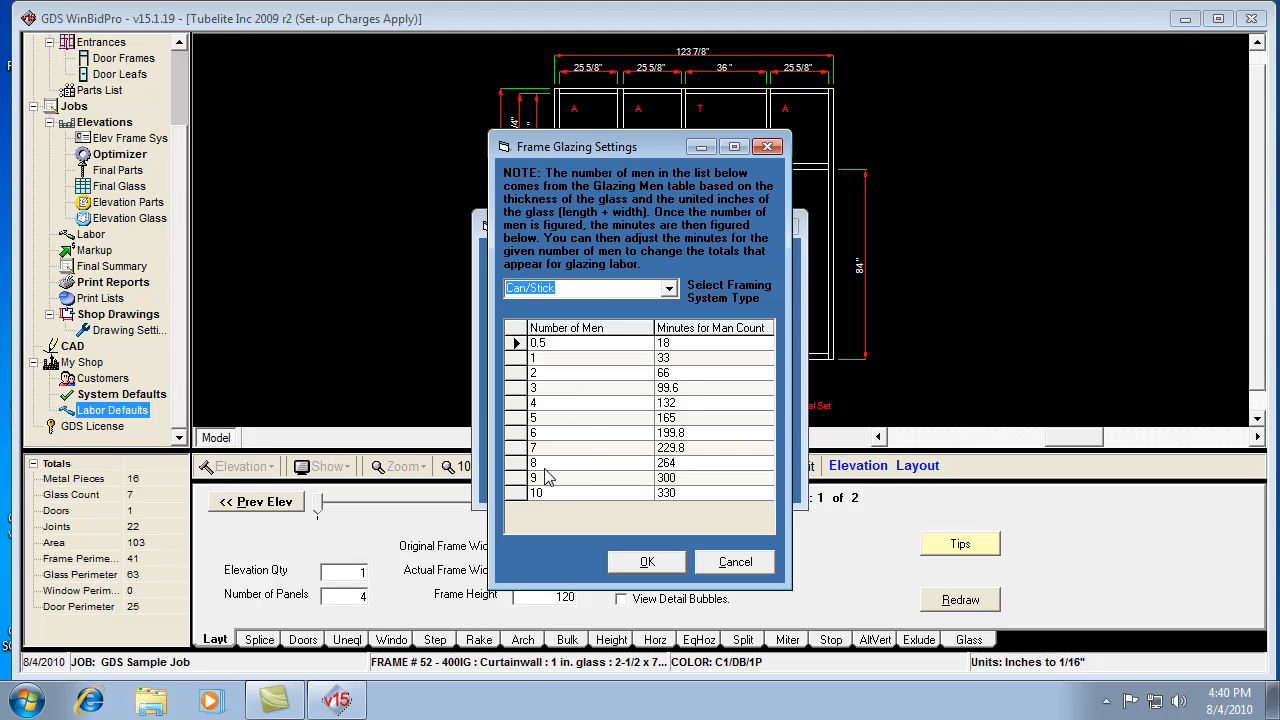
mouse_move(616, 380)
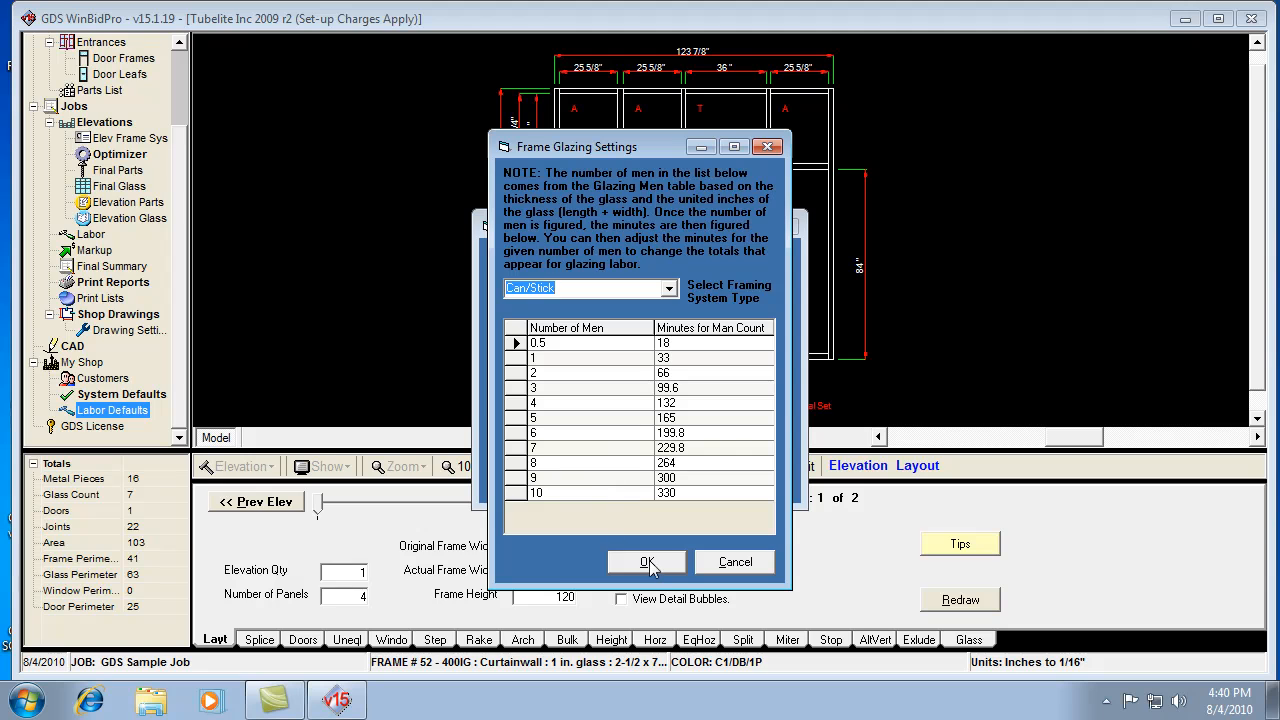
mouse_move(712, 572)
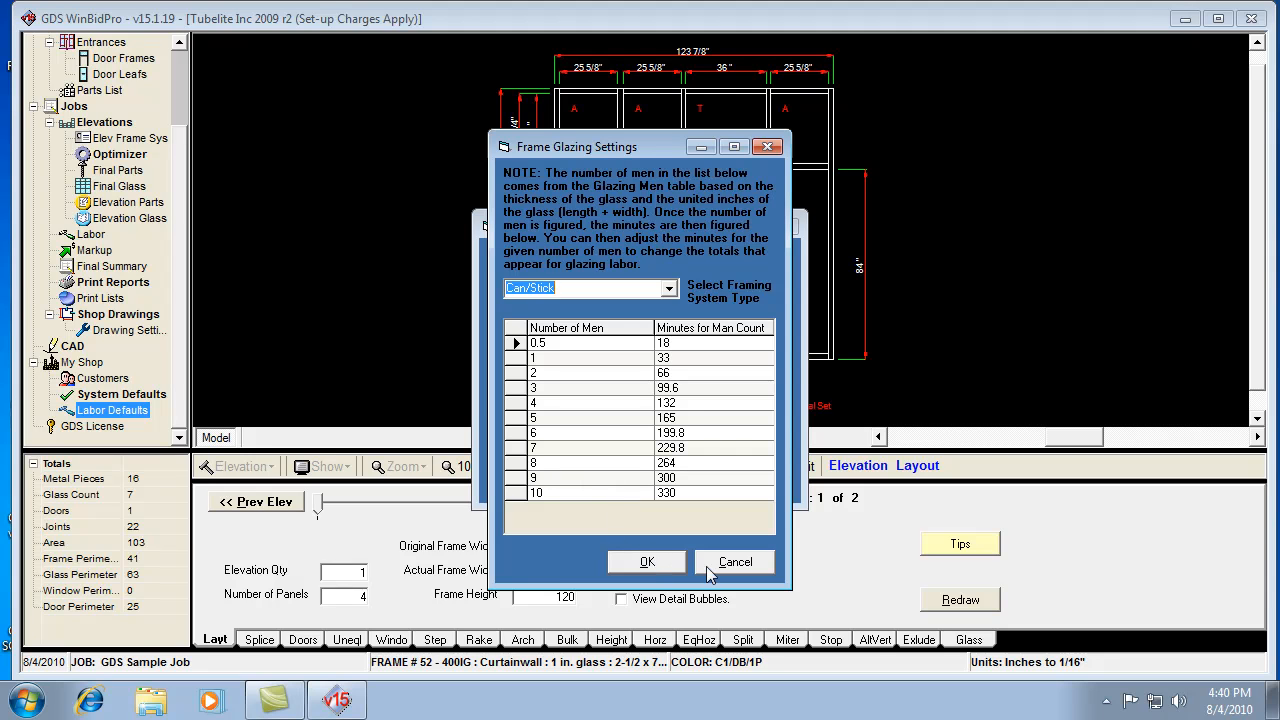
mouse_move(704, 384)
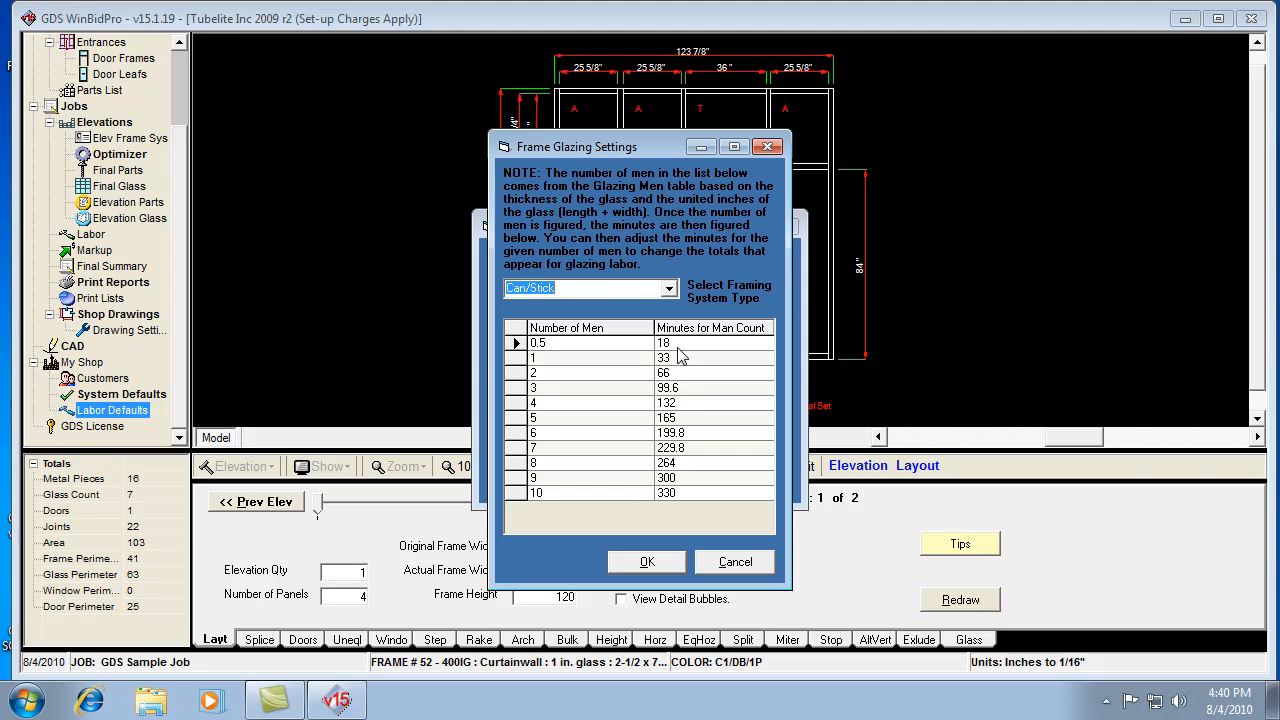
mouse_move(696, 500)
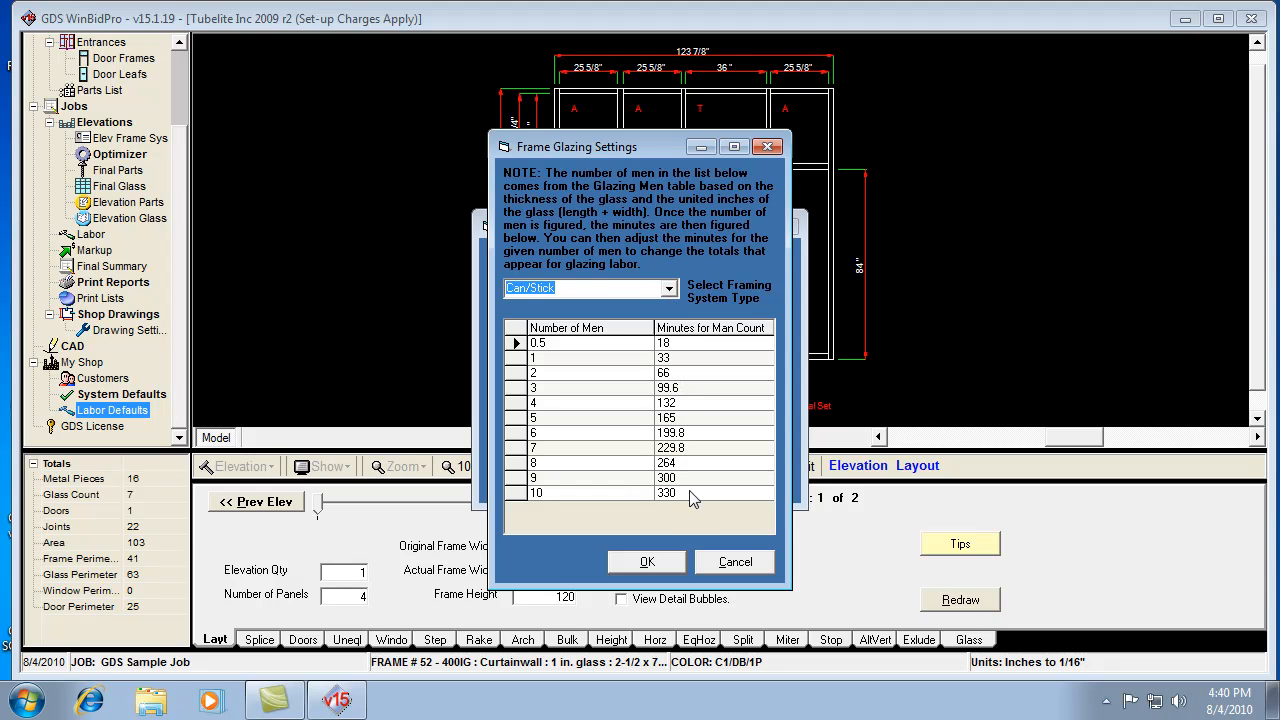
mouse_move(688, 576)
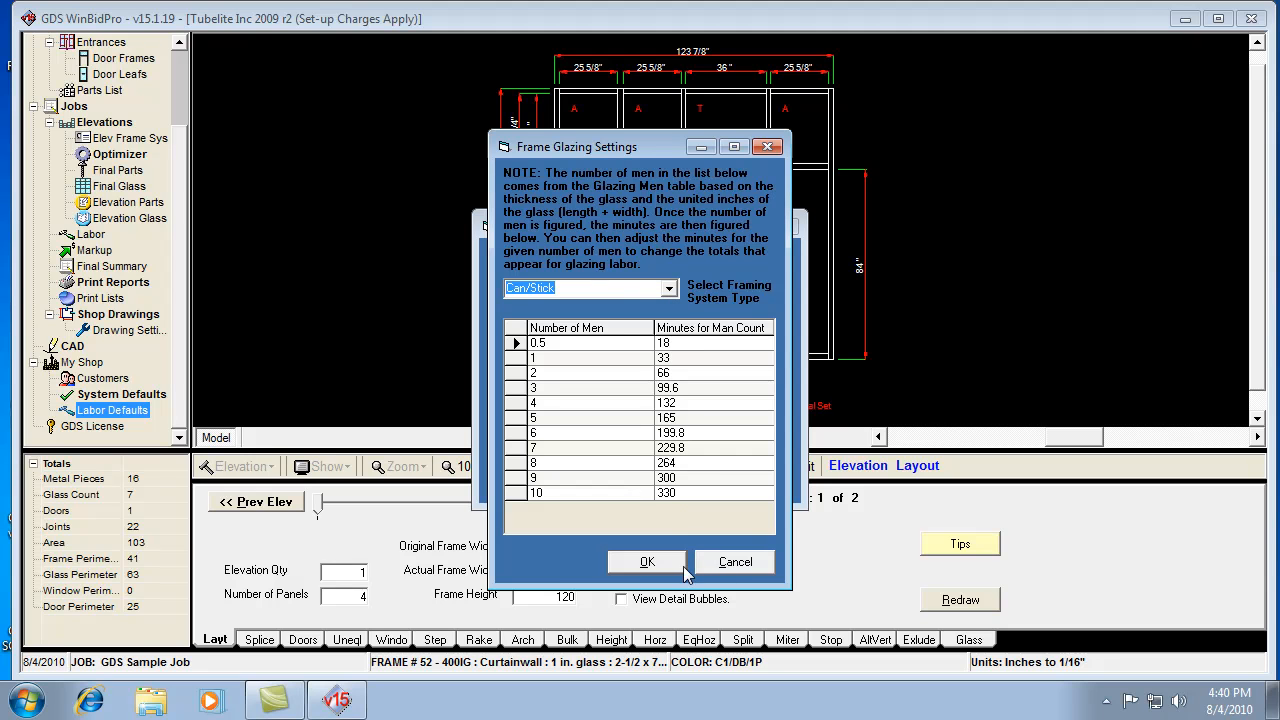